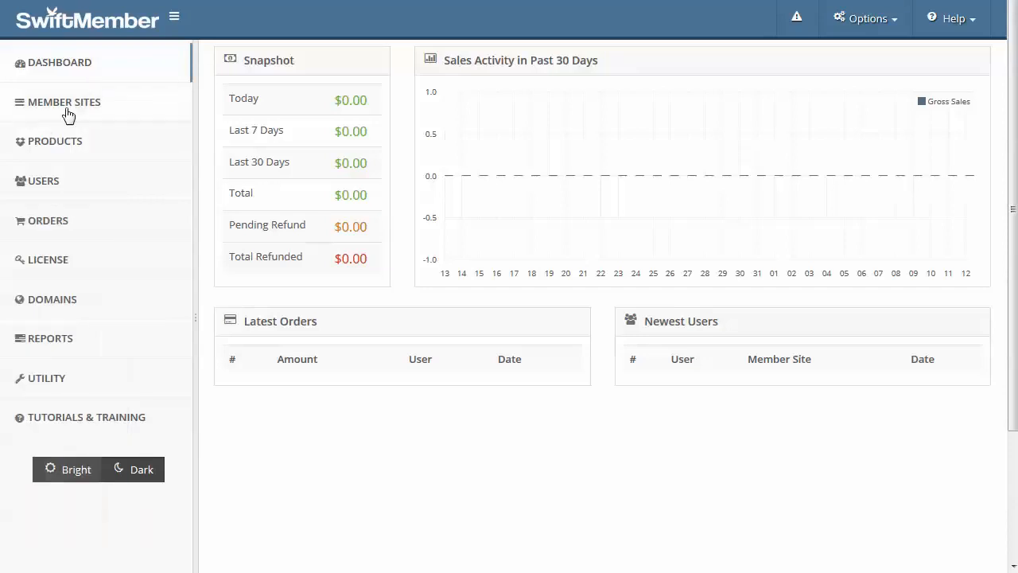
Step: List the member sites, showing the active Test Membership site with no sales
{"action": "left_click", "coordinate": [64, 102]}
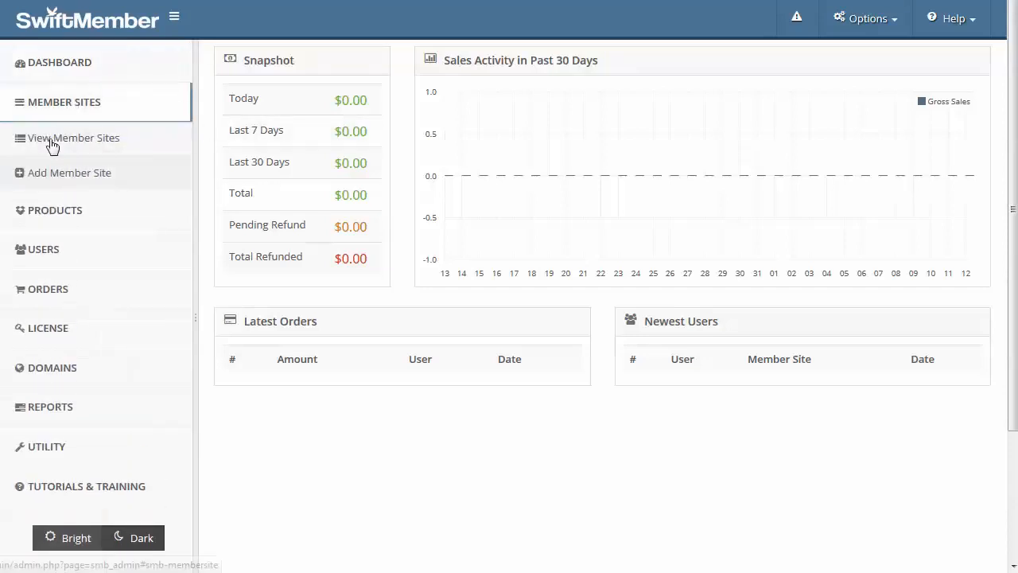
{"action": "left_click", "coordinate": [73, 137]}
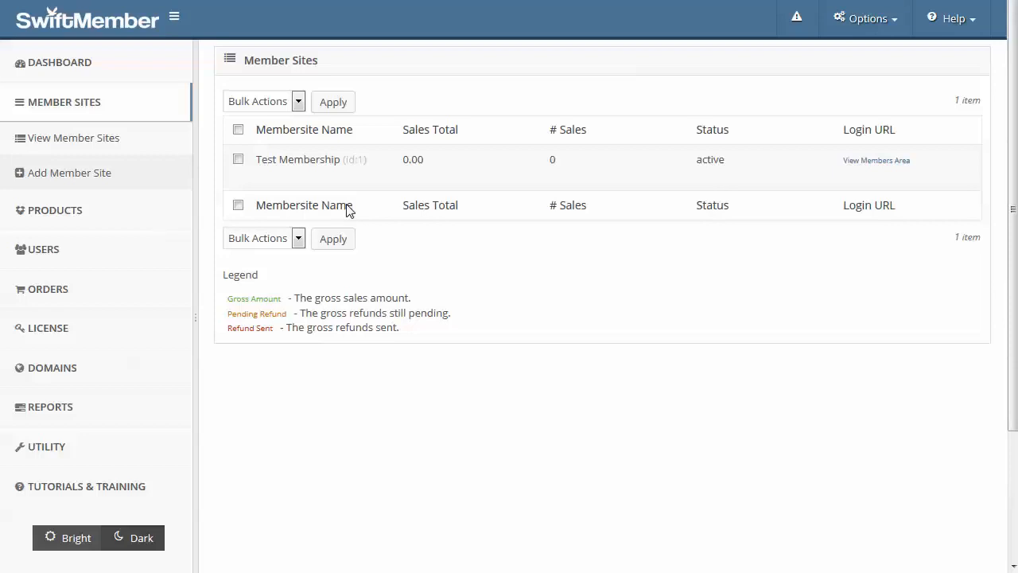
{"action": "mouse_move", "coordinate": [299, 210]}
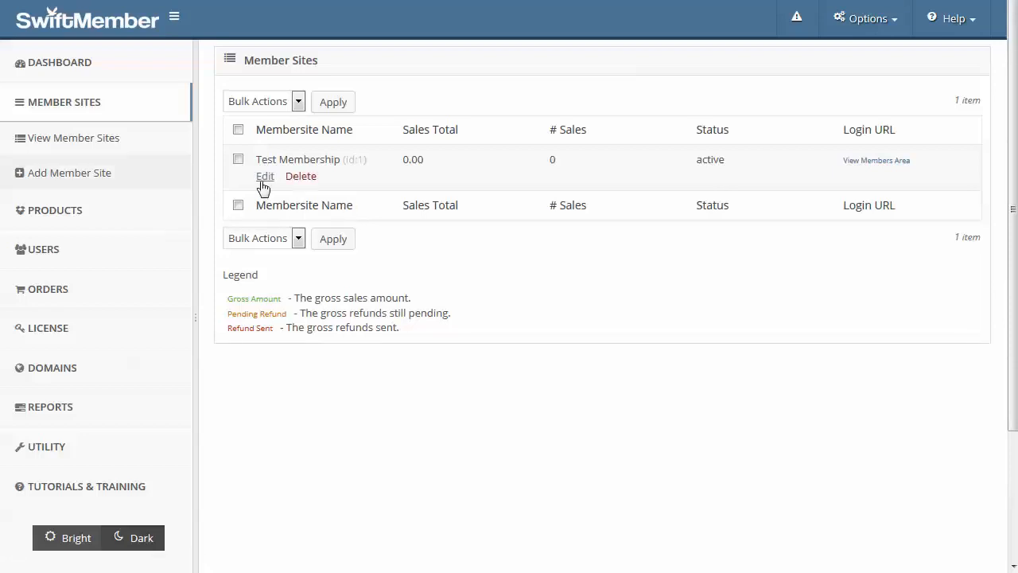
Step: Edit Test Membership, review the Basic tab's template choices, then move to its email settings
{"action": "left_click", "coordinate": [265, 175]}
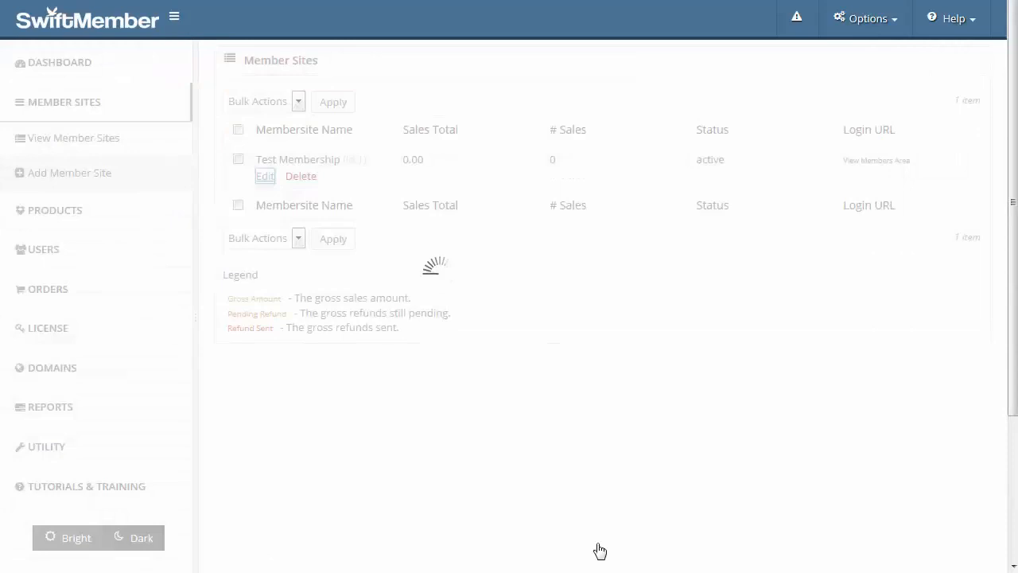
{"action": "left_click", "coordinate": [264, 175]}
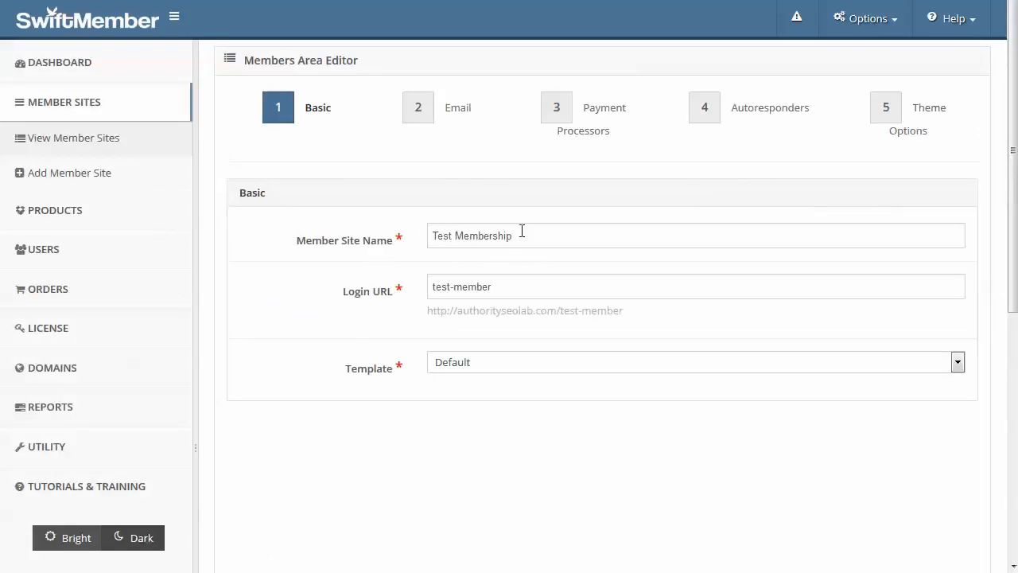
{"action": "mouse_move", "coordinate": [509, 286]}
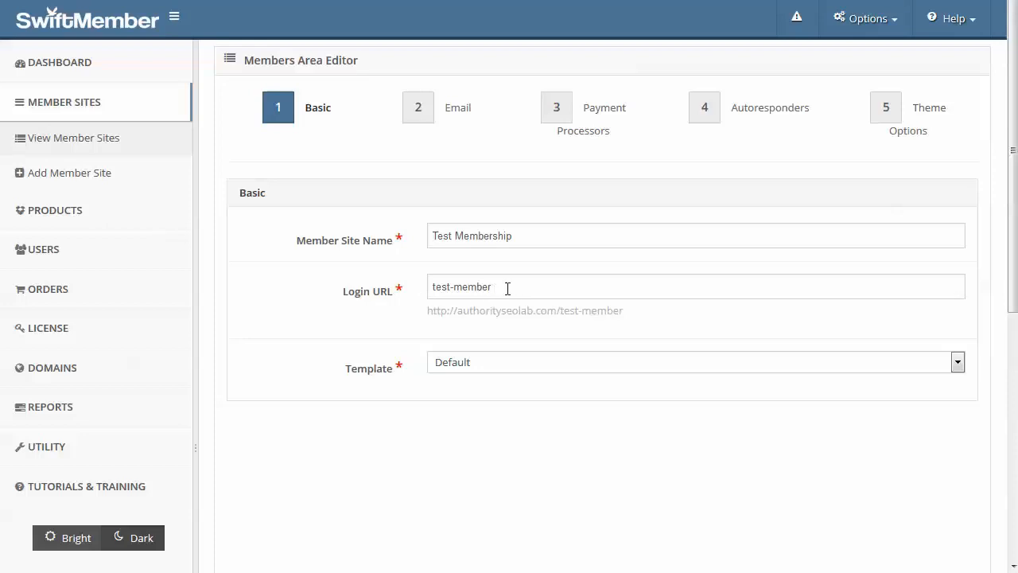
{"action": "mouse_move", "coordinate": [502, 292]}
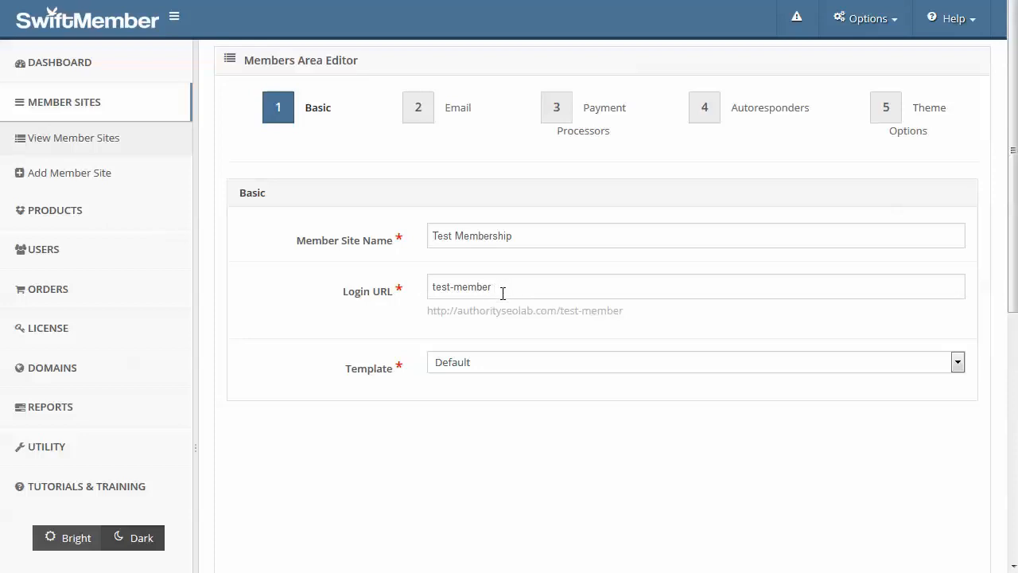
{"action": "left_click", "coordinate": [694, 363]}
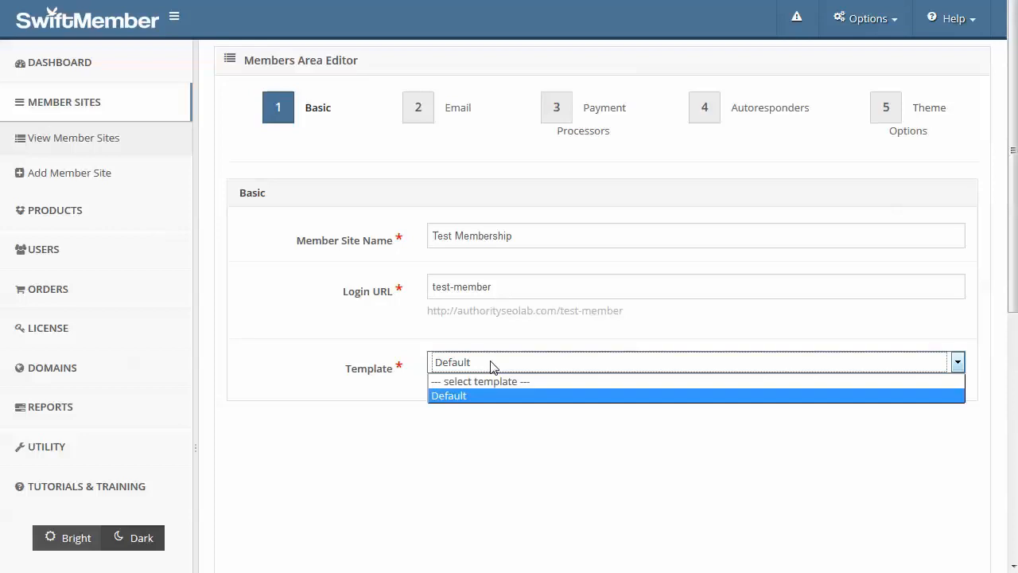
{"action": "mouse_move", "coordinate": [620, 449]}
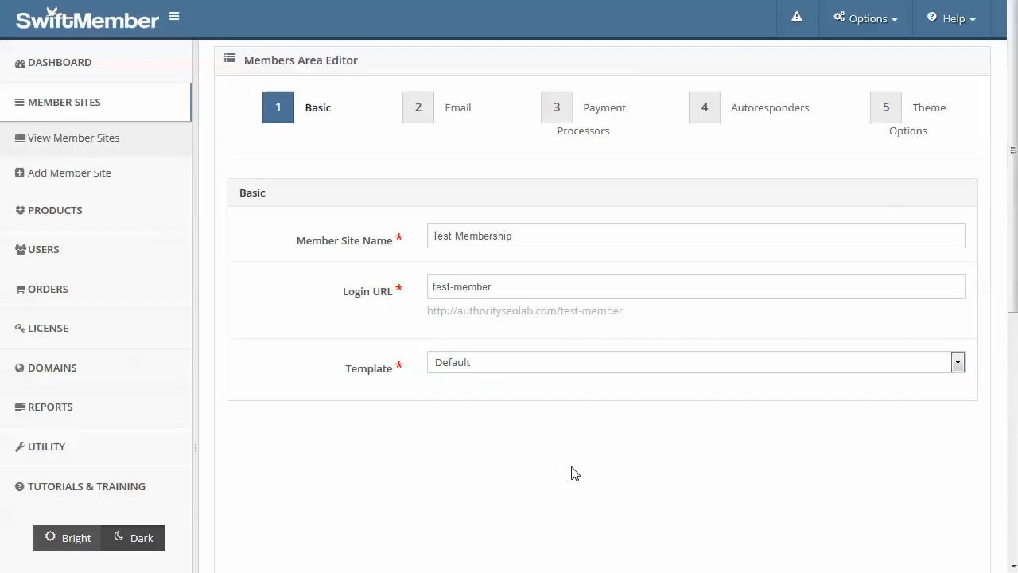
{"action": "mouse_move", "coordinate": [574, 445]}
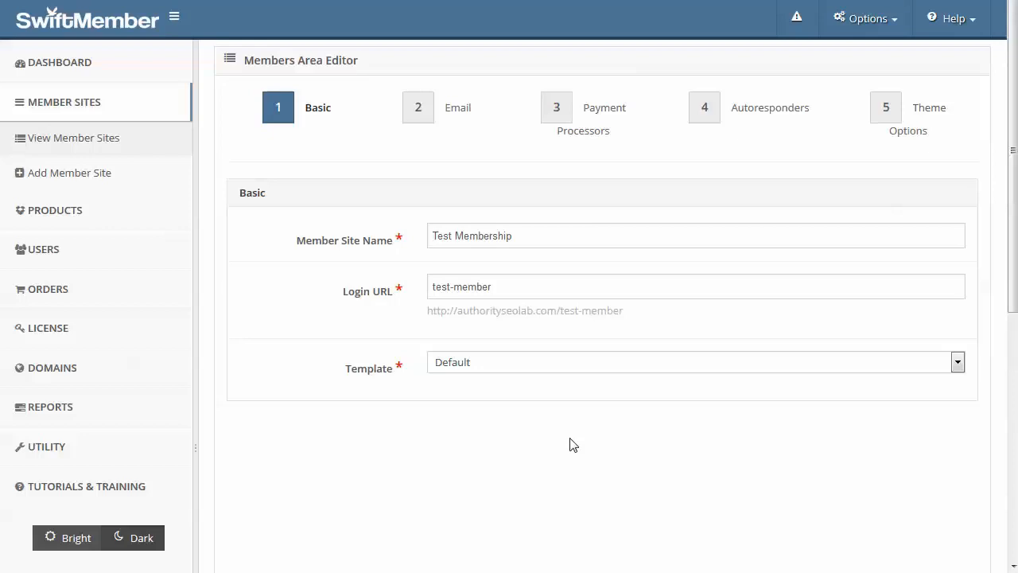
{"action": "mouse_move", "coordinate": [811, 133]}
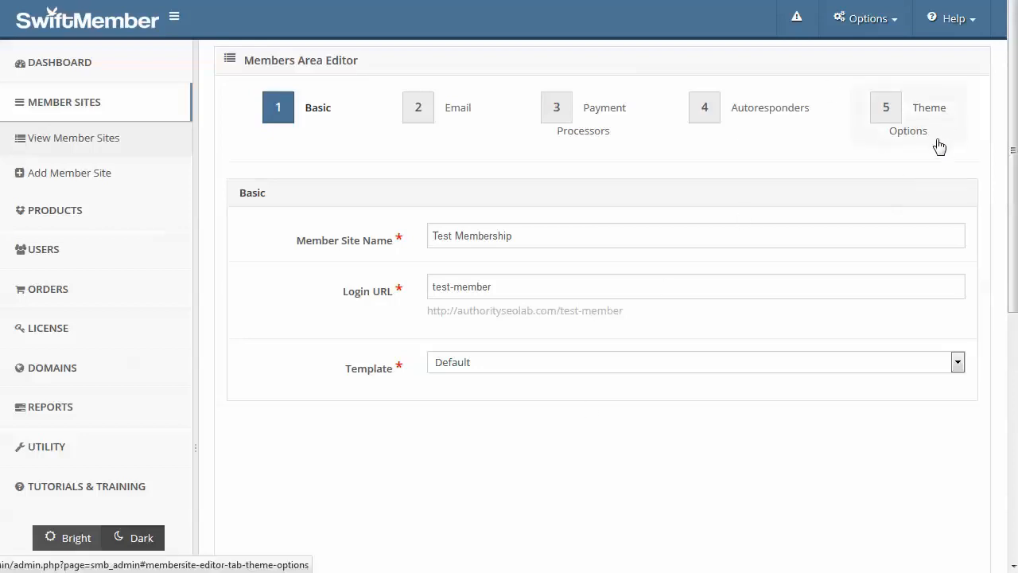
{"action": "mouse_move", "coordinate": [942, 142]}
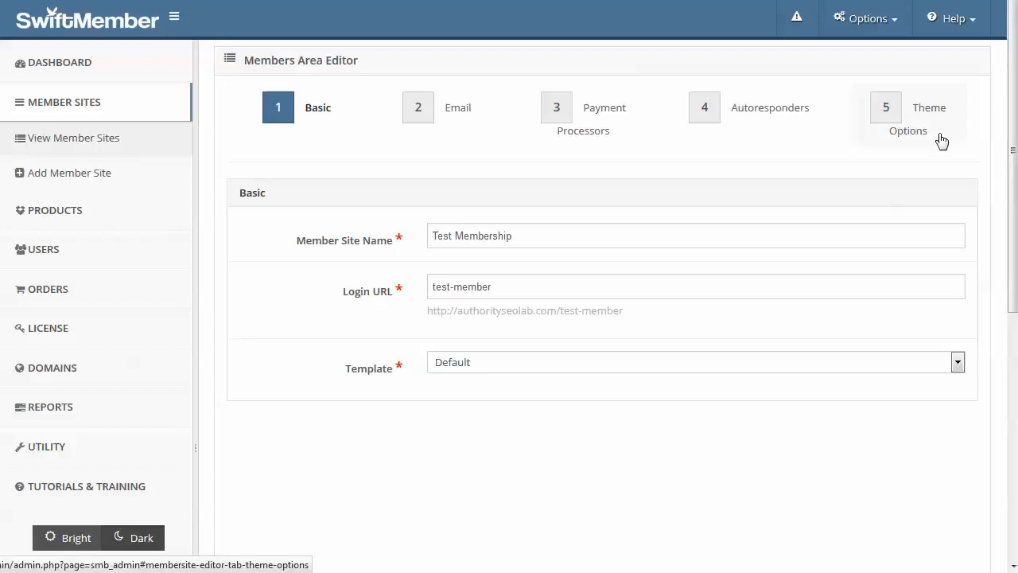
{"action": "left_click", "coordinate": [417, 108]}
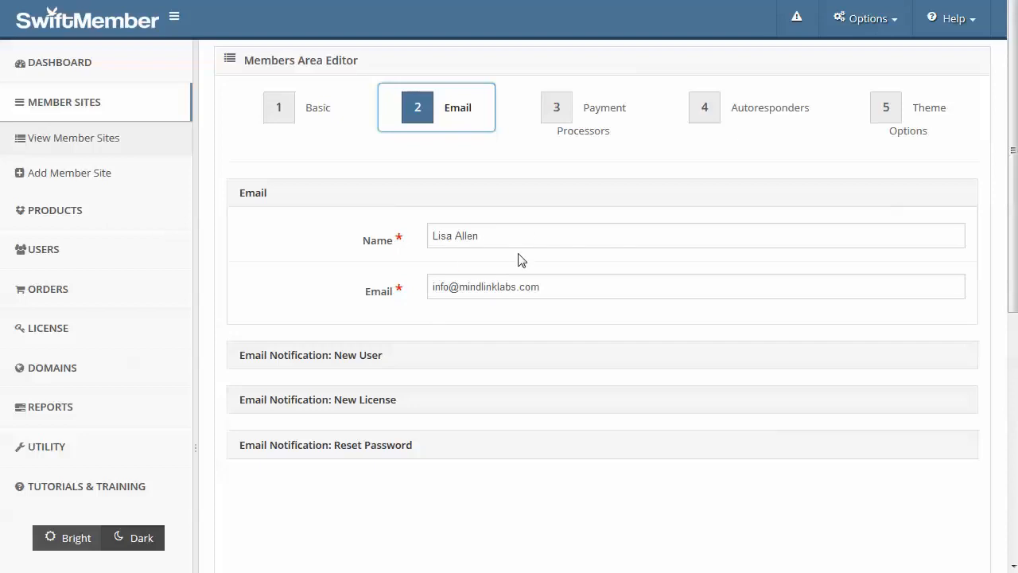
{"action": "mouse_move", "coordinate": [318, 399]}
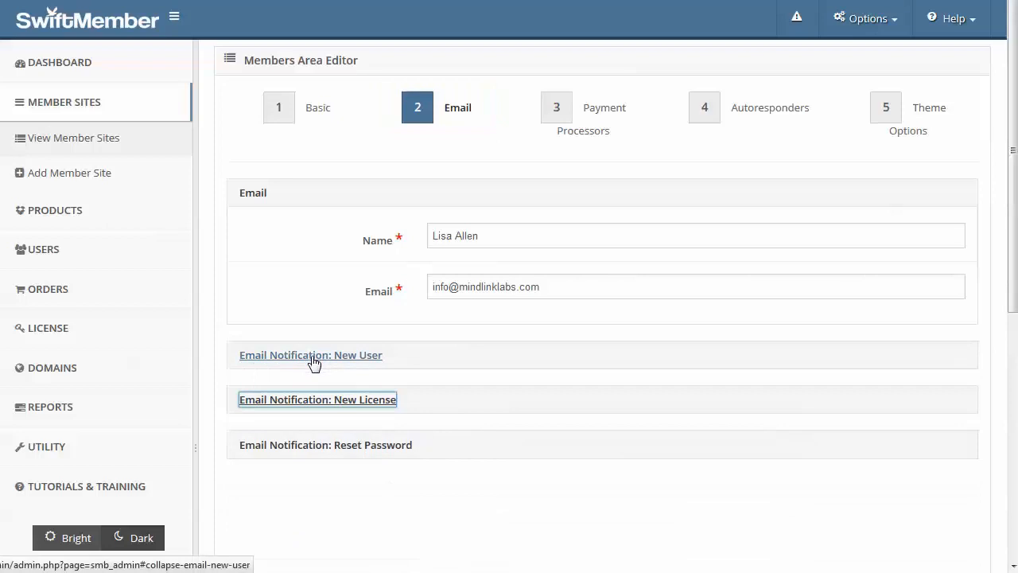
Step: Expand the new-user notification, preview the customer message with its username placeholder, then continue to the payment step
{"action": "left_click", "coordinate": [310, 354]}
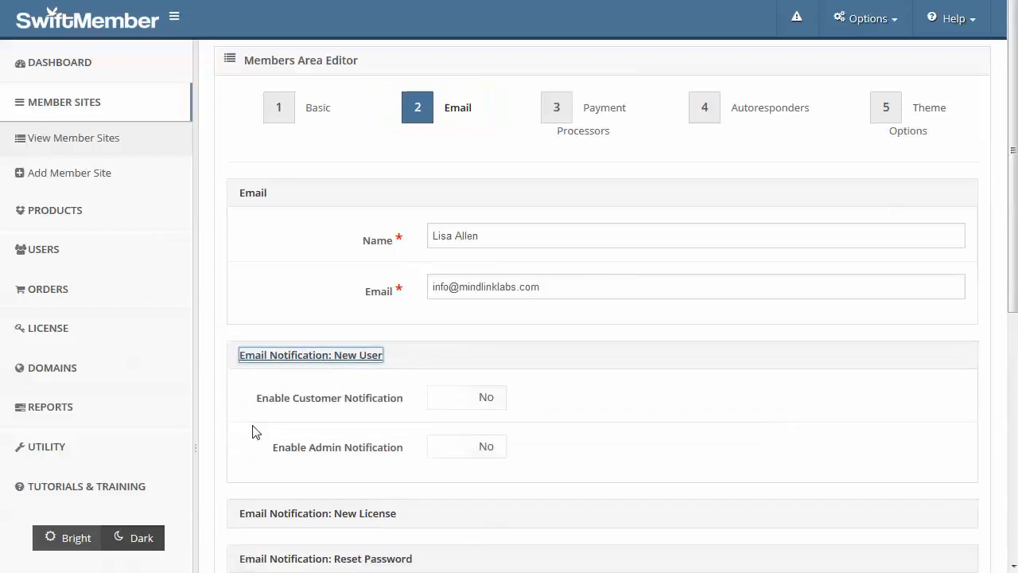
{"action": "mouse_move", "coordinate": [312, 379]}
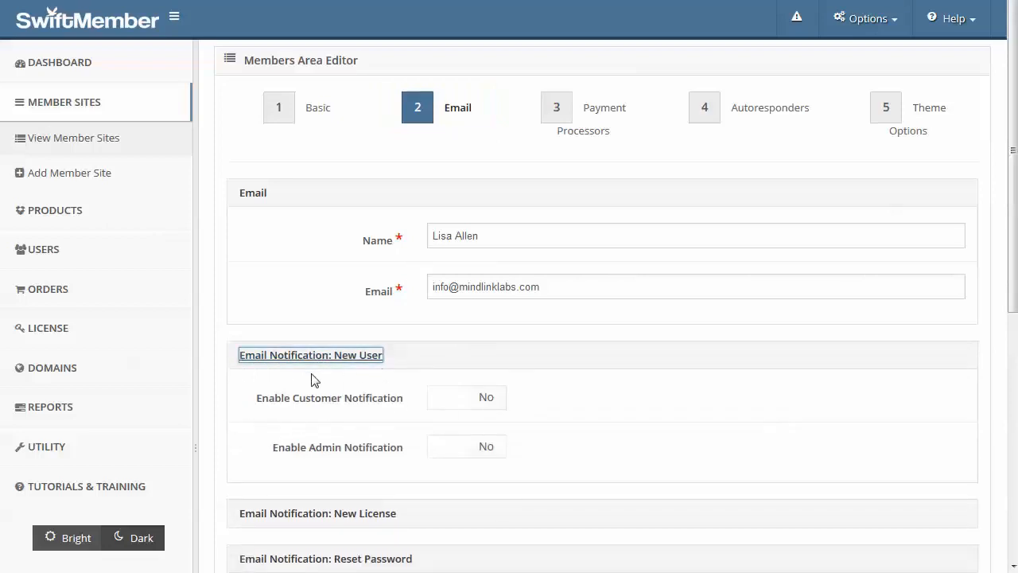
{"action": "mouse_move", "coordinate": [487, 471]}
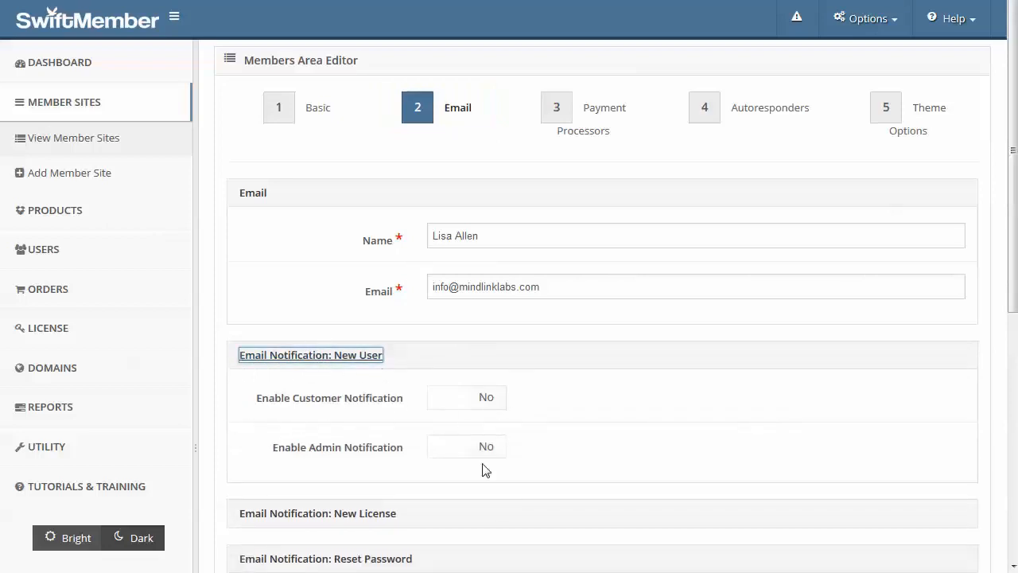
{"action": "left_click", "coordinate": [487, 398]}
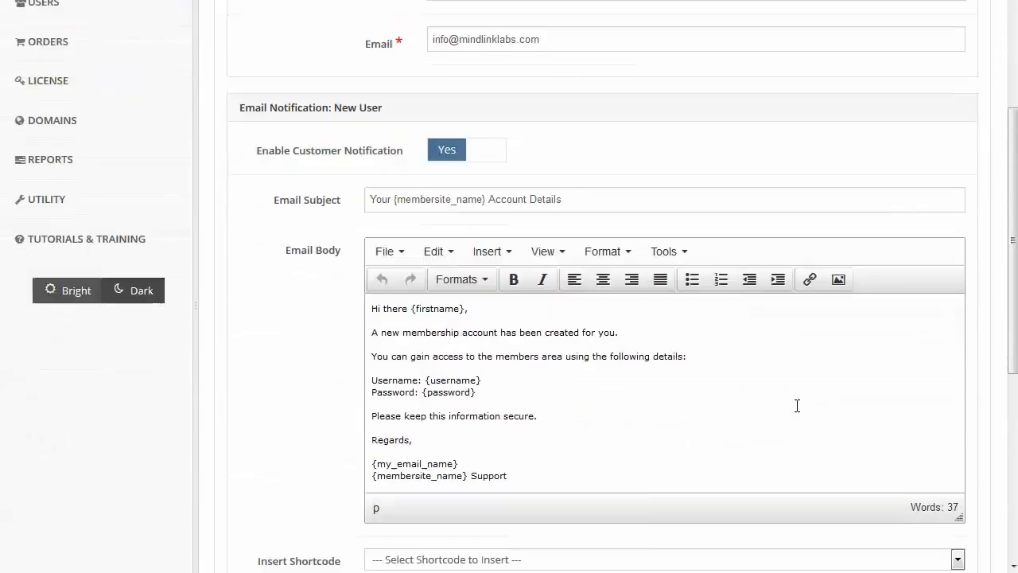
{"action": "scroll", "scroll_direction": "down", "scroll_amount": 3}
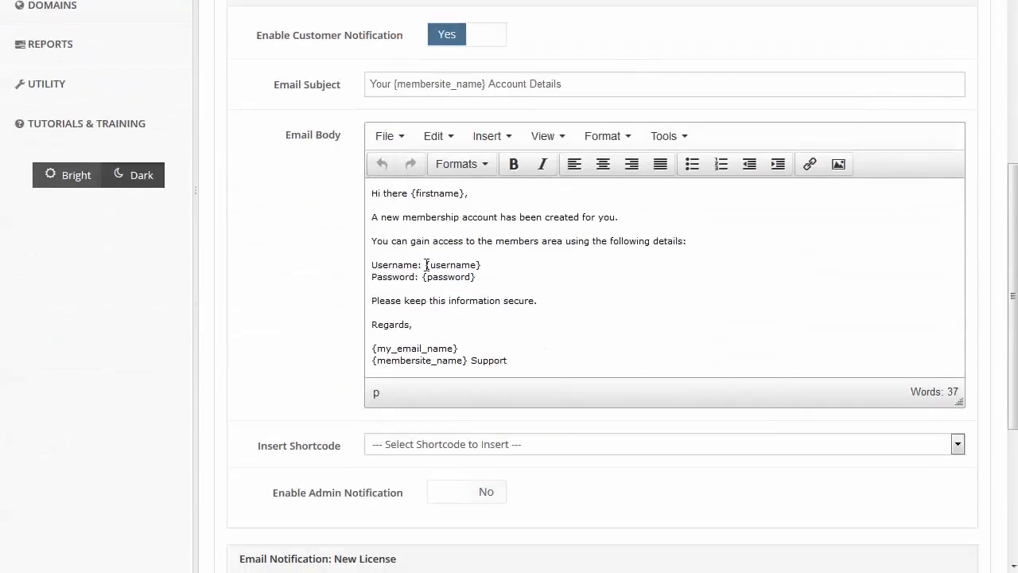
{"action": "double_click", "coordinate": [452, 264]}
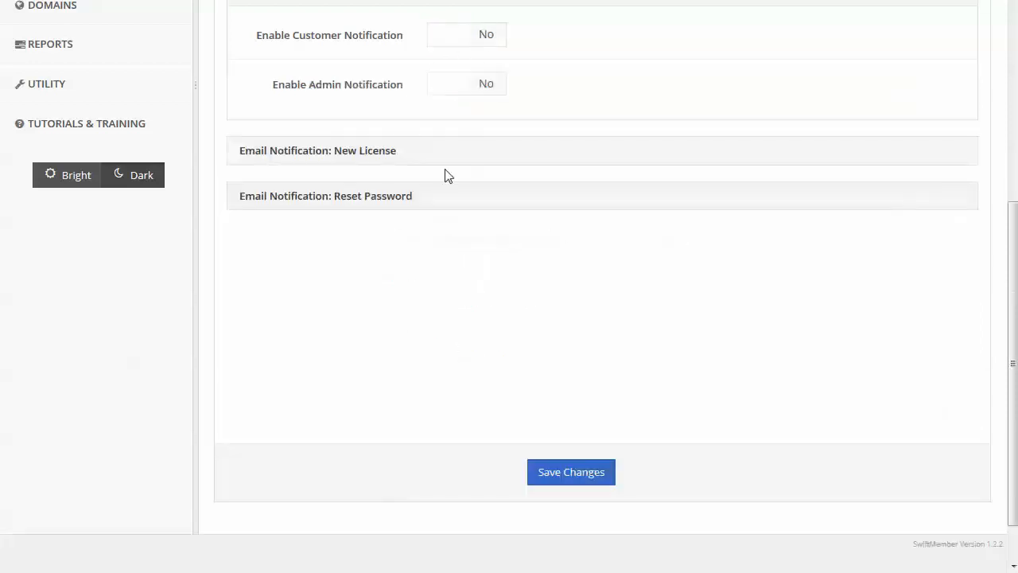
{"action": "mouse_move", "coordinate": [436, 105]}
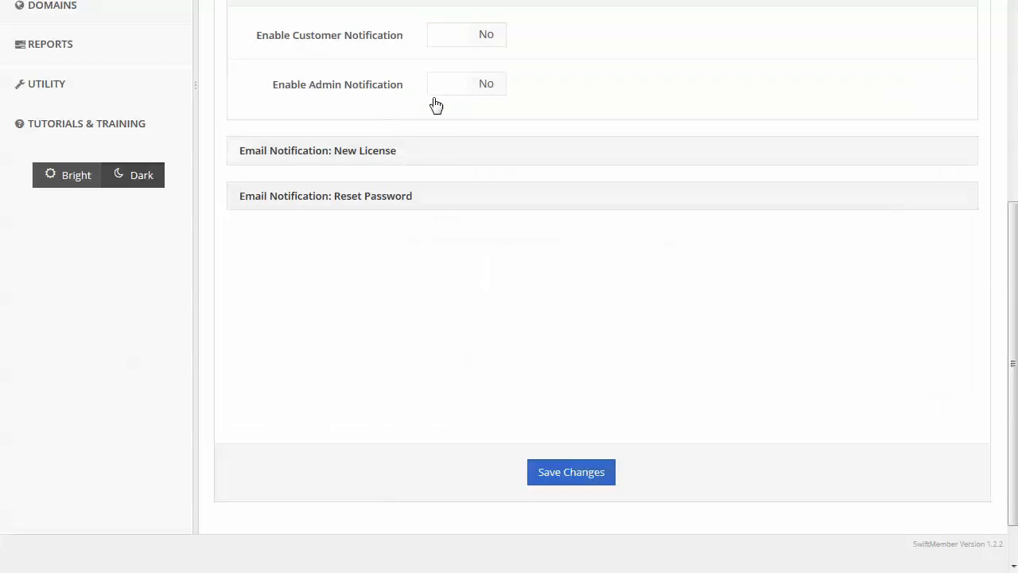
{"action": "mouse_move", "coordinate": [356, 102]}
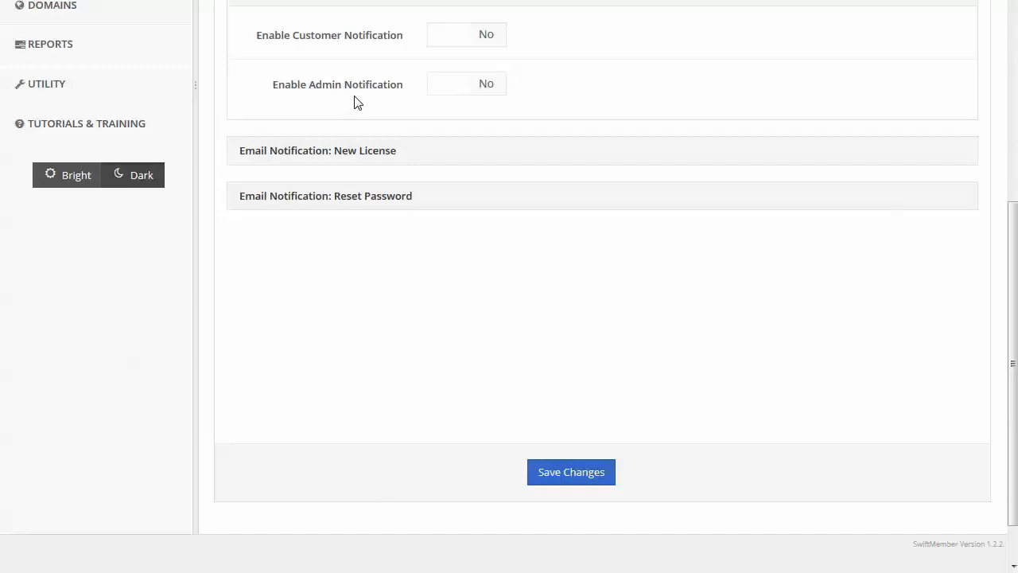
{"action": "mouse_move", "coordinate": [391, 102]}
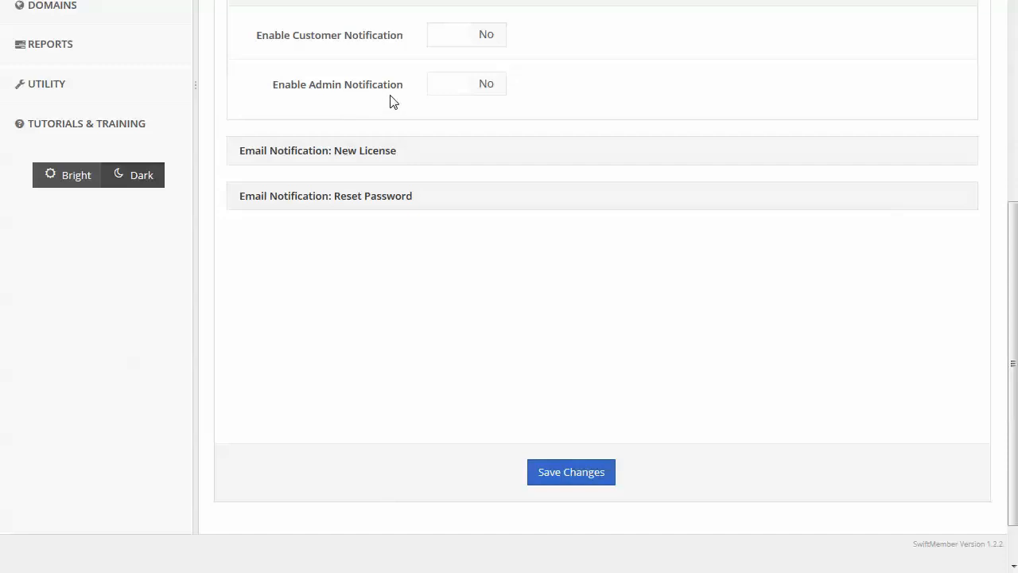
{"action": "mouse_move", "coordinate": [319, 102]}
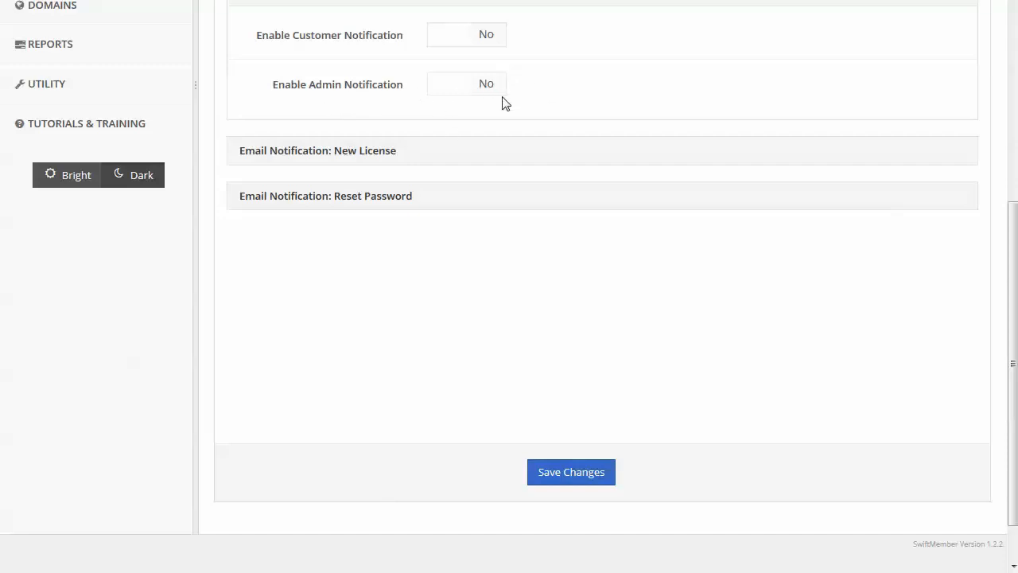
{"action": "mouse_move", "coordinate": [518, 100]}
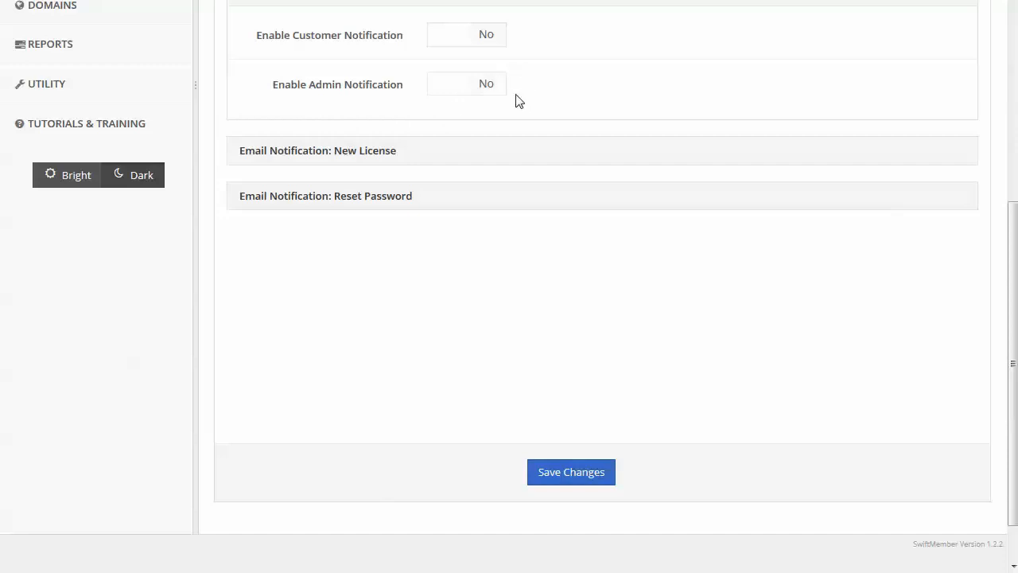
{"action": "mouse_move", "coordinate": [603, 89]}
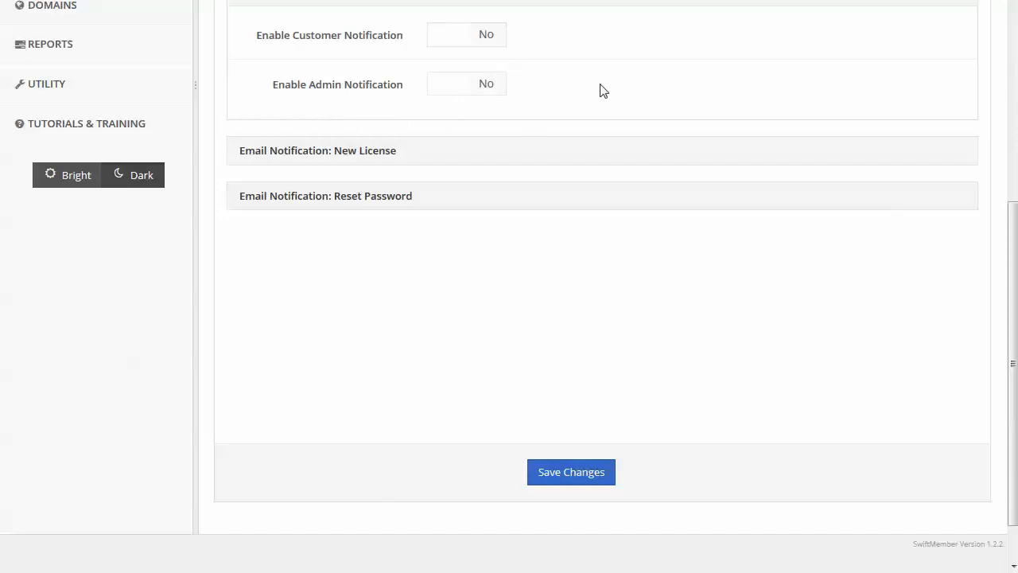
{"action": "mouse_move", "coordinate": [614, 92]}
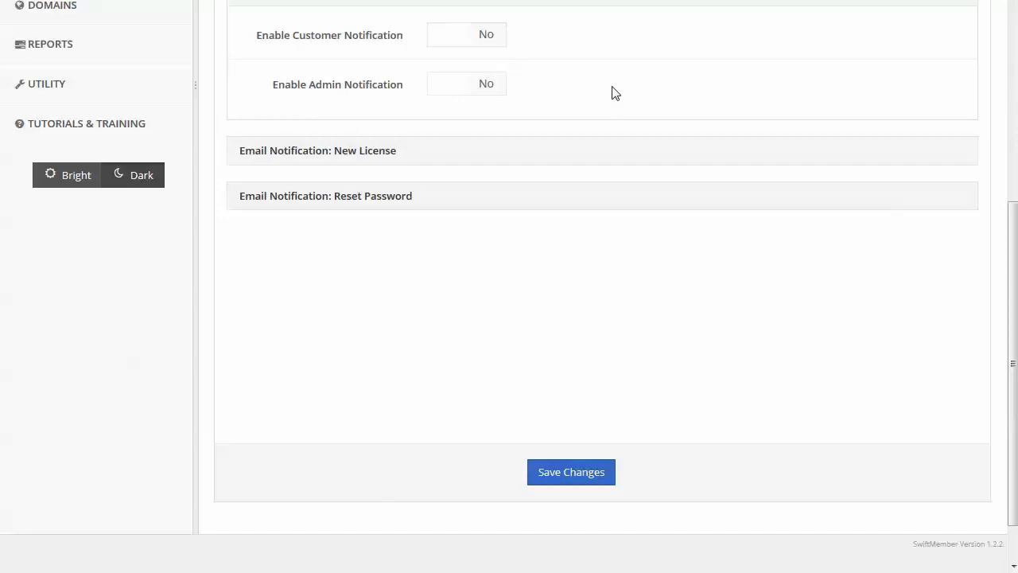
{"action": "left_click", "coordinate": [583, 115]}
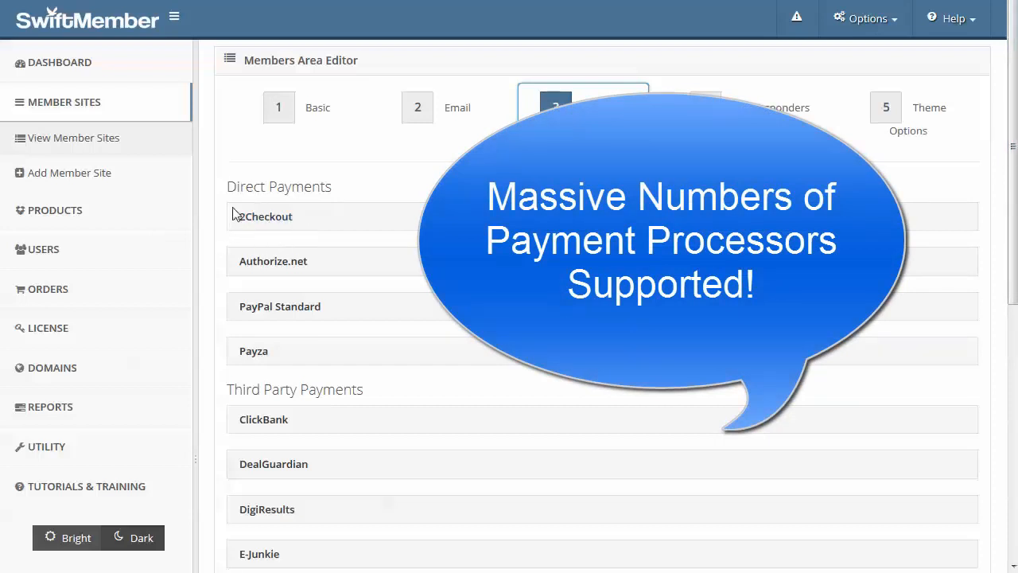
{"action": "mouse_move", "coordinate": [265, 229]}
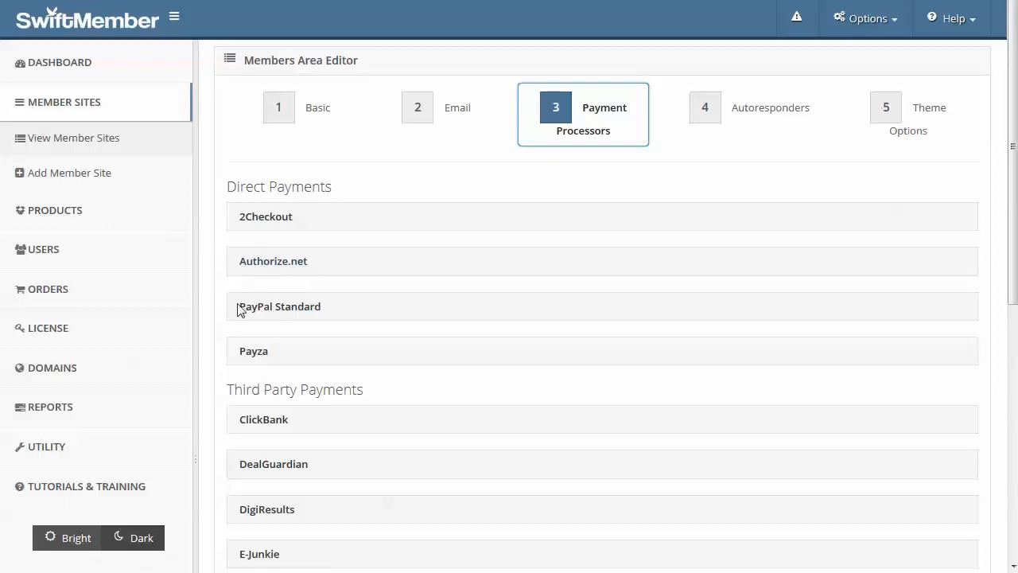
{"action": "mouse_move", "coordinate": [331, 315]}
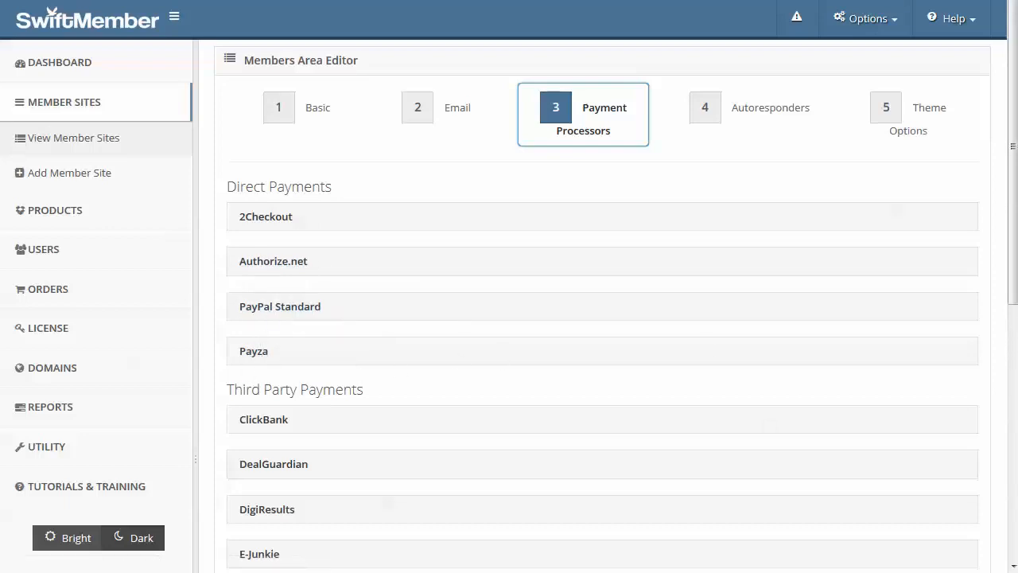
{"action": "scroll", "scroll_direction": "down", "scroll_amount": 3}
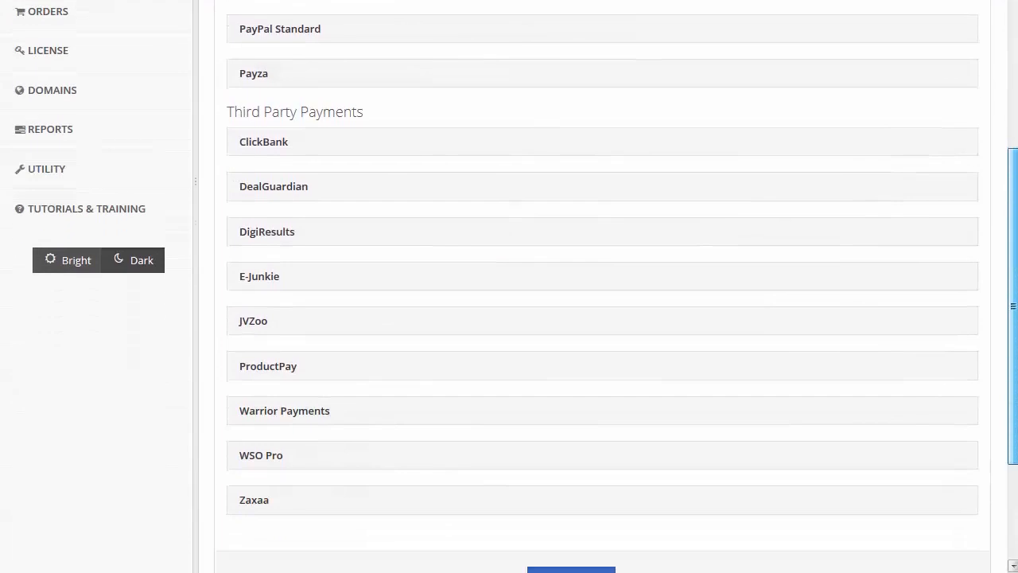
{"action": "scroll", "scroll_direction": "down", "scroll_amount": 3}
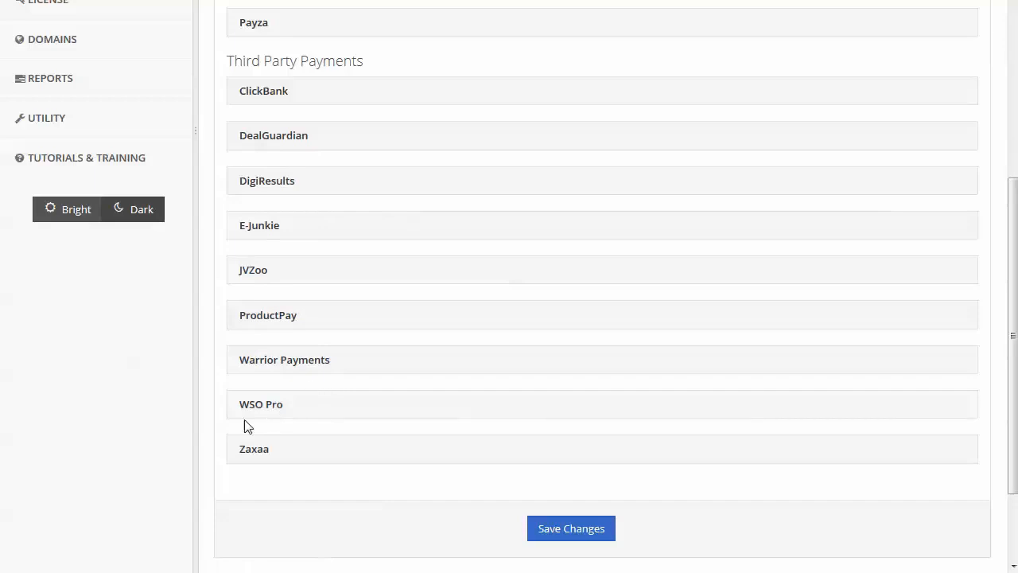
{"action": "mouse_move", "coordinate": [494, 455]}
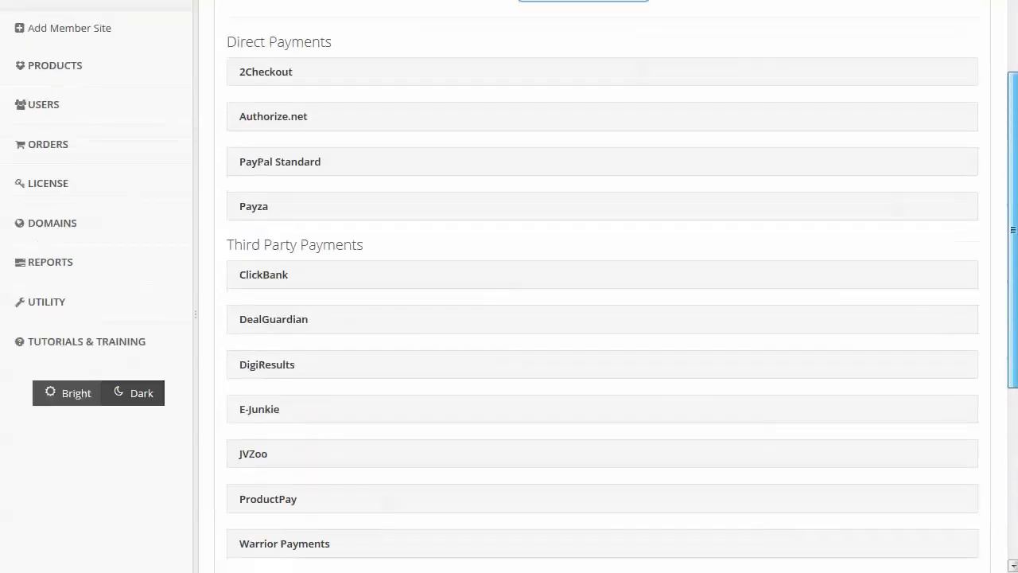
{"action": "scroll", "scroll_direction": "down", "scroll_amount": 3}
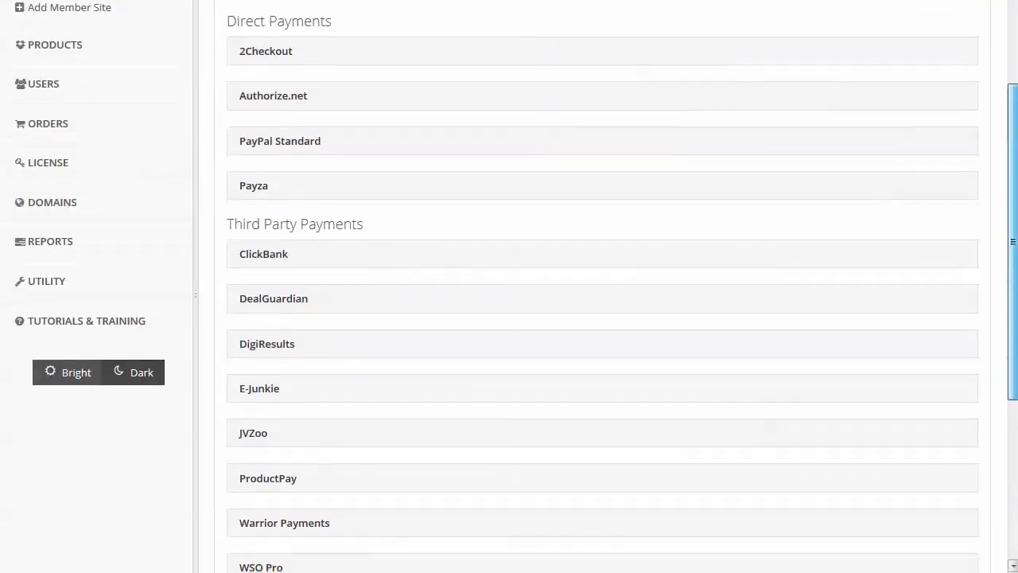
{"action": "scroll", "scroll_direction": "down", "scroll_amount": 3}
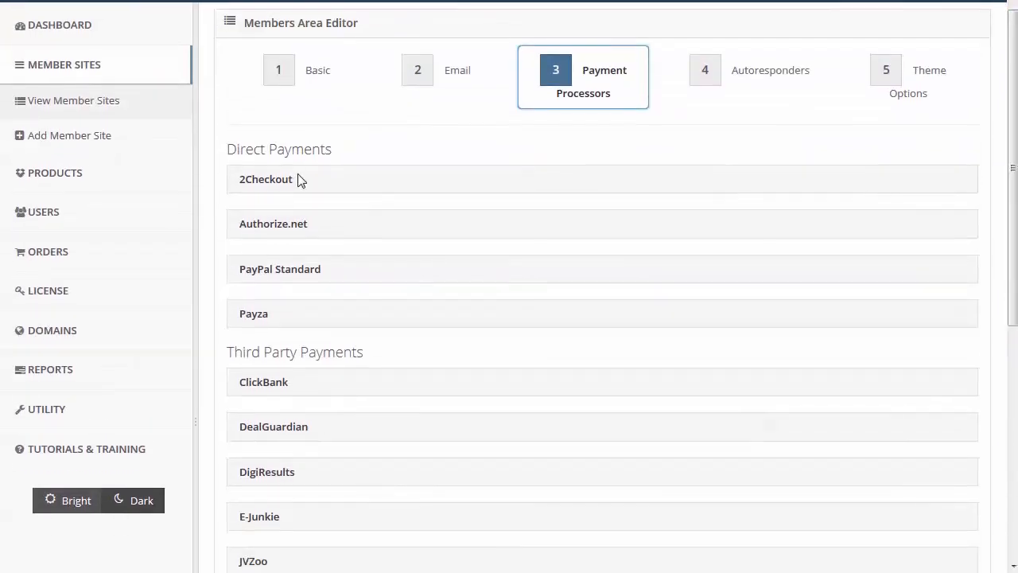
Step: Enable JVZoo IPN to reveal its Secret Key field and keep Zaxaa IPN off
{"action": "scroll", "scroll_direction": "down", "scroll_amount": 3}
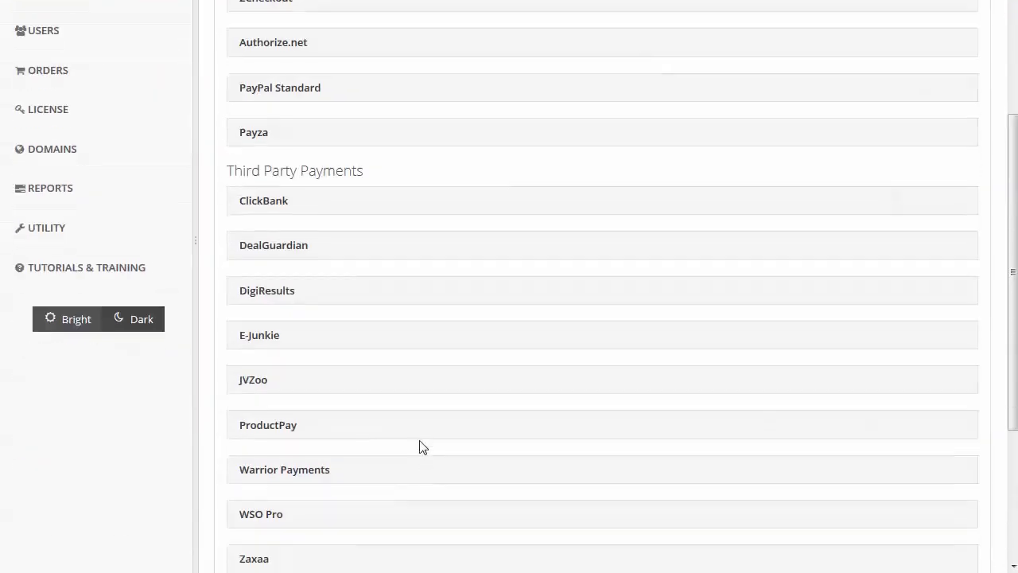
{"action": "left_click", "coordinate": [253, 378]}
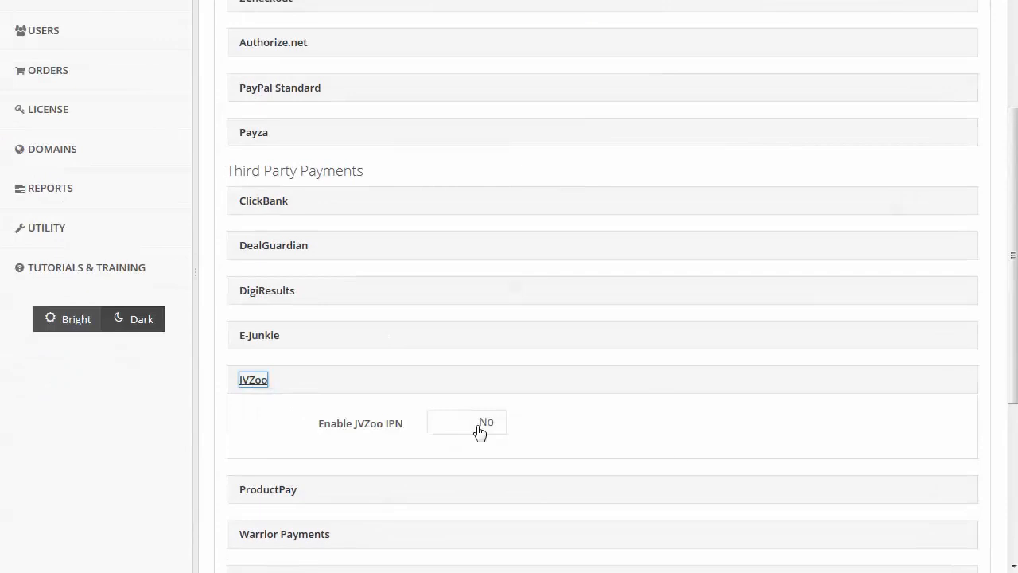
{"action": "left_click", "coordinate": [445, 422]}
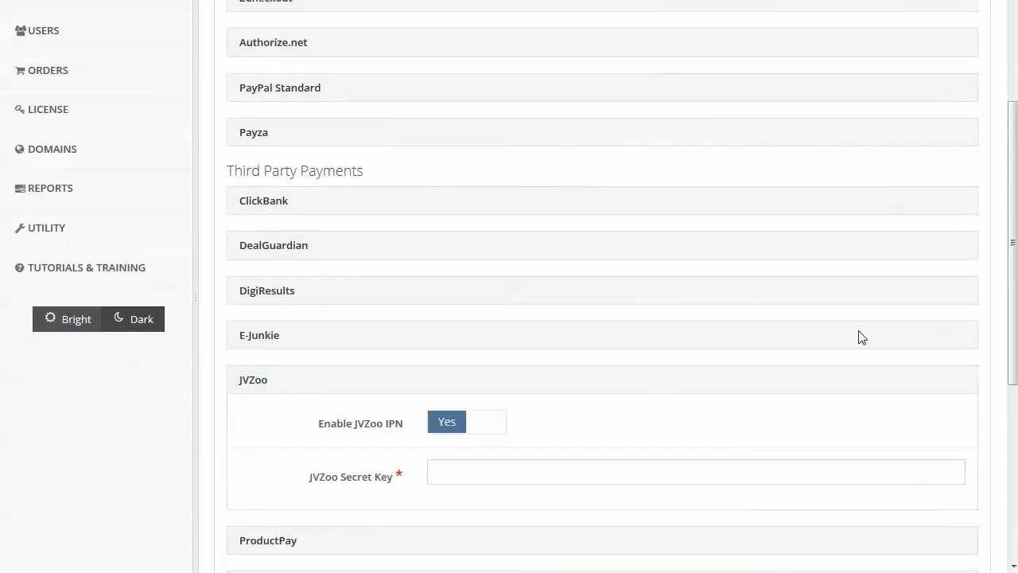
{"action": "scroll", "scroll_direction": "down", "scroll_amount": 3}
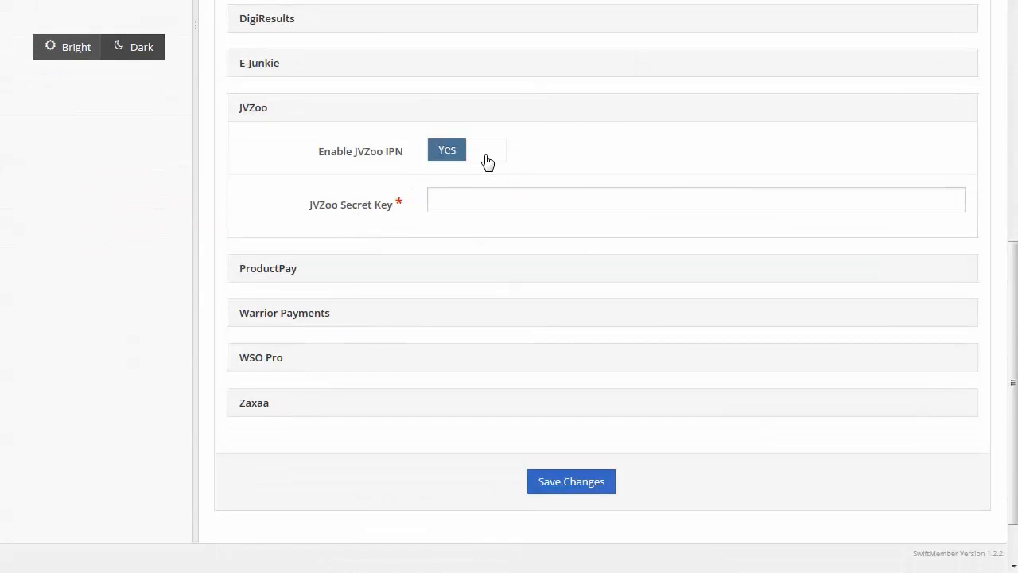
{"action": "mouse_move", "coordinate": [501, 164]}
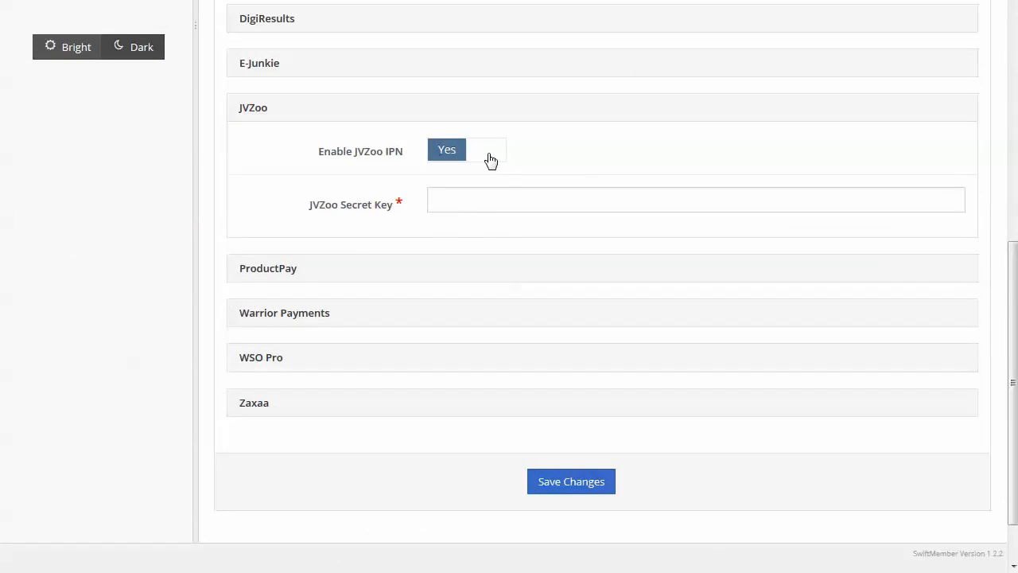
{"action": "scroll", "scroll_direction": "down", "scroll_amount": 3}
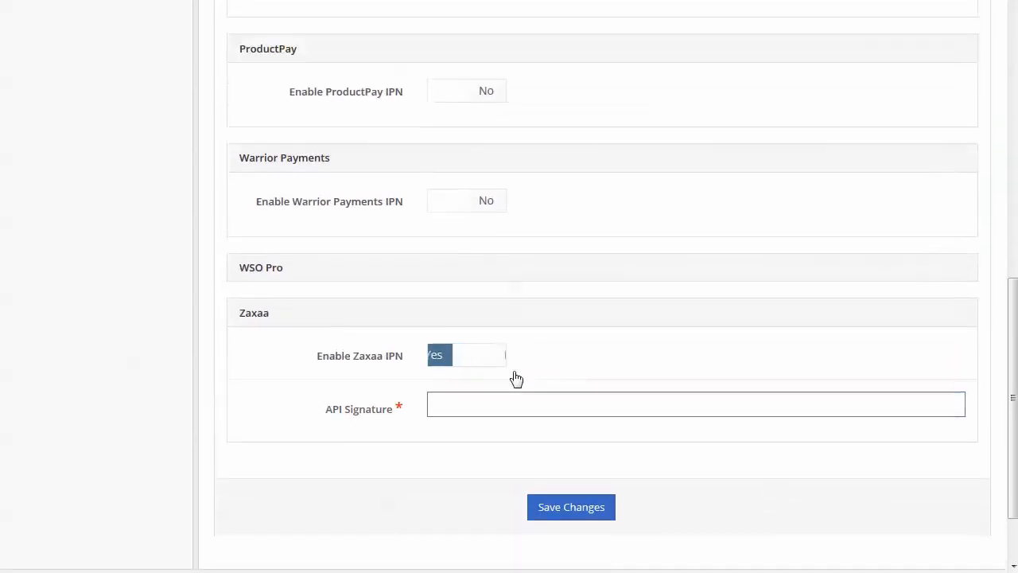
{"action": "left_click", "coordinate": [487, 355]}
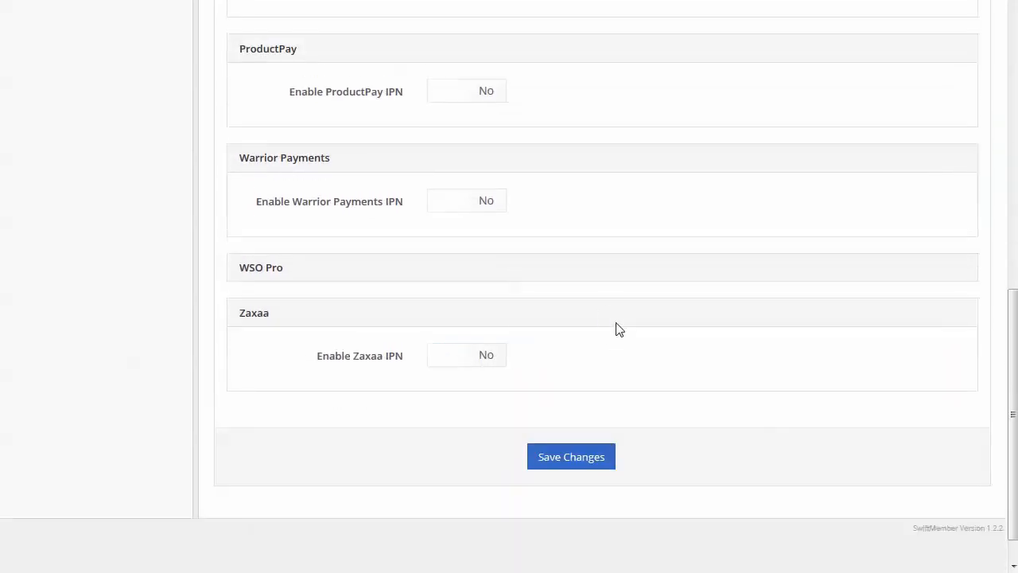
{"action": "mouse_move", "coordinate": [697, 324]}
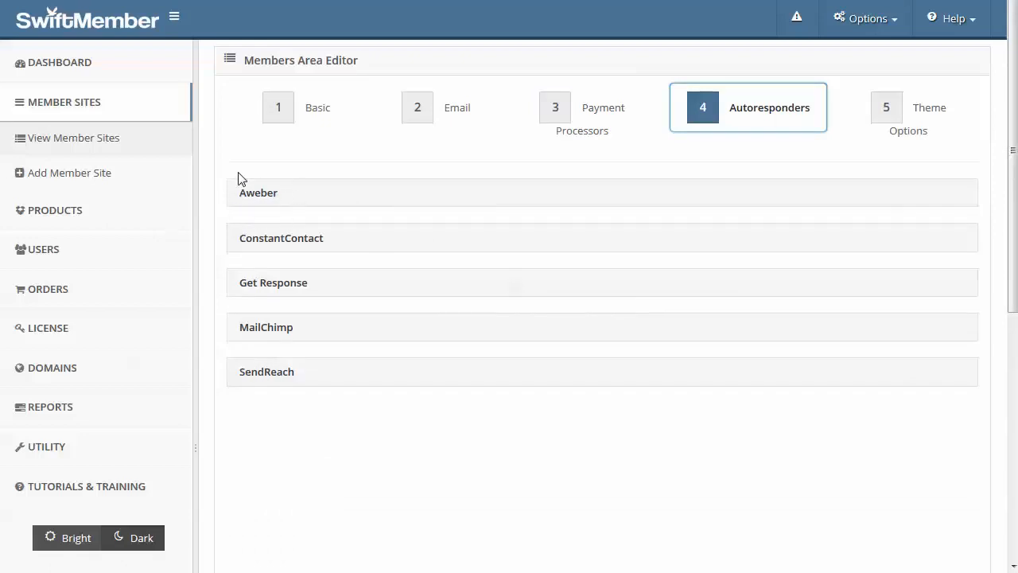
{"action": "mouse_move", "coordinate": [279, 219]}
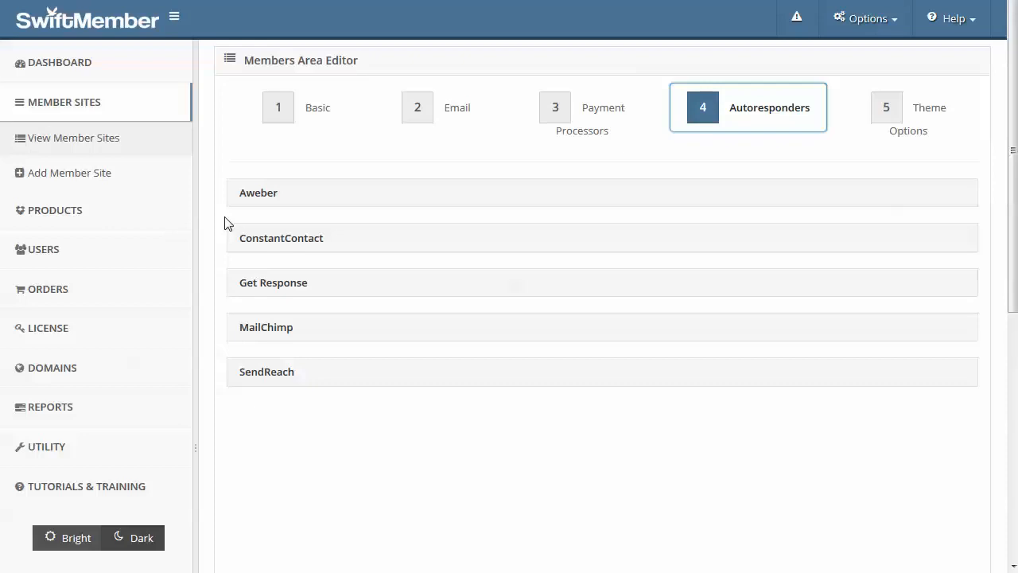
{"action": "mouse_move", "coordinate": [287, 217]}
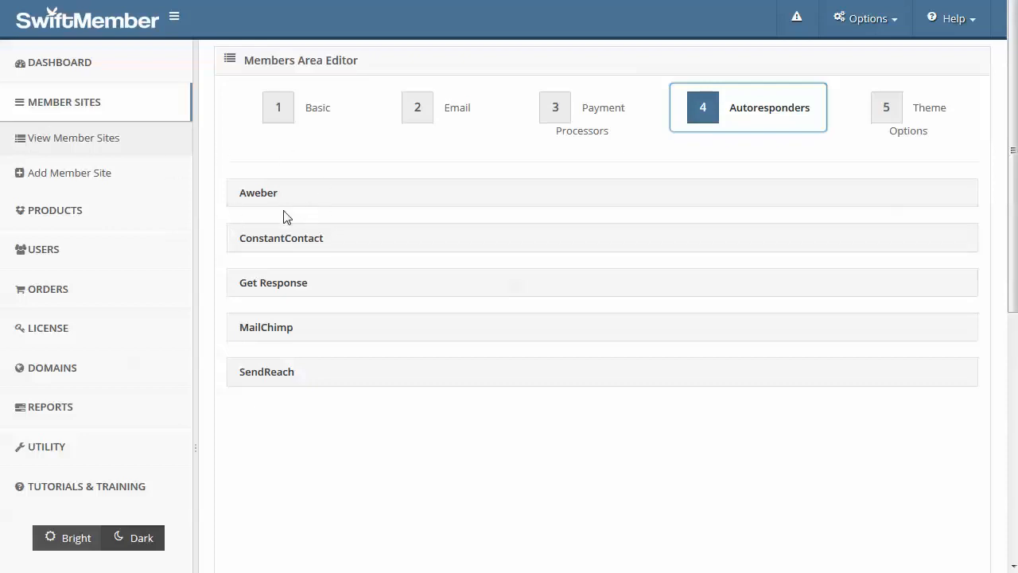
{"action": "mouse_move", "coordinate": [226, 226]}
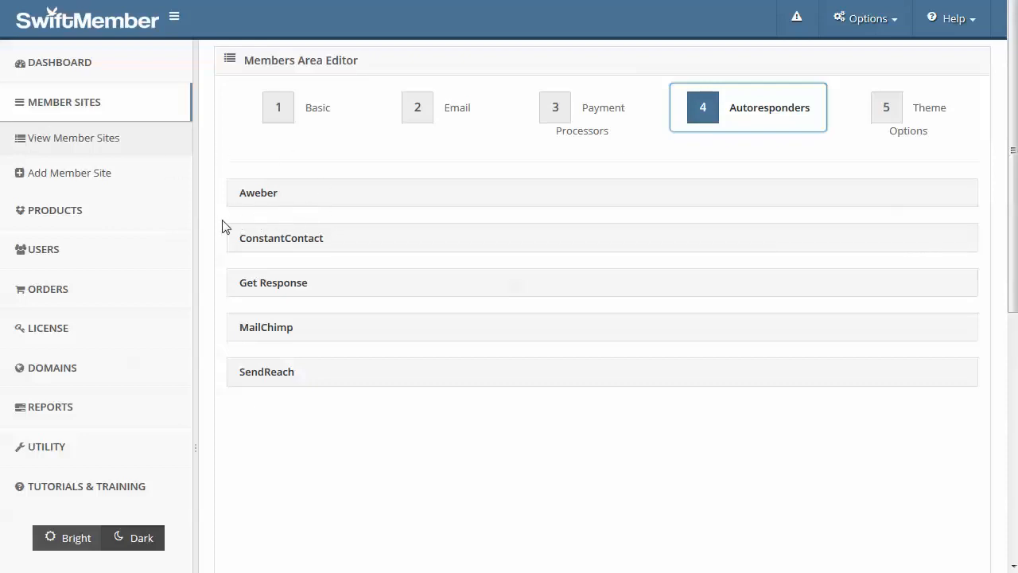
{"action": "mouse_move", "coordinate": [311, 197]}
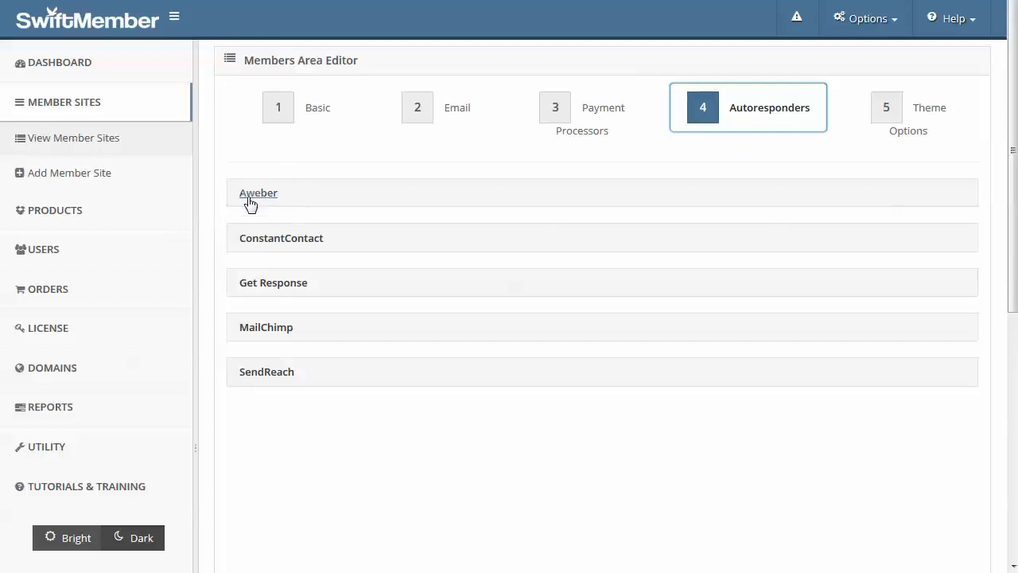
{"action": "mouse_move", "coordinate": [274, 190]}
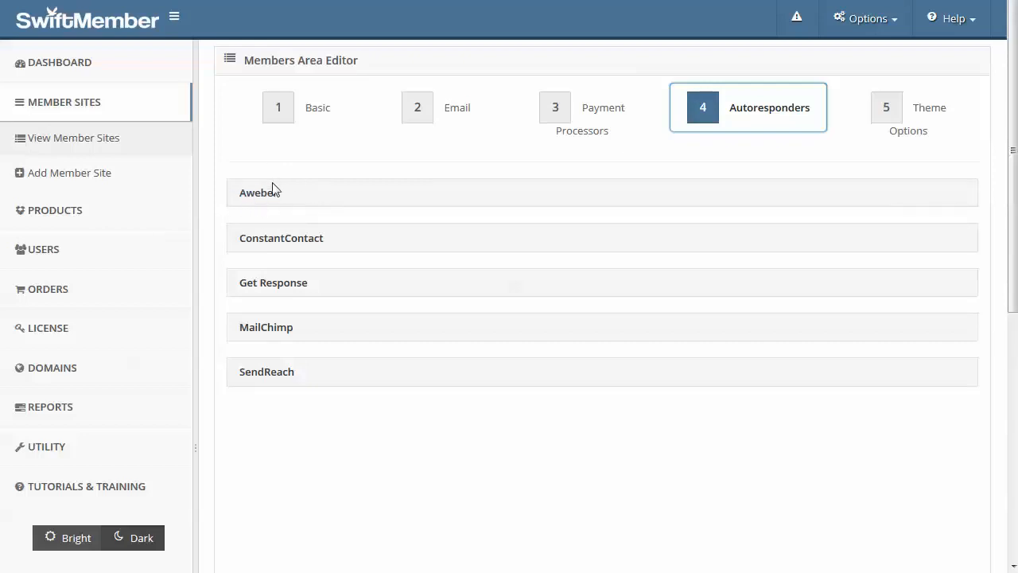
{"action": "mouse_move", "coordinate": [230, 207]}
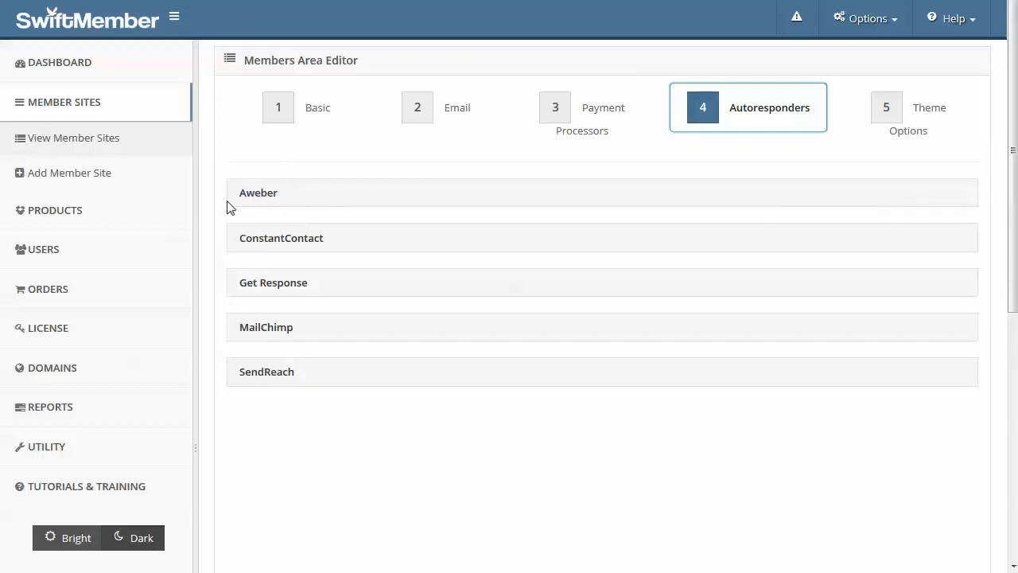
{"action": "mouse_move", "coordinate": [302, 206]}
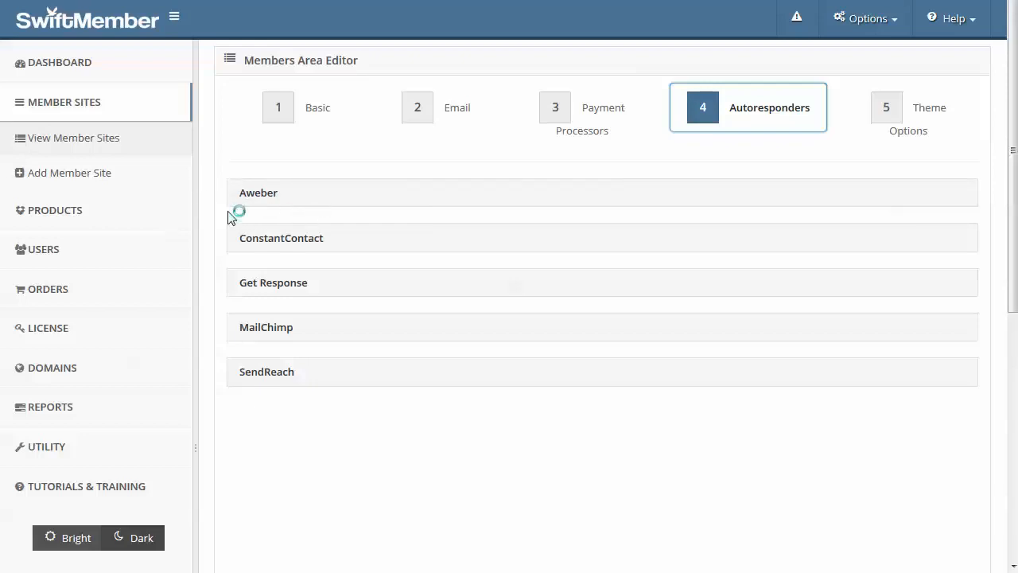
{"action": "mouse_move", "coordinate": [257, 193]}
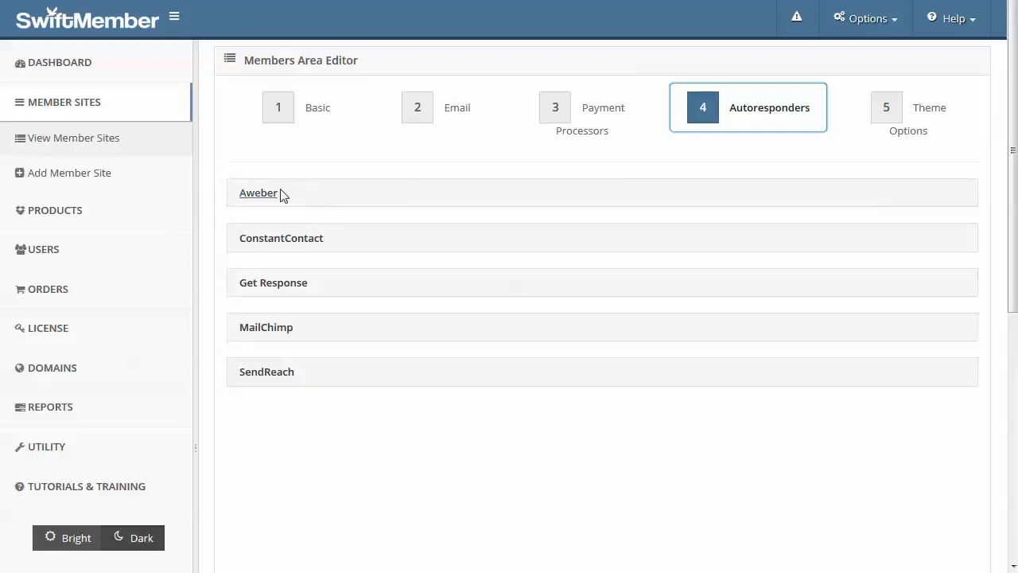
{"action": "mouse_move", "coordinate": [245, 245]}
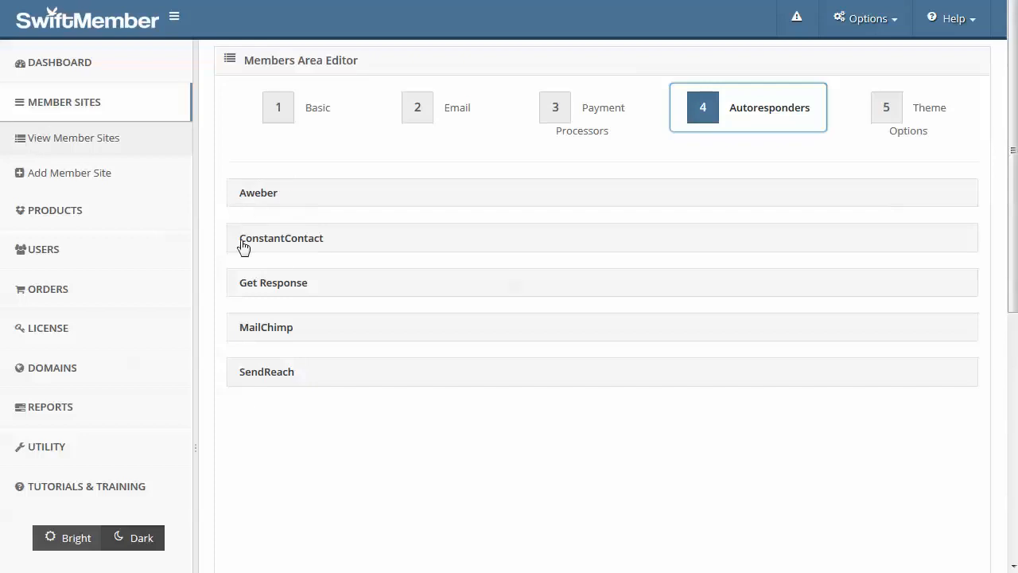
{"action": "mouse_move", "coordinate": [665, 428]}
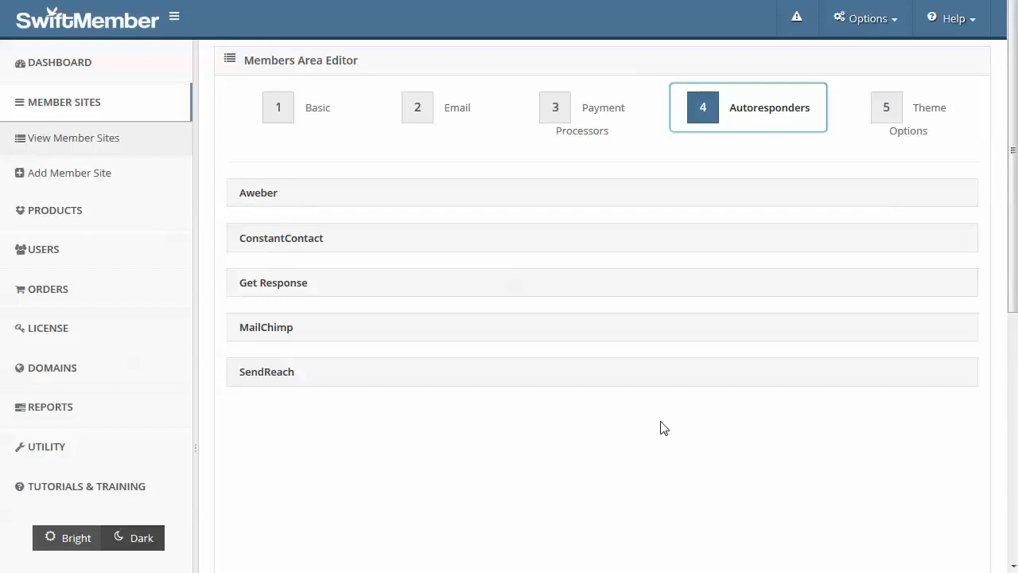
{"action": "mouse_move", "coordinate": [886, 115]}
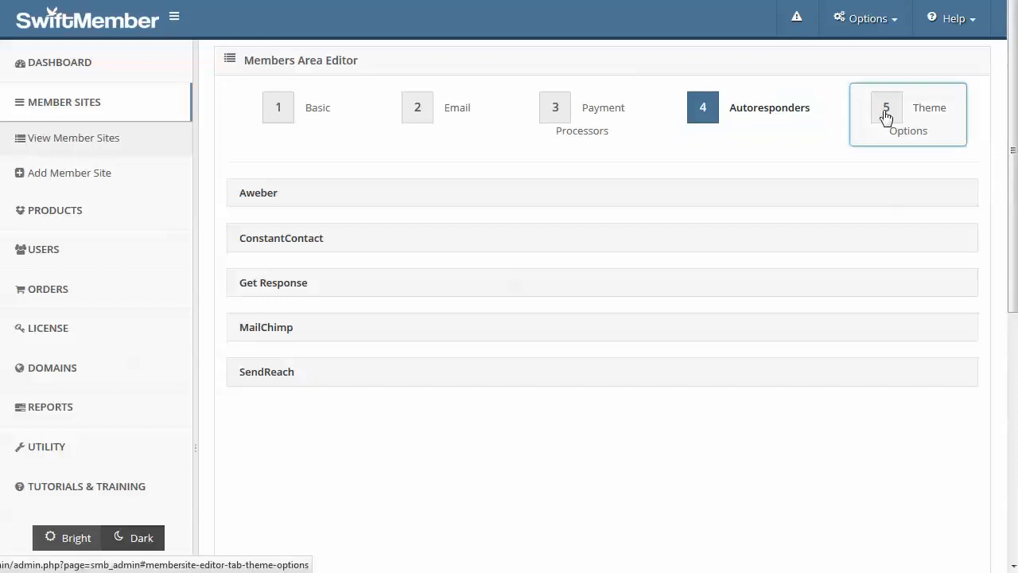
Step: Load the Blue pre-set theme in the site's Theme Options
{"action": "left_click", "coordinate": [885, 115]}
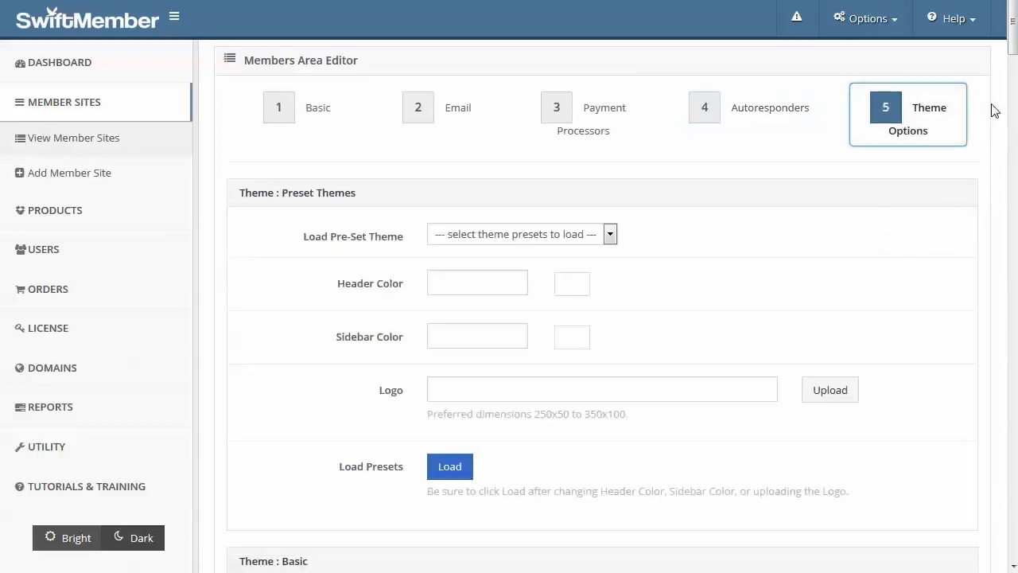
{"action": "left_click", "coordinate": [522, 234]}
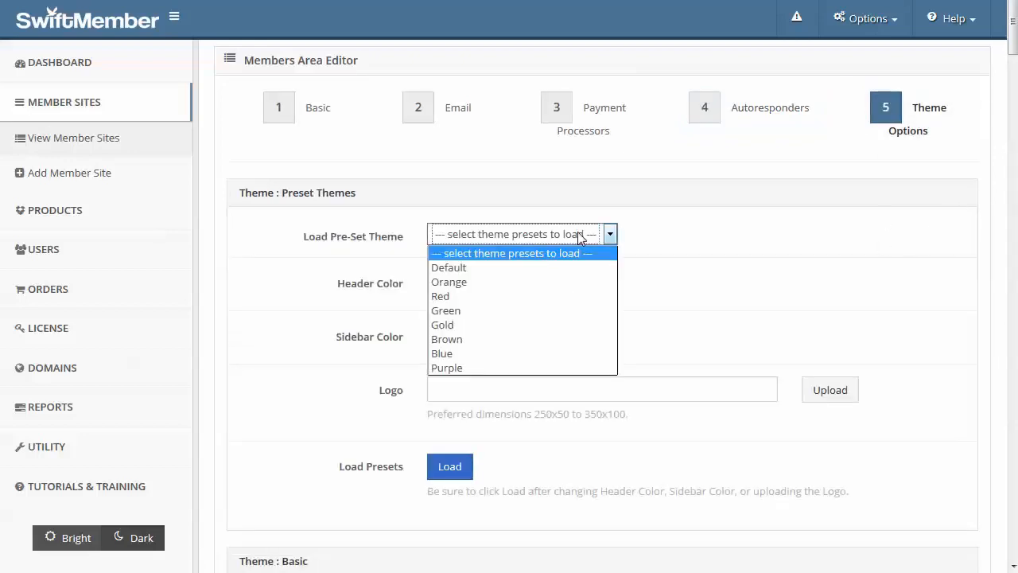
{"action": "mouse_move", "coordinate": [729, 242]}
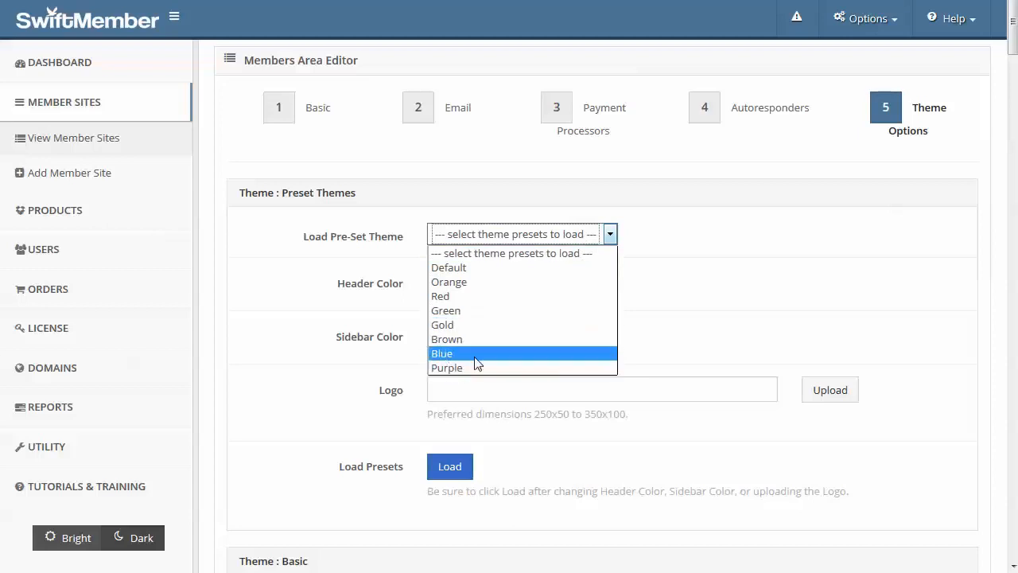
{"action": "mouse_move", "coordinate": [455, 374]}
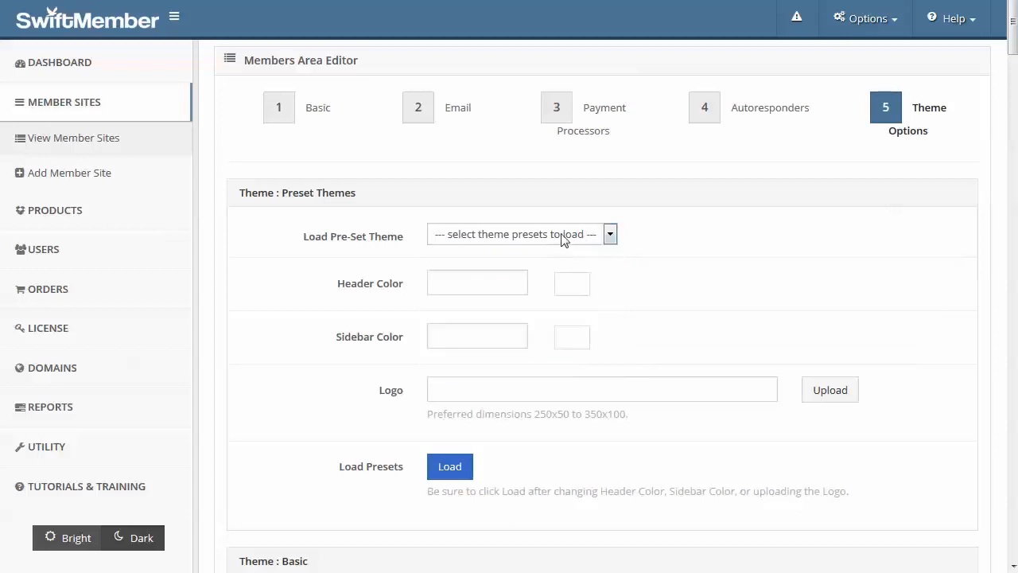
{"action": "left_click", "coordinate": [522, 233]}
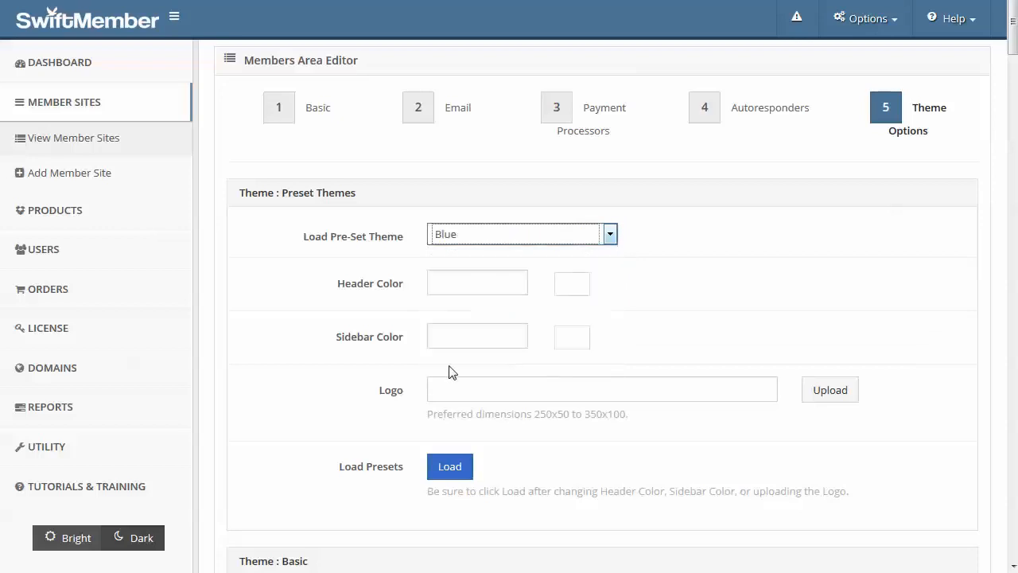
Step: Set the header colour to #0e0465 and the sidebar colour to #c8c8c8
{"action": "left_click", "coordinate": [477, 283]}
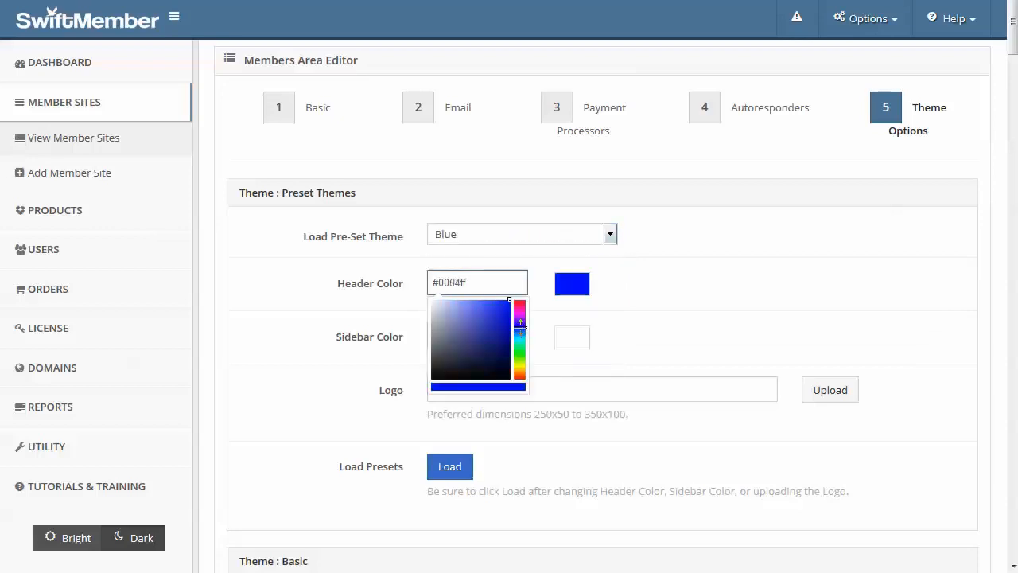
{"action": "left_click", "coordinate": [499, 354]}
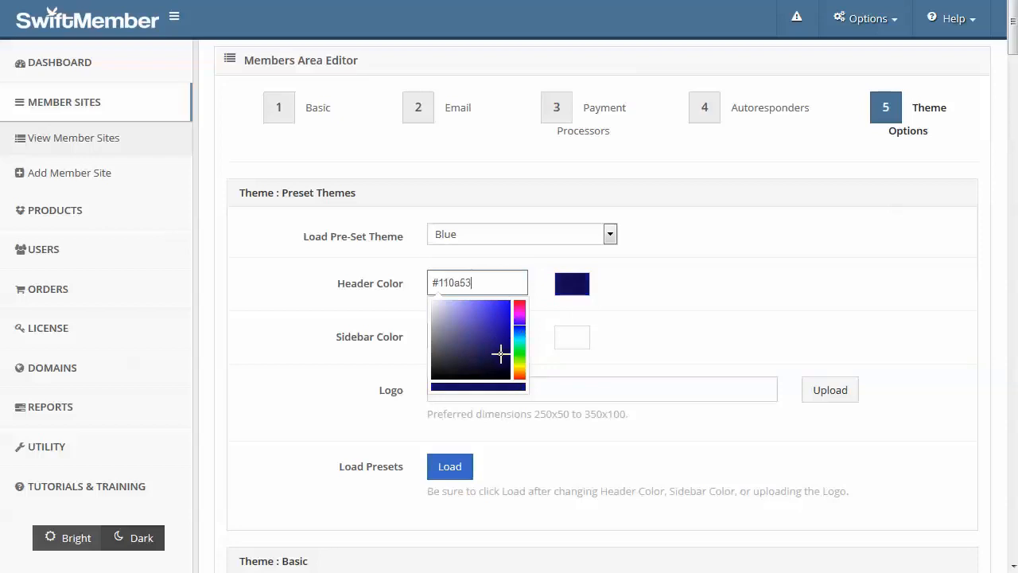
{"action": "left_click", "coordinate": [506, 349]}
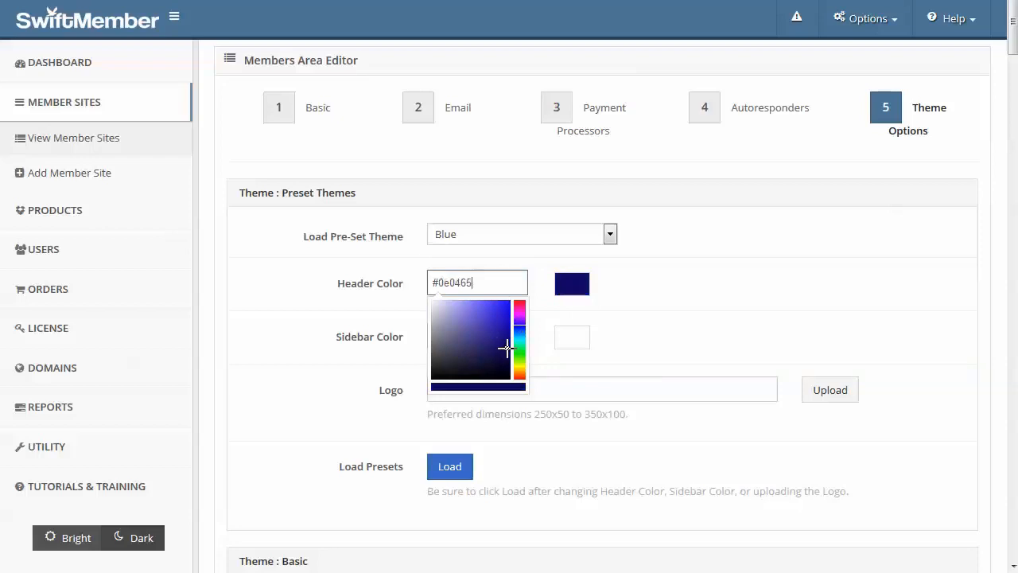
{"action": "left_click", "coordinate": [477, 335]}
{"action": "type", "text": "#b6b6b6"}
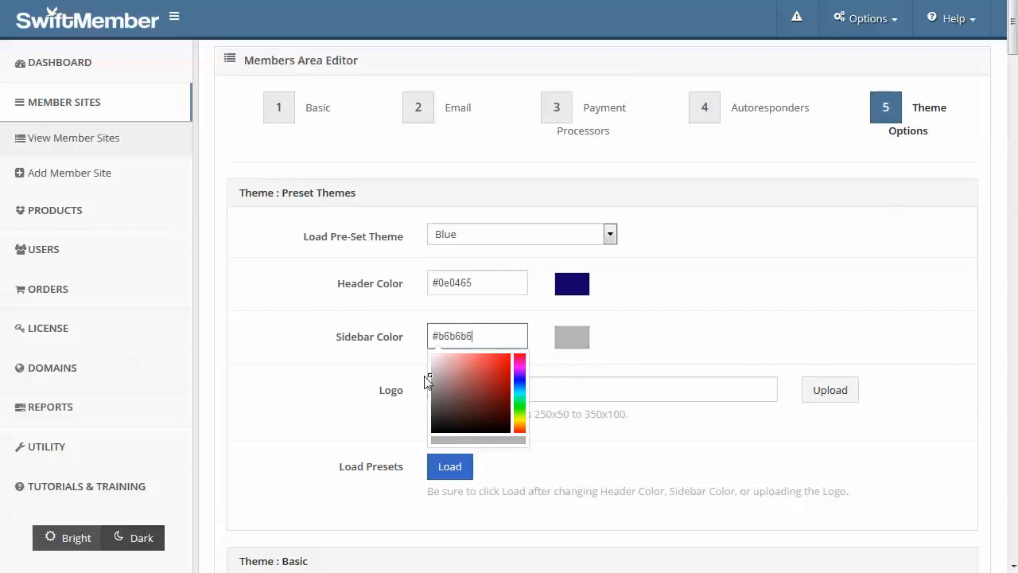
{"action": "left_click", "coordinate": [828, 310]}
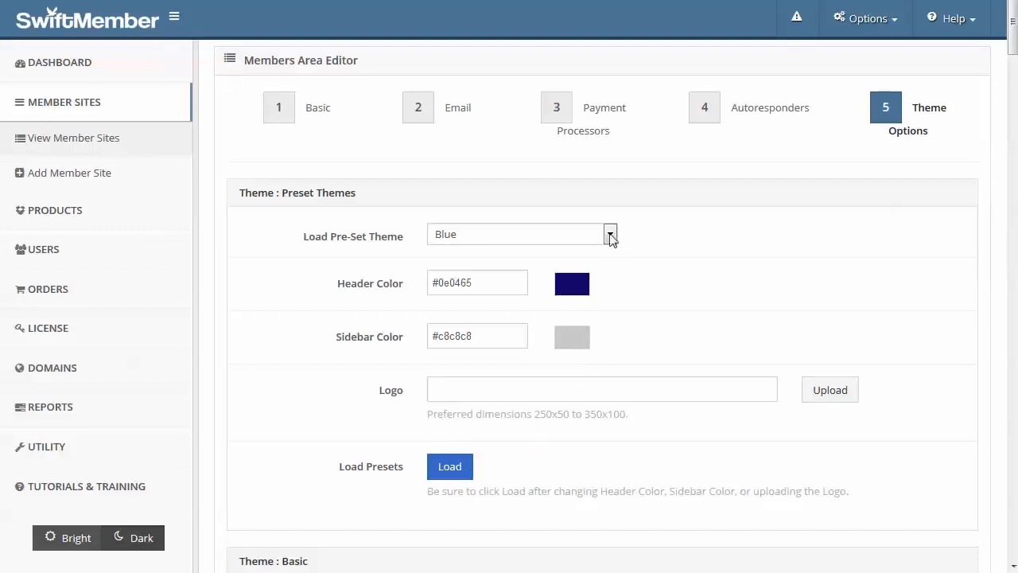
{"action": "scroll", "scroll_direction": "down", "scroll_amount": 3}
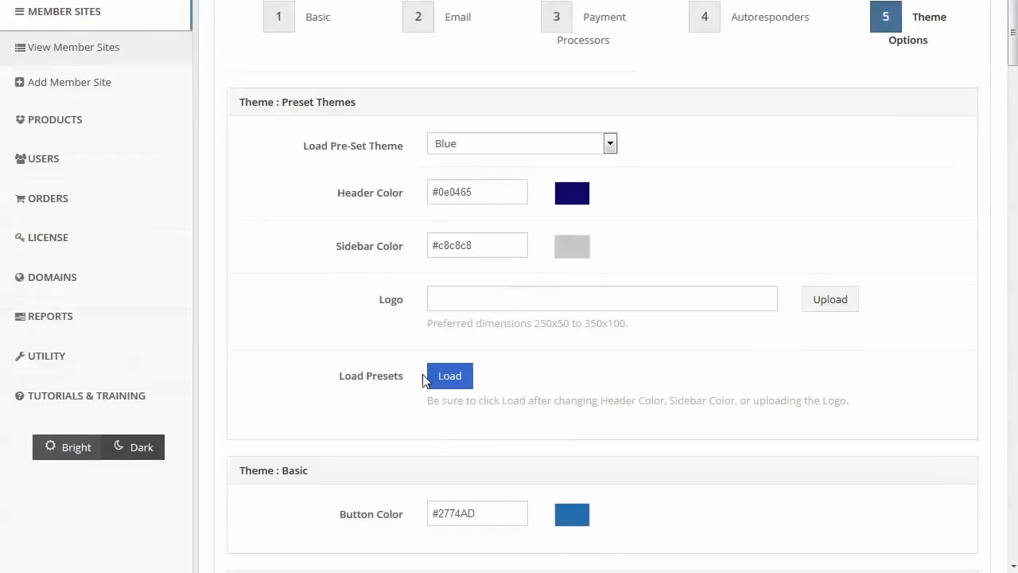
{"action": "scroll", "scroll_direction": "down", "scroll_amount": 3}
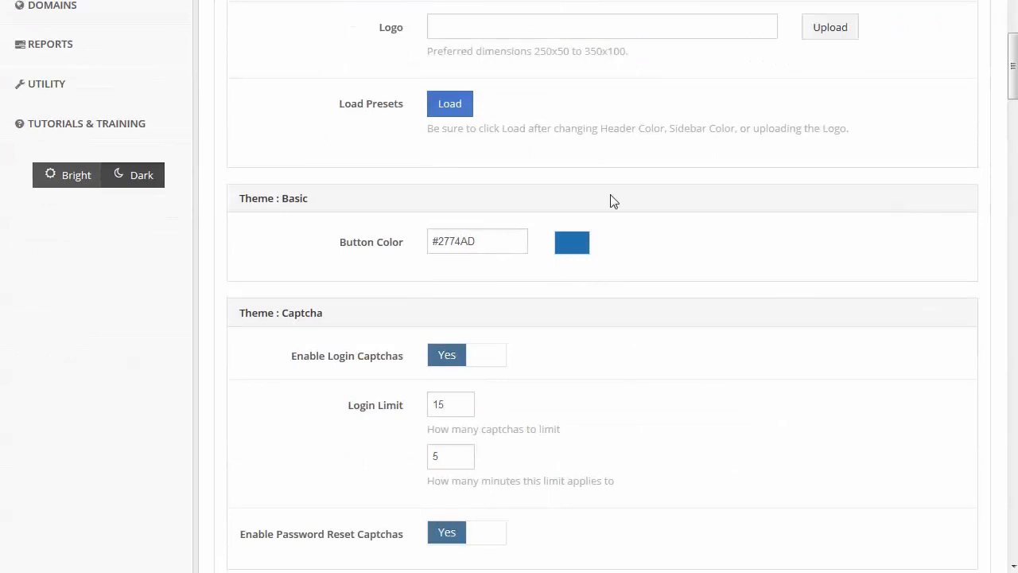
{"action": "mouse_move", "coordinate": [438, 433]}
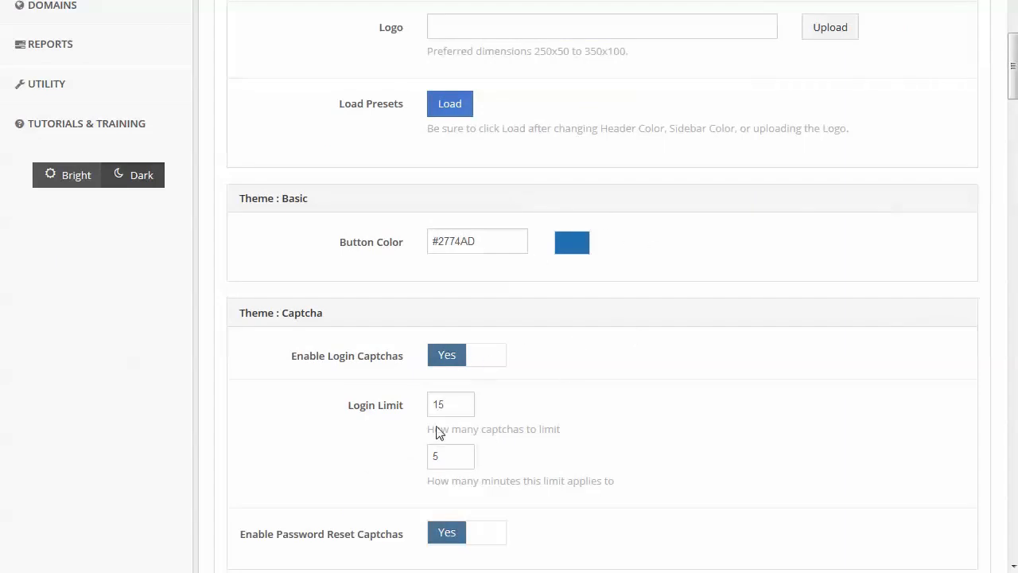
{"action": "scroll", "scroll_direction": "down", "scroll_amount": 3}
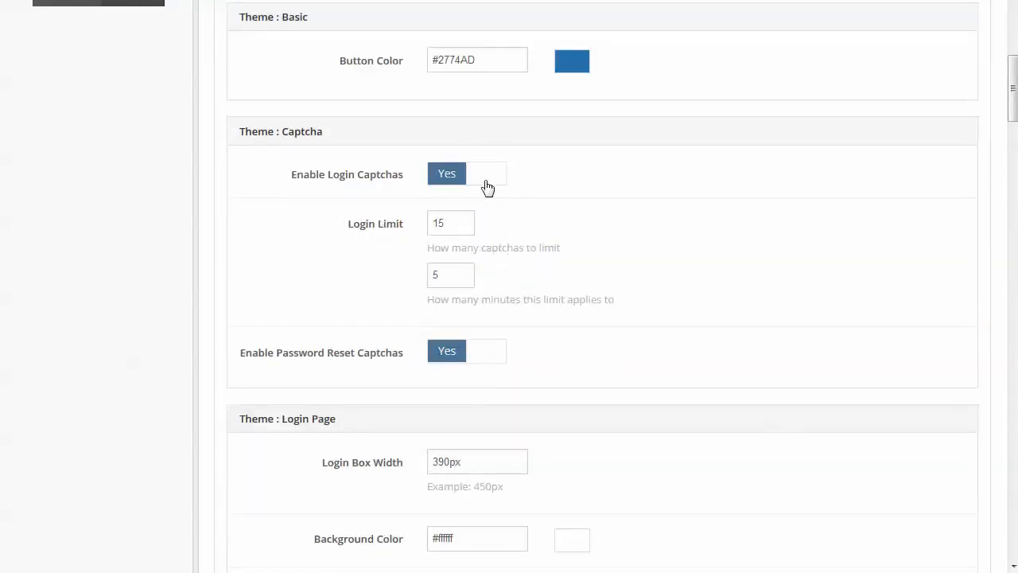
{"action": "scroll", "scroll_direction": "down", "scroll_amount": 3}
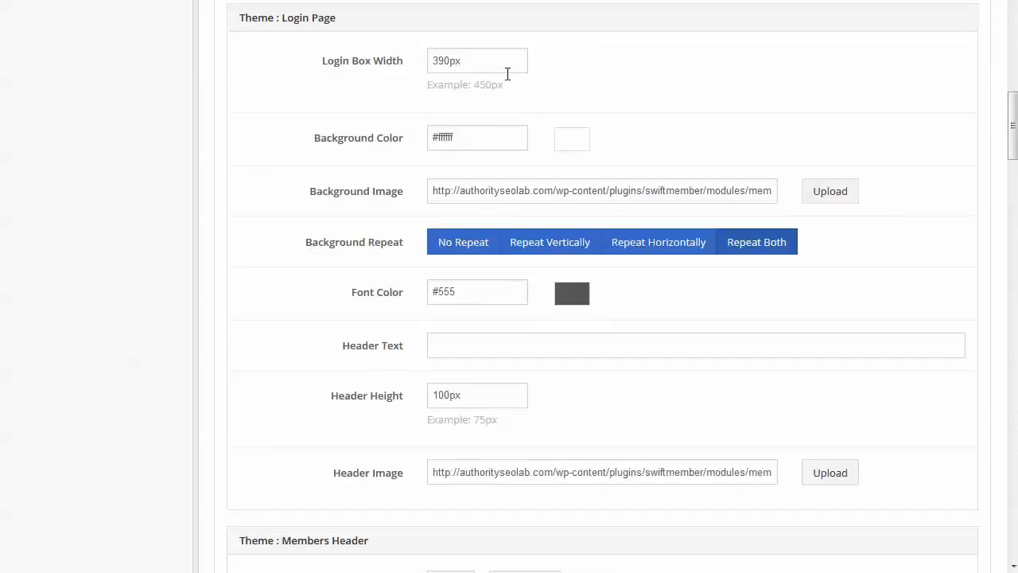
{"action": "mouse_move", "coordinate": [495, 92]}
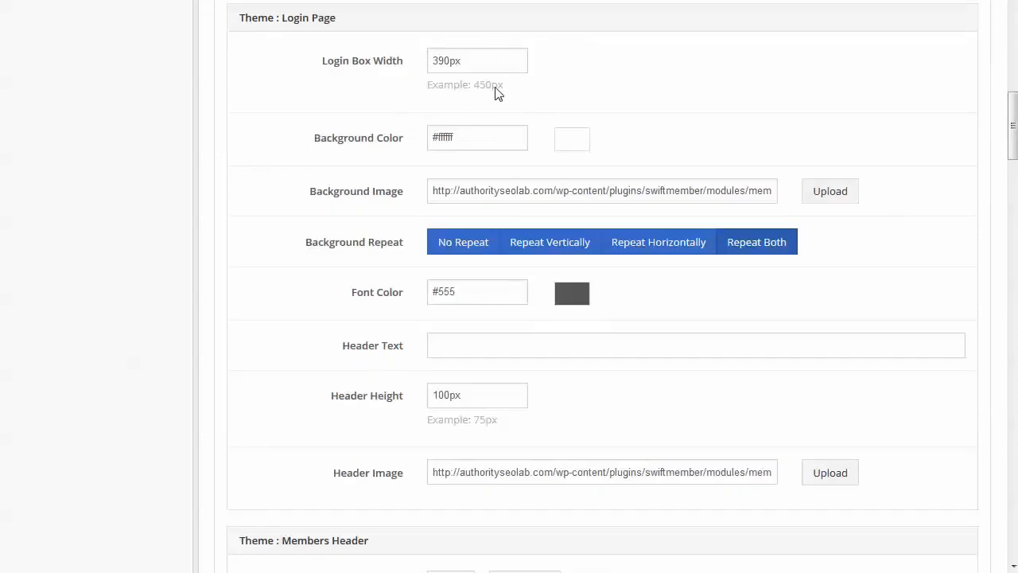
{"action": "mouse_move", "coordinate": [493, 172]}
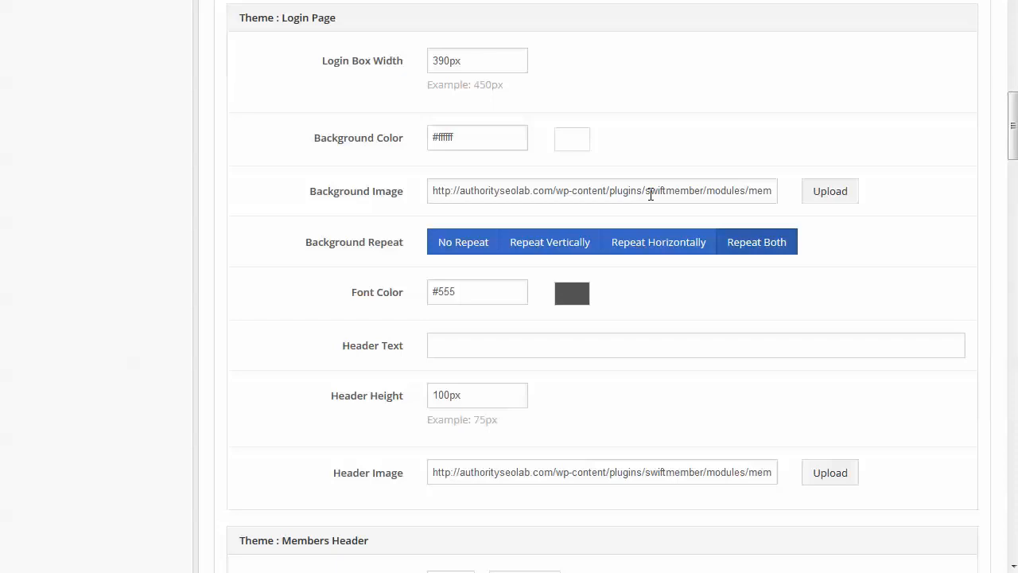
{"action": "scroll", "scroll_direction": "down", "scroll_amount": 3}
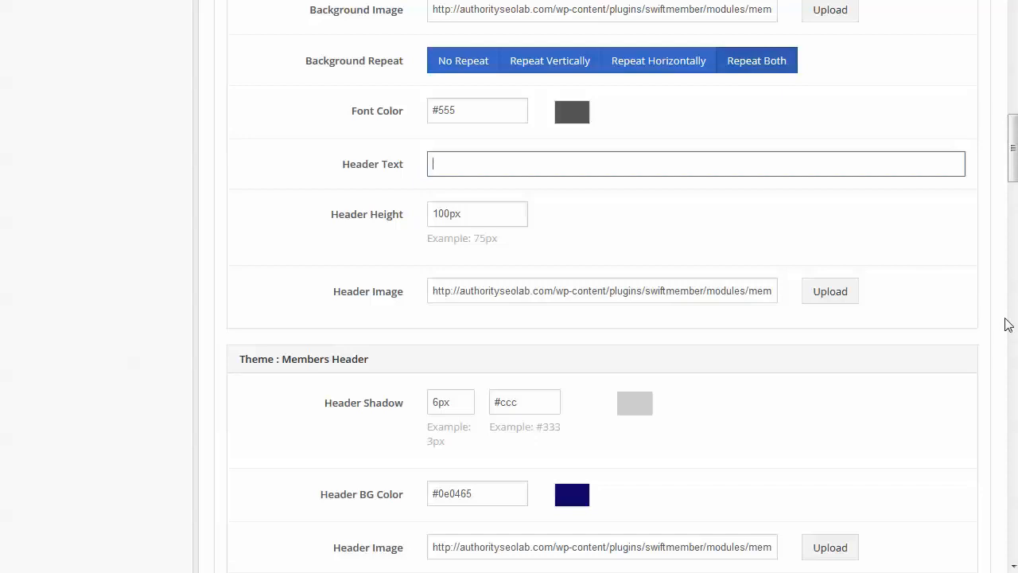
{"action": "scroll", "scroll_direction": "down", "scroll_amount": 3}
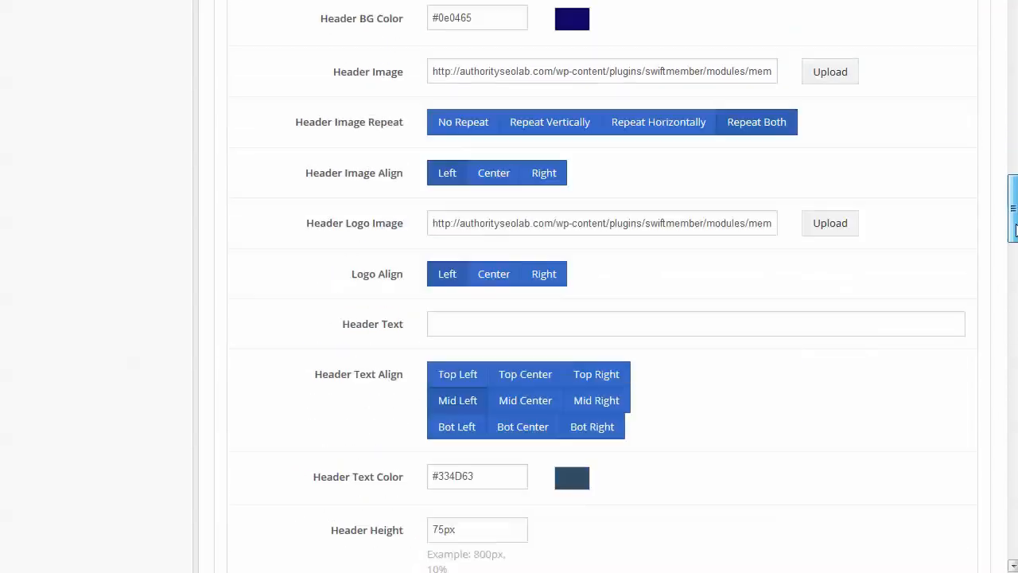
{"action": "scroll", "scroll_direction": "down", "scroll_amount": 3}
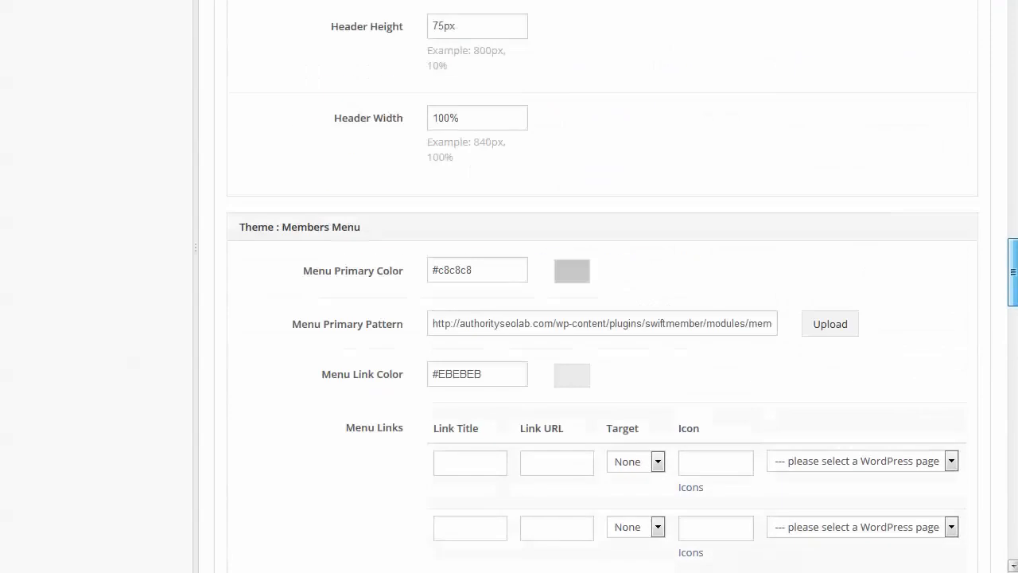
{"action": "scroll", "scroll_direction": "down", "scroll_amount": 3}
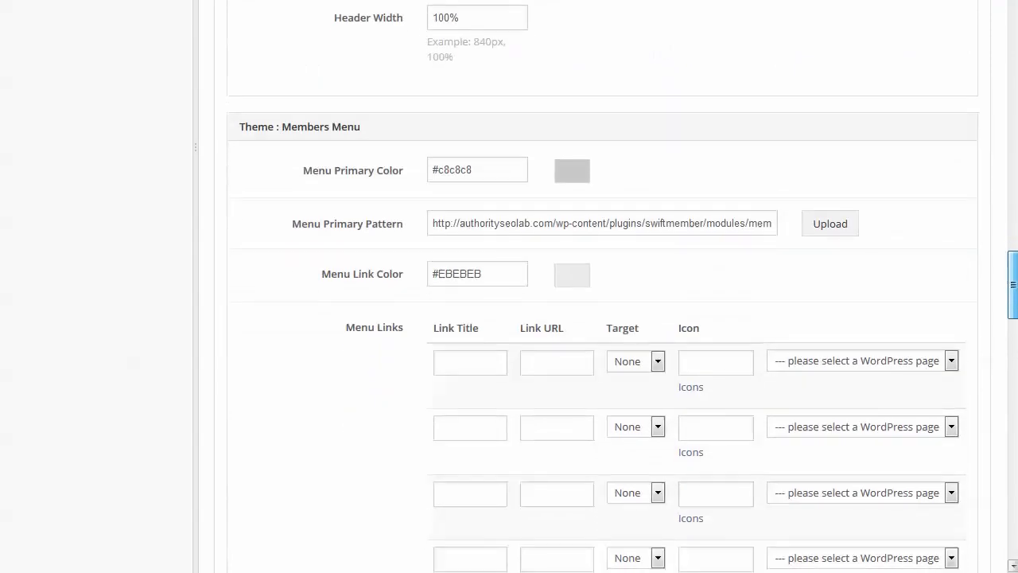
{"action": "scroll", "scroll_direction": "down", "scroll_amount": 3}
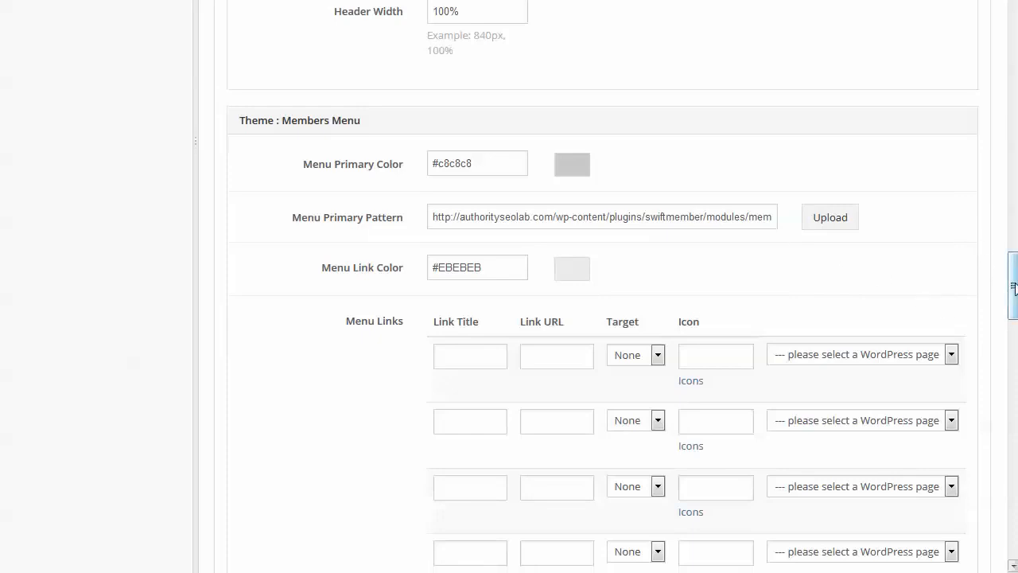
{"action": "scroll", "scroll_direction": "down", "scroll_amount": 3}
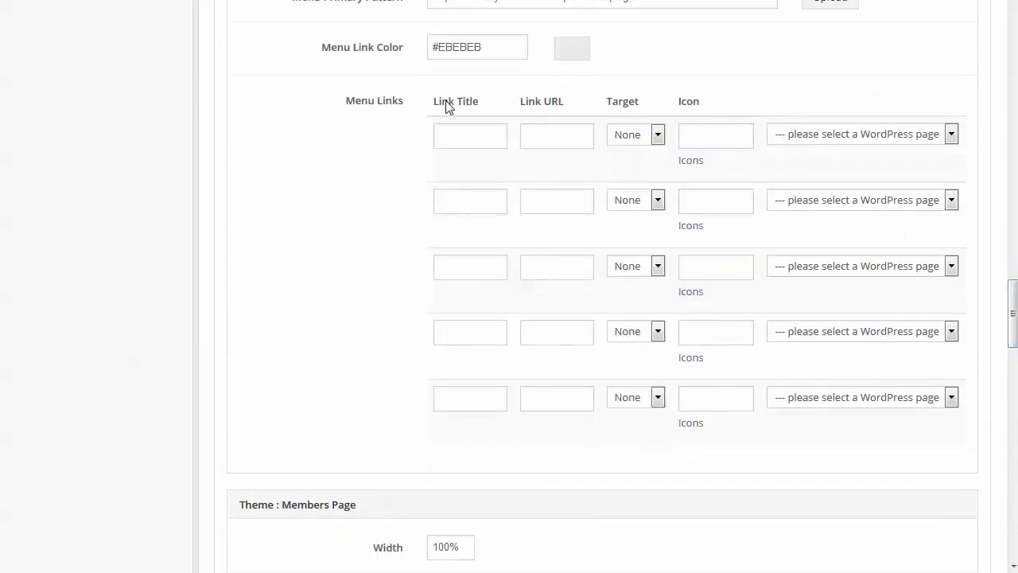
Step: Title the first members menu link 'Support', browsing the WordPress pages without linking one
{"action": "left_click", "coordinate": [469, 135]}
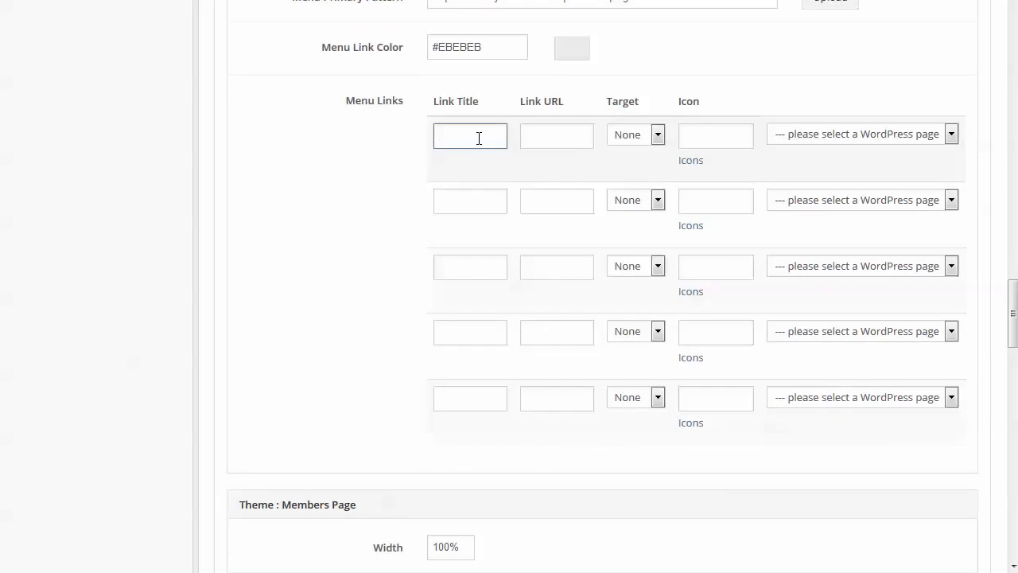
{"action": "type", "text": "Support"}
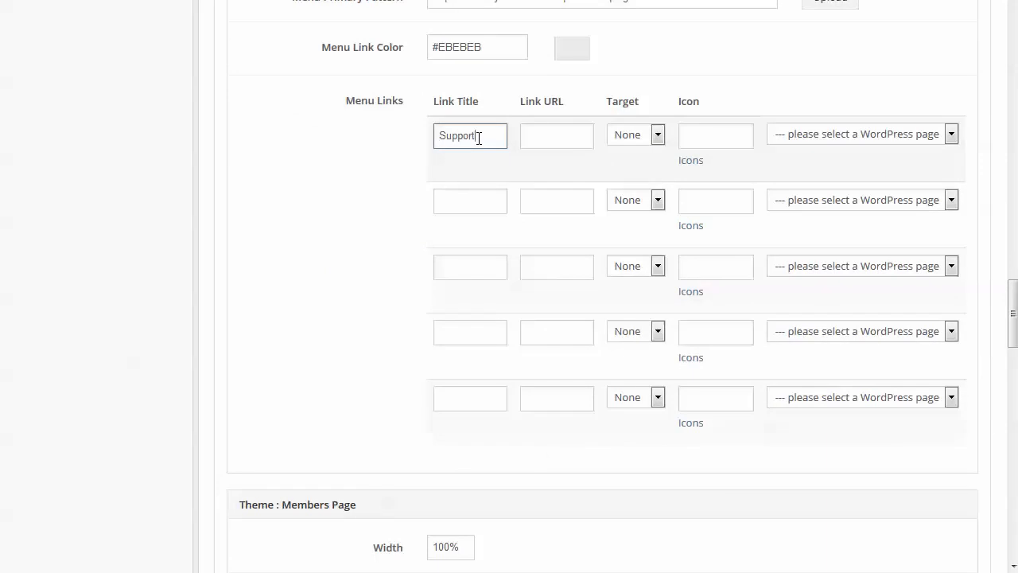
{"action": "left_click", "coordinate": [557, 135]}
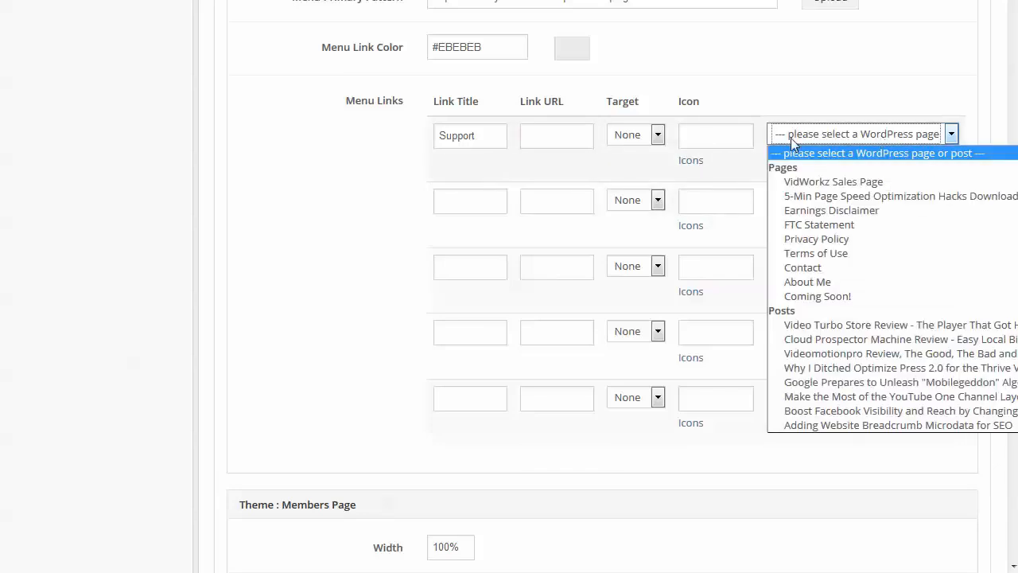
{"action": "left_click", "coordinate": [714, 135]}
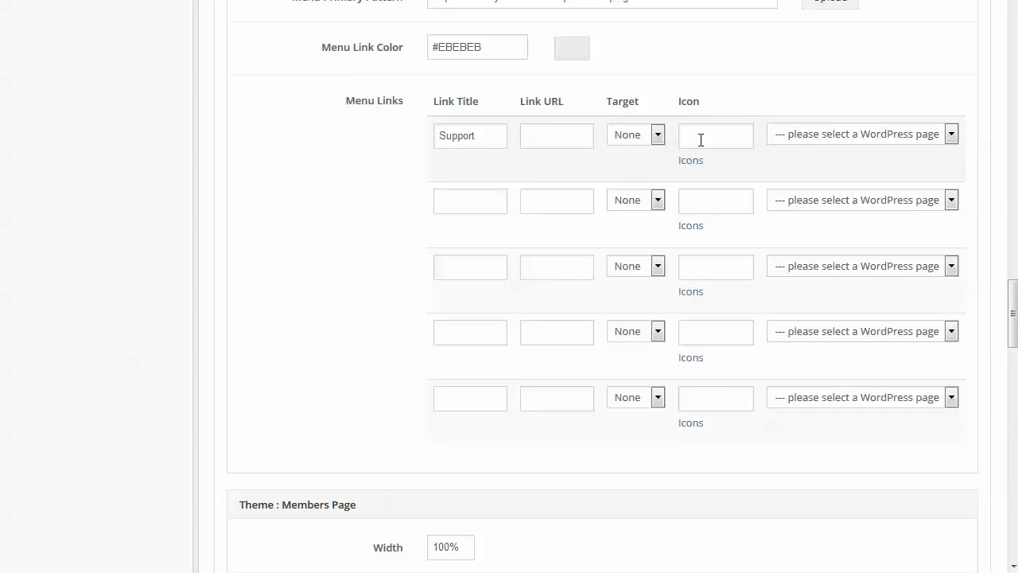
{"action": "scroll", "scroll_direction": "down", "scroll_amount": 3}
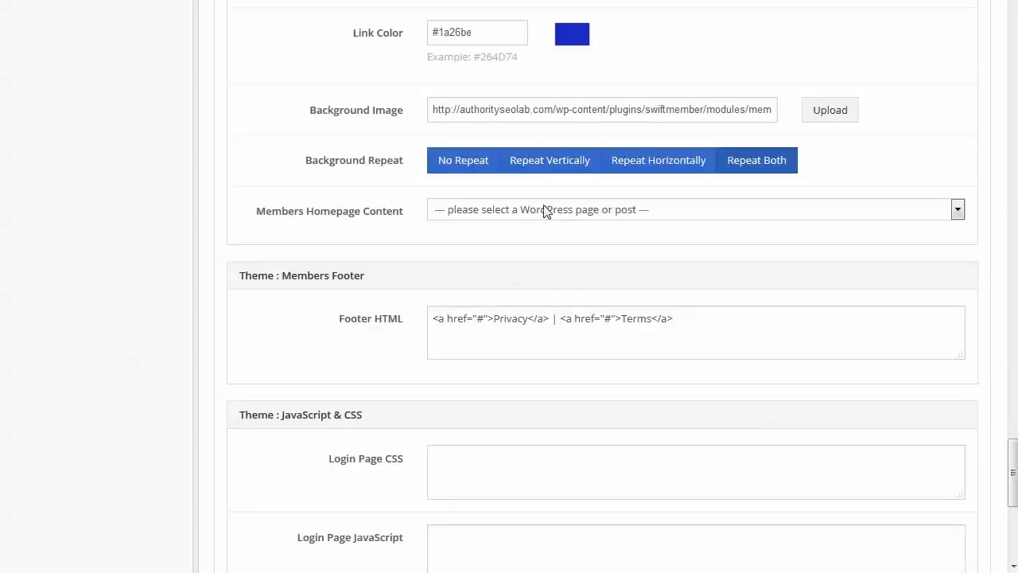
{"action": "left_click", "coordinate": [695, 210]}
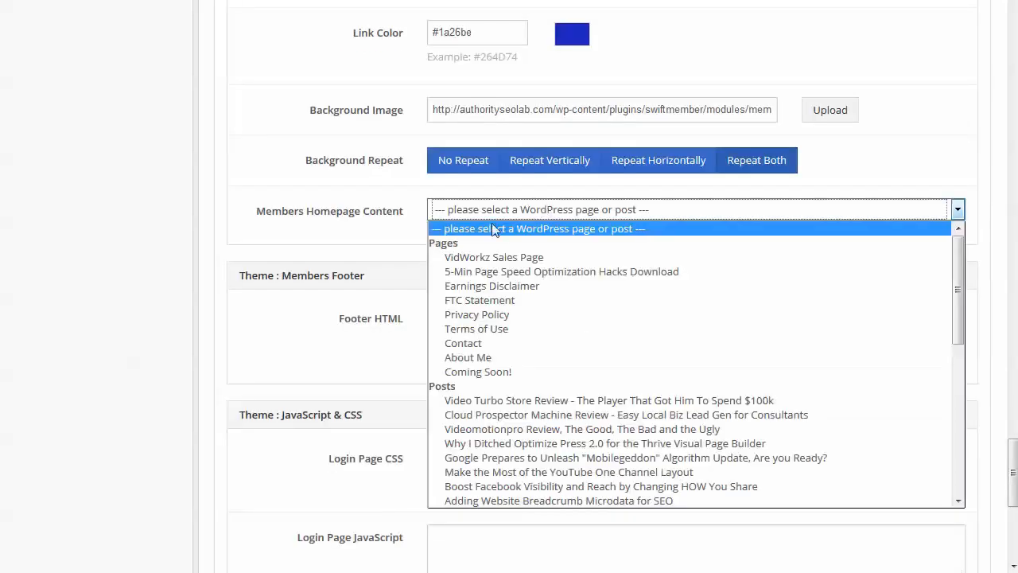
{"action": "mouse_move", "coordinate": [1003, 206]}
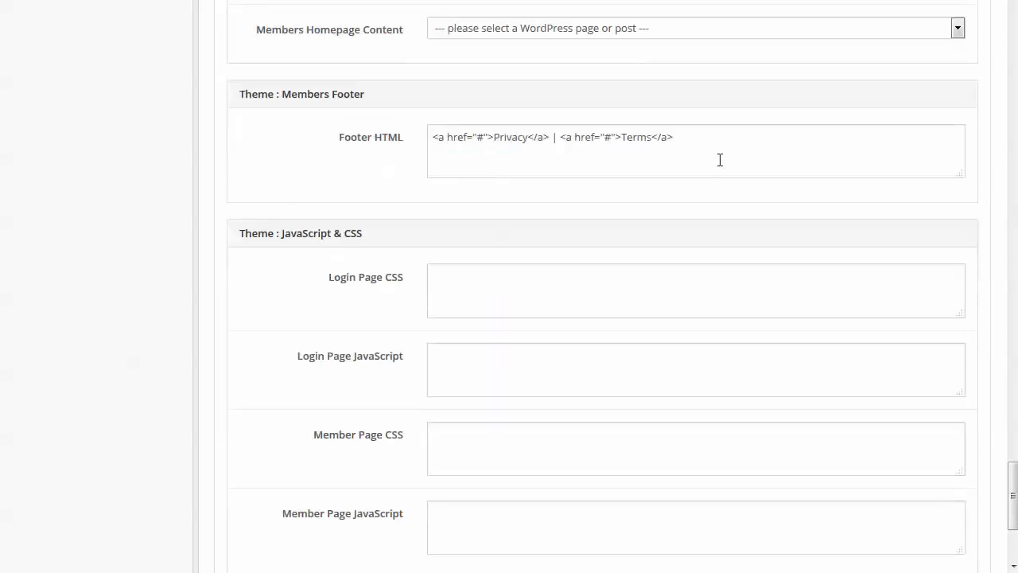
{"action": "mouse_move", "coordinate": [707, 143]}
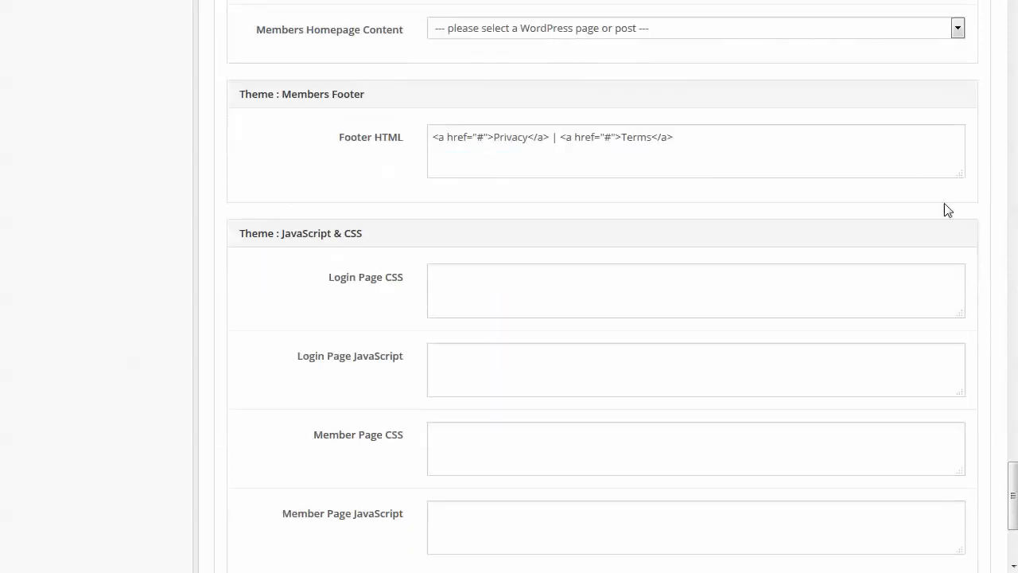
{"action": "scroll", "scroll_direction": "down", "scroll_amount": 3}
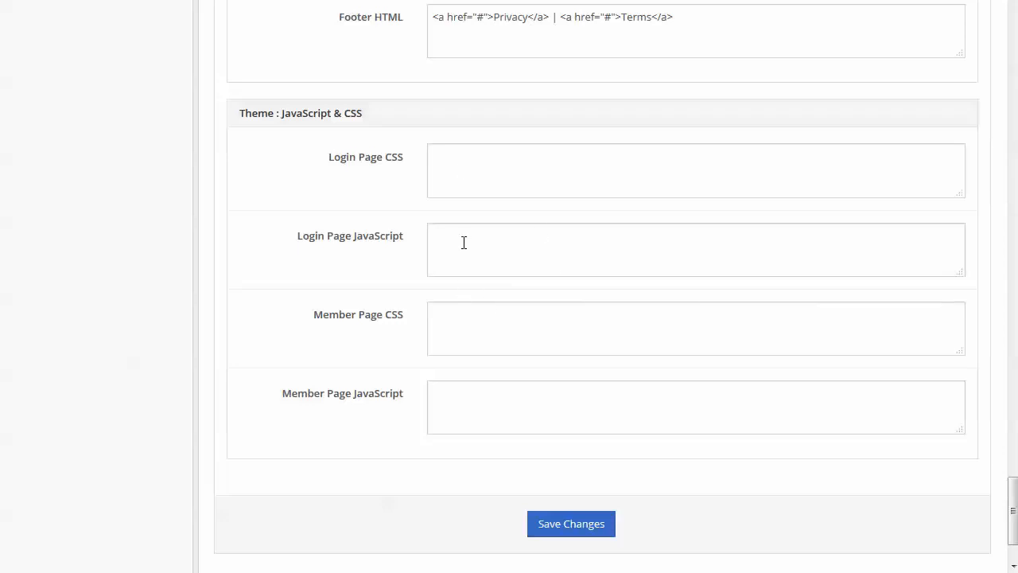
{"action": "mouse_move", "coordinate": [328, 379]}
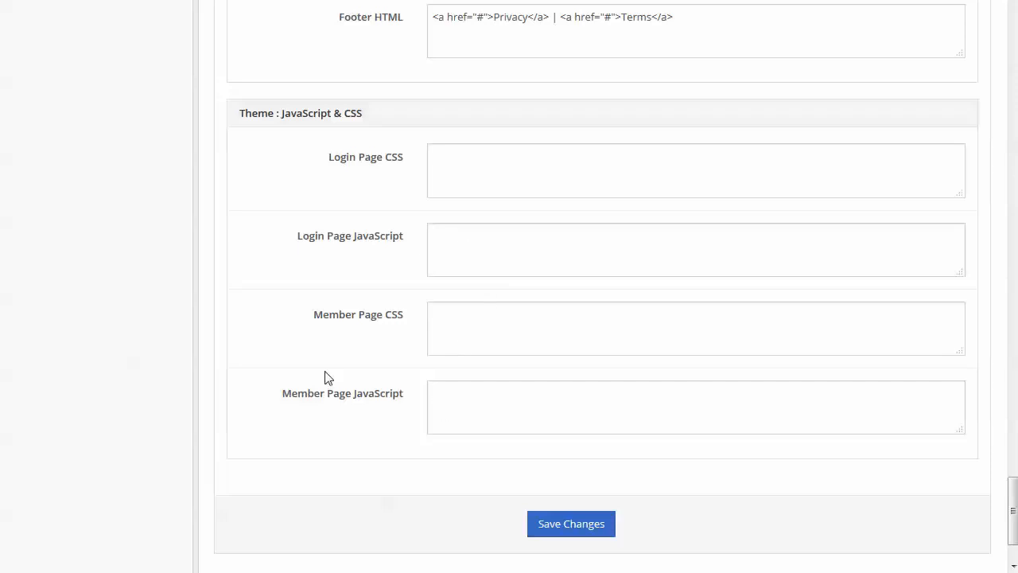
{"action": "mouse_move", "coordinate": [981, 482]}
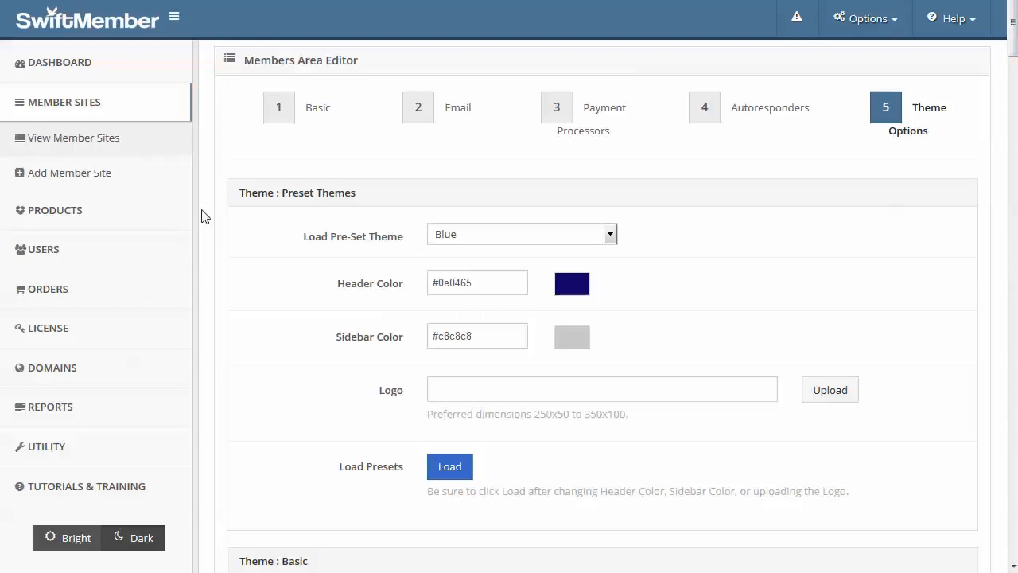
{"action": "mouse_move", "coordinate": [54, 210]}
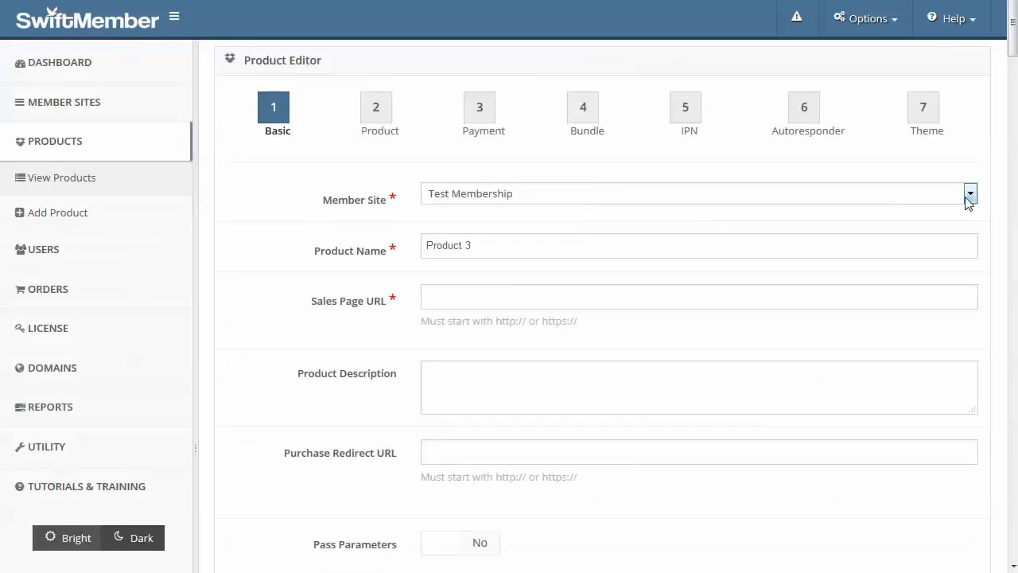
{"action": "mouse_move", "coordinate": [490, 286]}
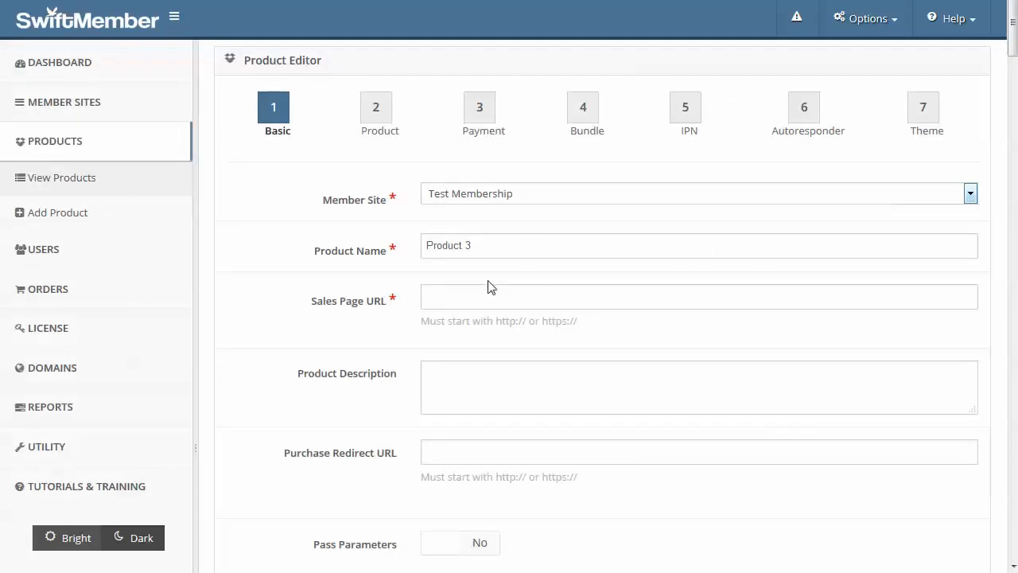
Step: Move to the Sales Page URL field for Product 3 under Test Membership
{"action": "left_click", "coordinate": [698, 297]}
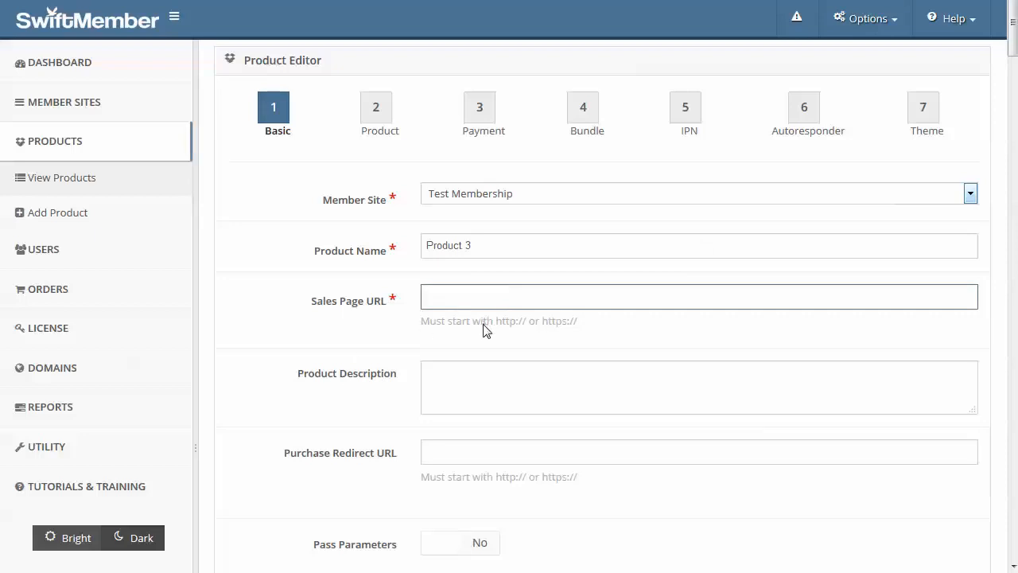
{"action": "scroll", "scroll_direction": "down", "scroll_amount": 3}
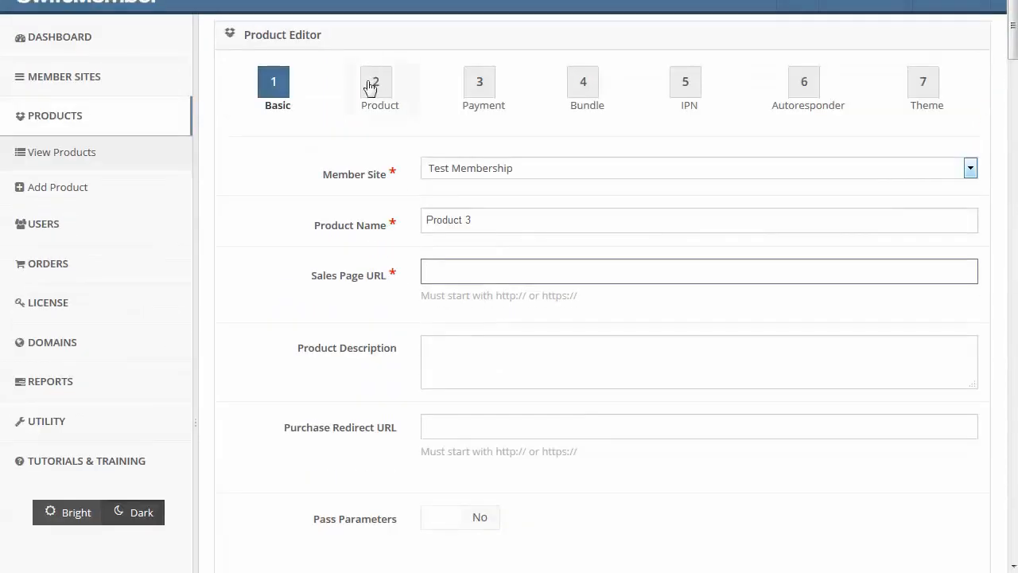
Step: Set delivery to No Delivery/Custom and mark the product as software
{"action": "left_click", "coordinate": [379, 89]}
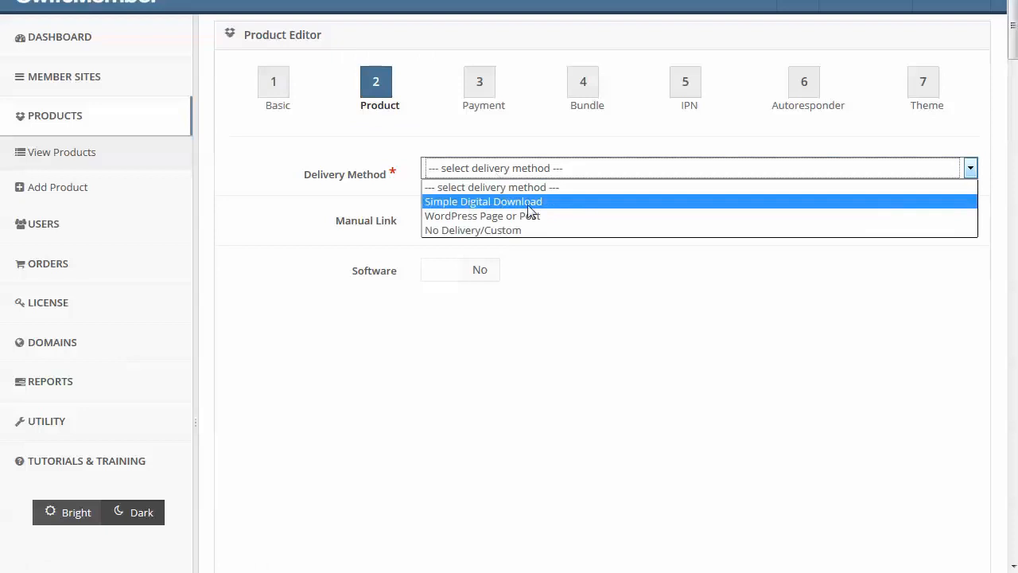
{"action": "left_click", "coordinate": [472, 229]}
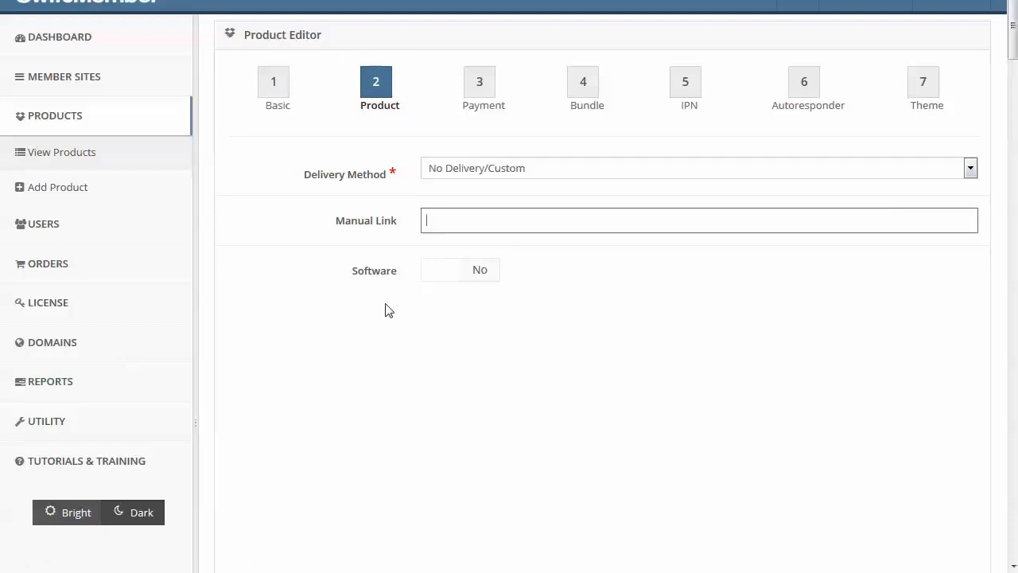
{"action": "mouse_move", "coordinate": [510, 277]}
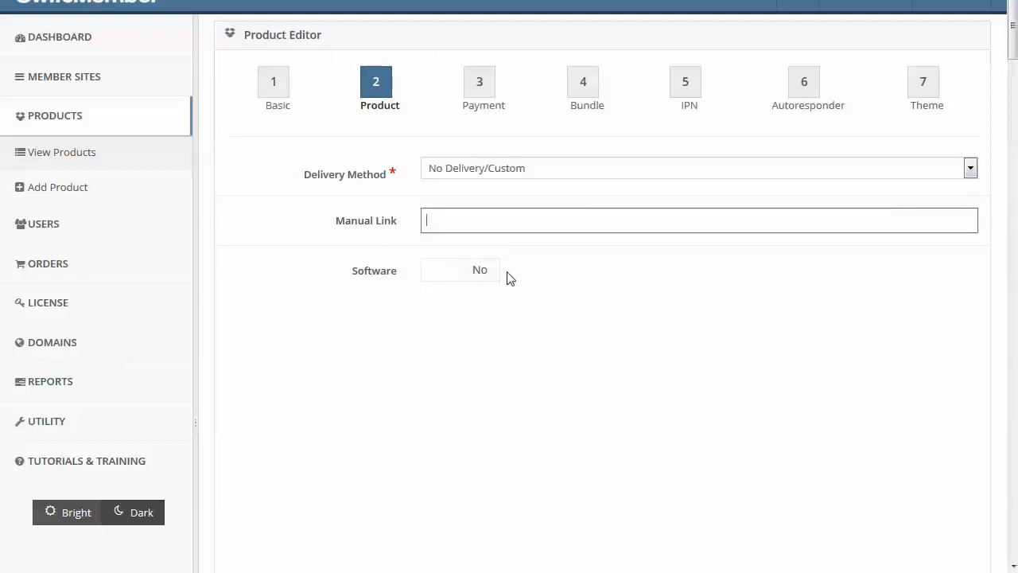
{"action": "left_click", "coordinate": [480, 270]}
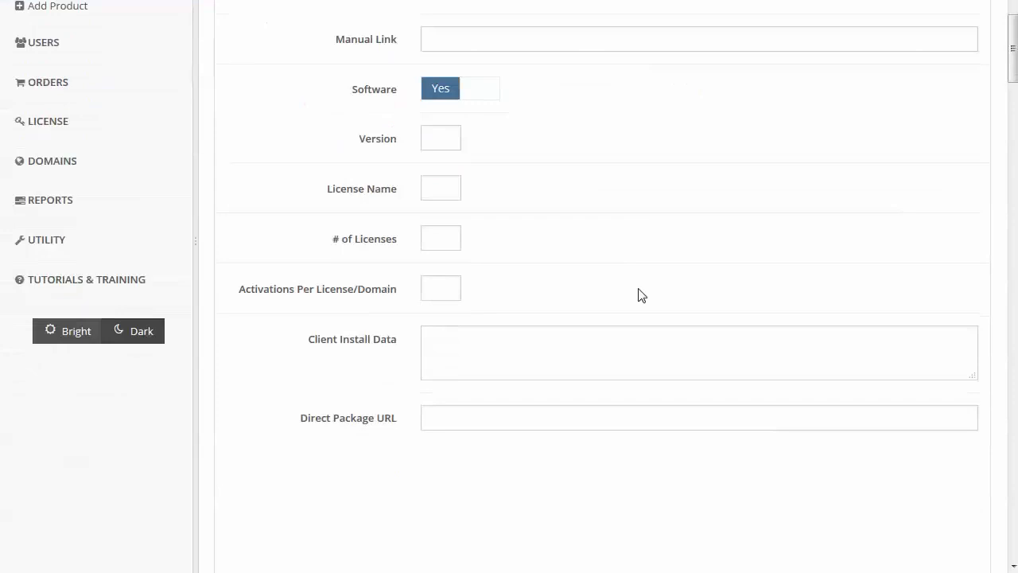
{"action": "mouse_move", "coordinate": [624, 274]}
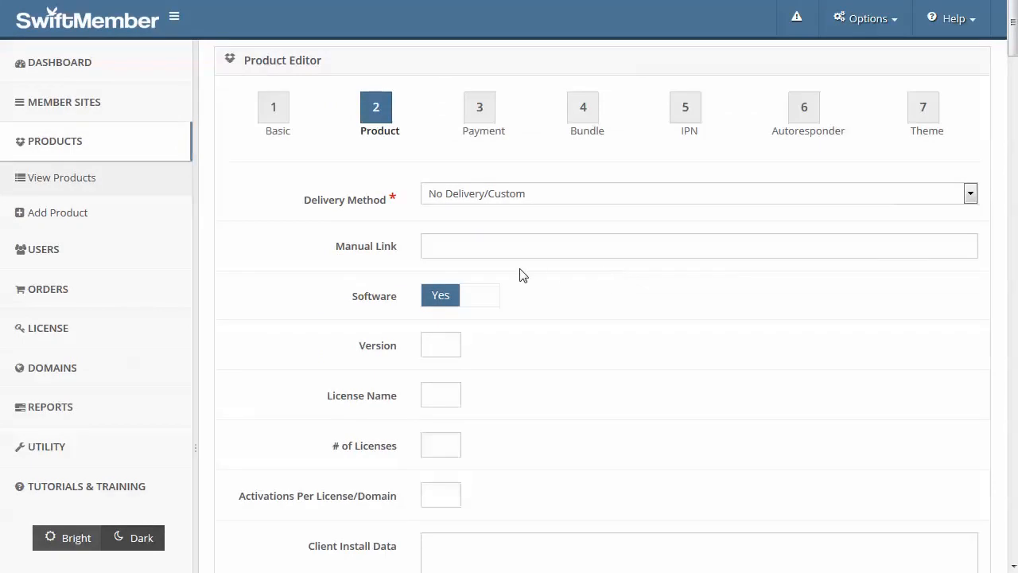
Step: Choose Subscription/Rebill payment, enable a trial and move to the trial price field
{"action": "left_click", "coordinate": [479, 115]}
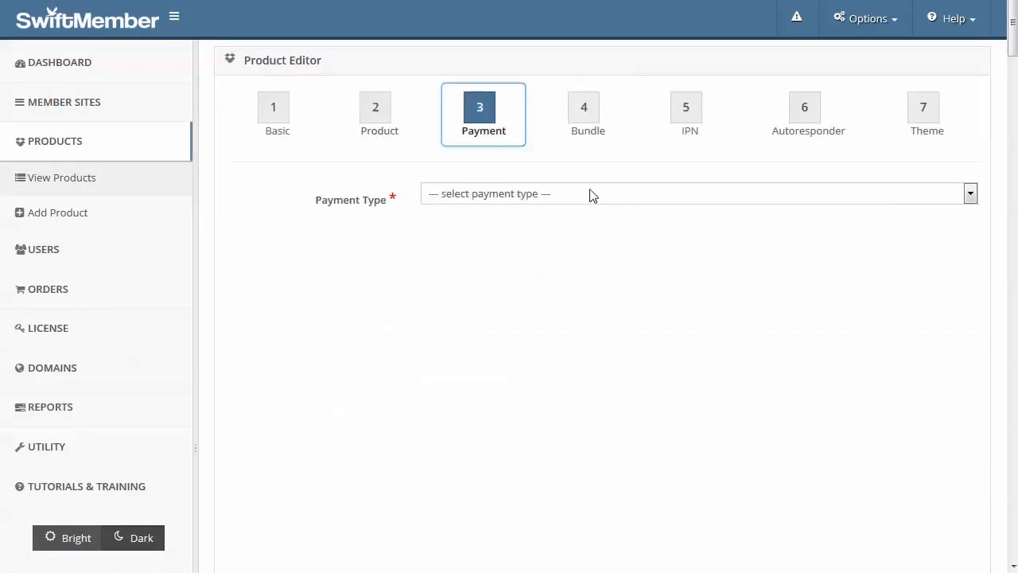
{"action": "left_click", "coordinate": [699, 194]}
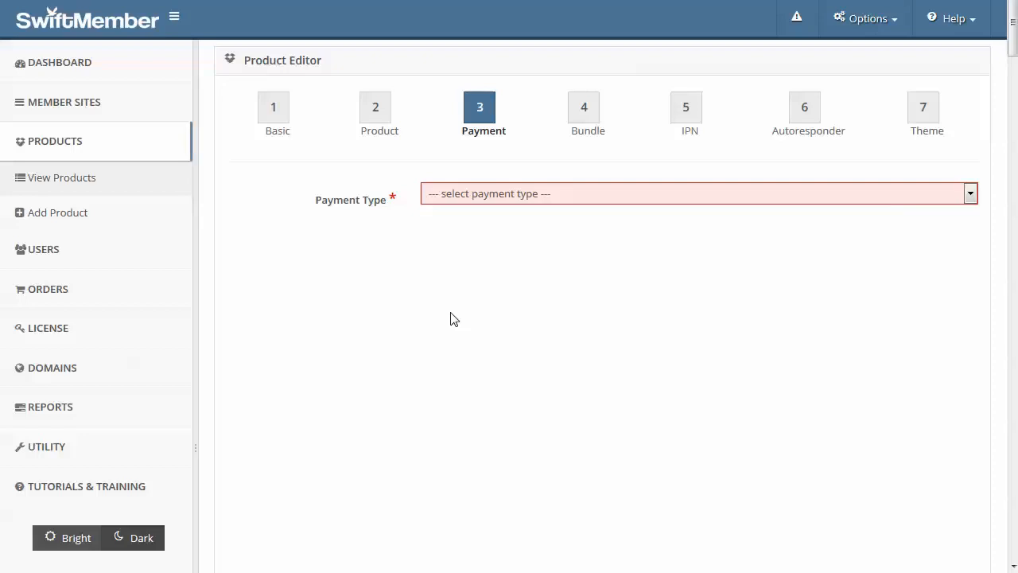
{"action": "left_click", "coordinate": [697, 194]}
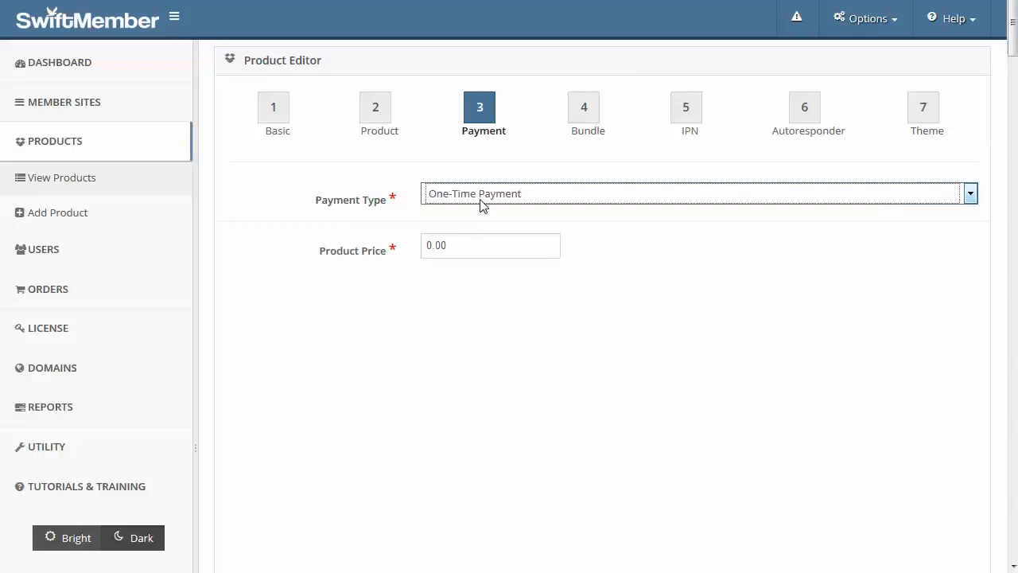
{"action": "left_click", "coordinate": [697, 195]}
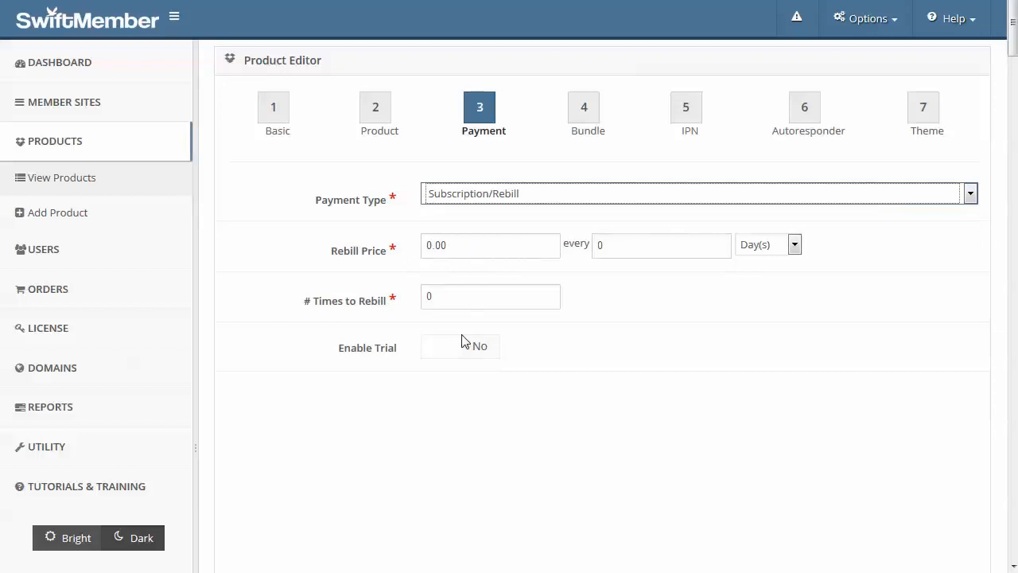
{"action": "left_click", "coordinate": [441, 345]}
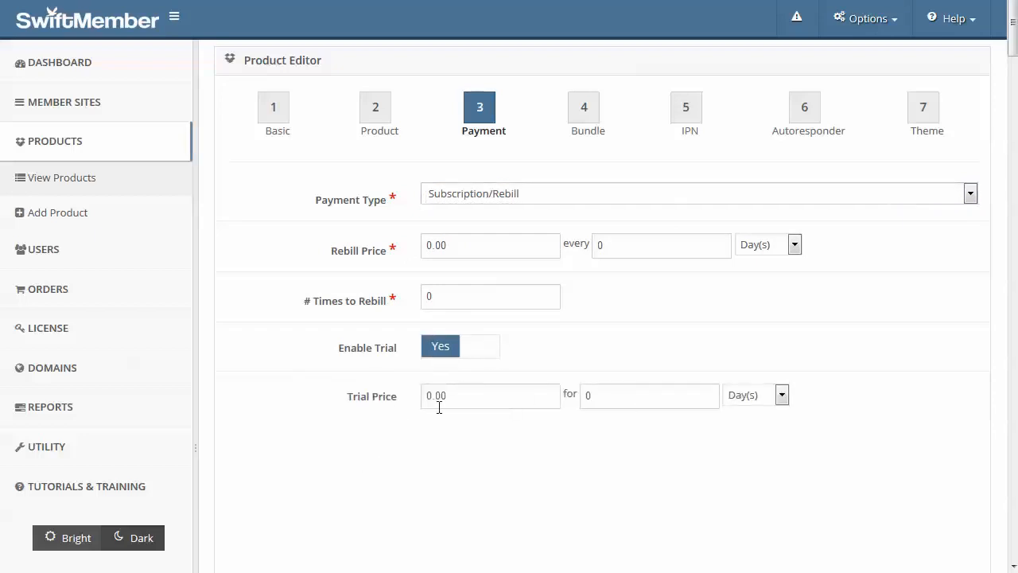
{"action": "left_click", "coordinate": [781, 395]}
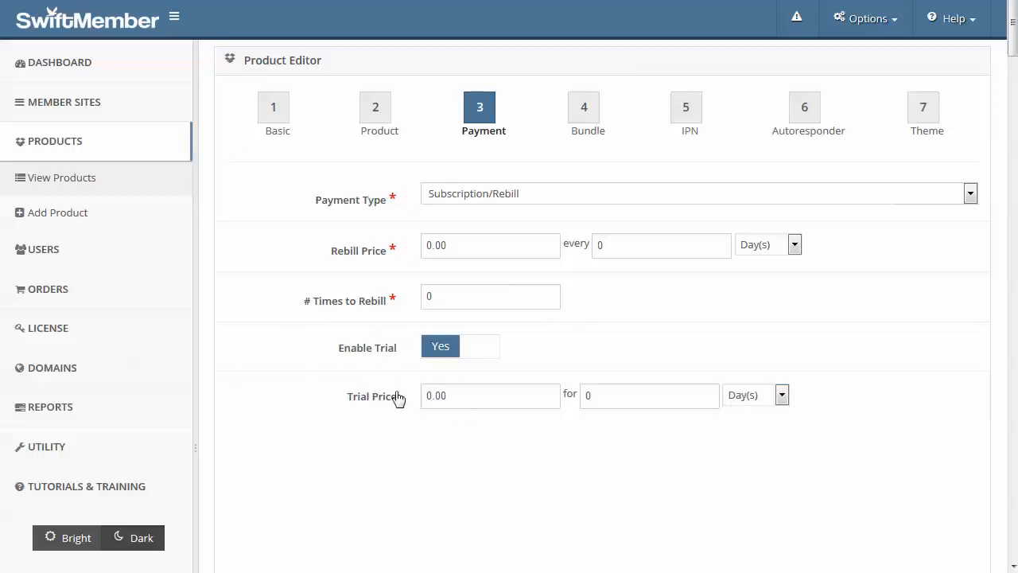
{"action": "mouse_move", "coordinate": [763, 253]}
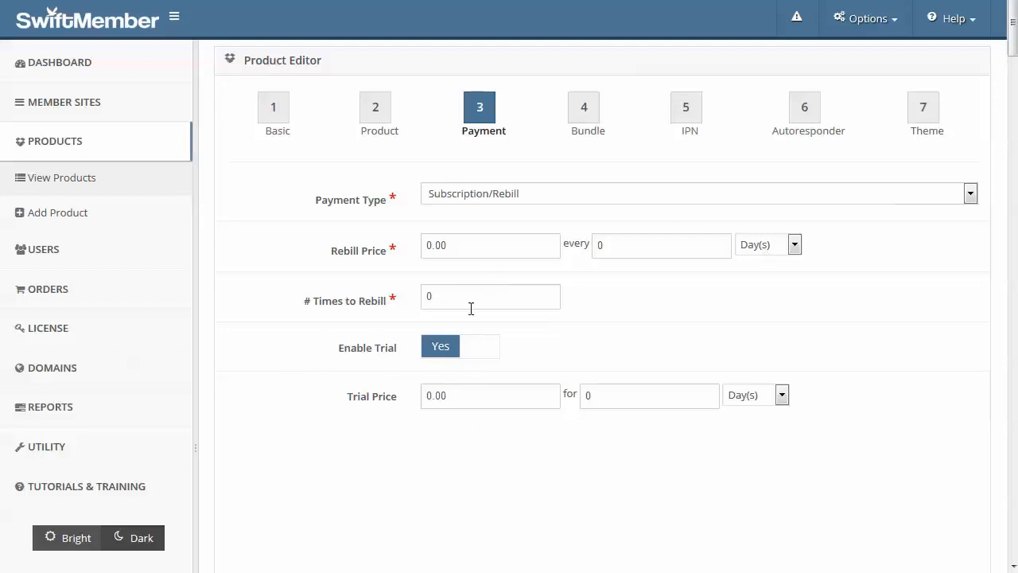
{"action": "mouse_move", "coordinate": [581, 105]}
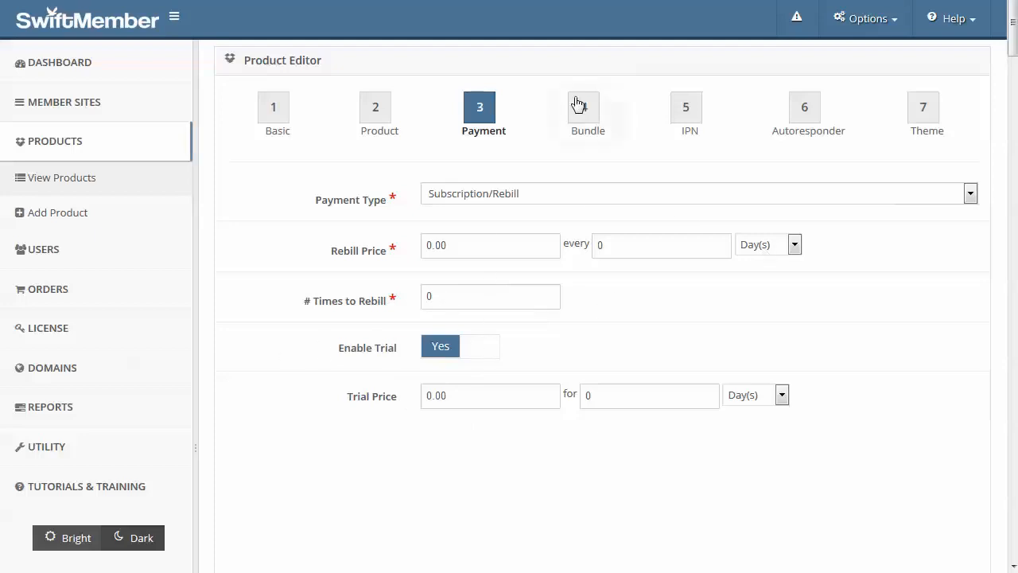
Step: Step through the Product Editor's Bundle and IPN steps to the Theme step with its empty product image field
{"action": "left_click", "coordinate": [587, 106]}
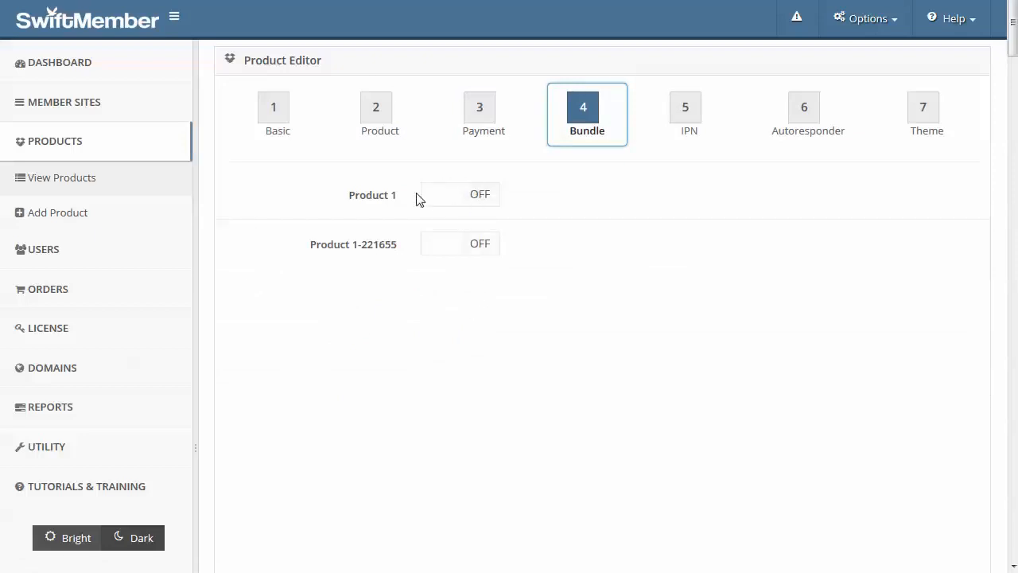
{"action": "mouse_move", "coordinate": [499, 293]}
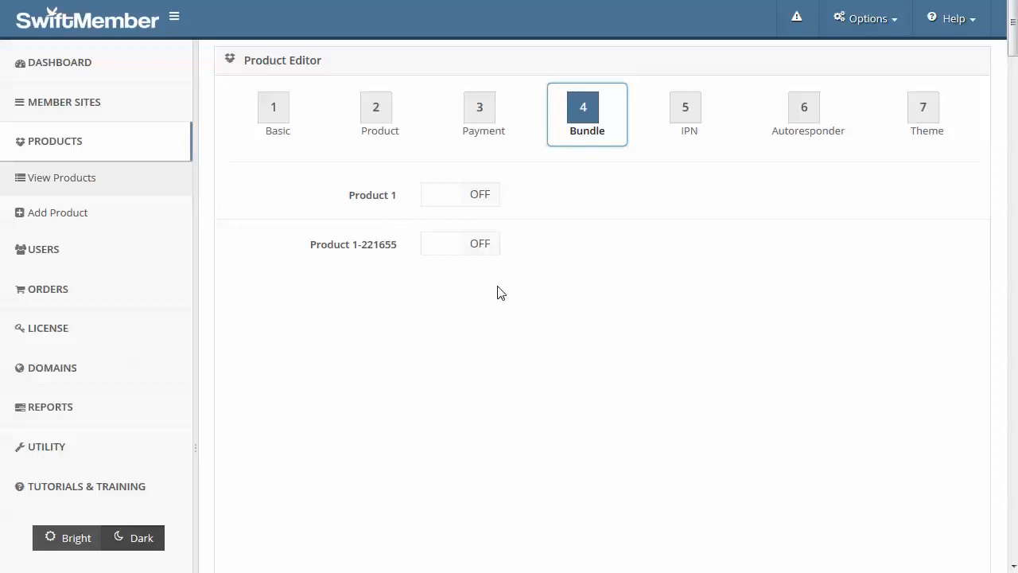
{"action": "left_click", "coordinate": [689, 114]}
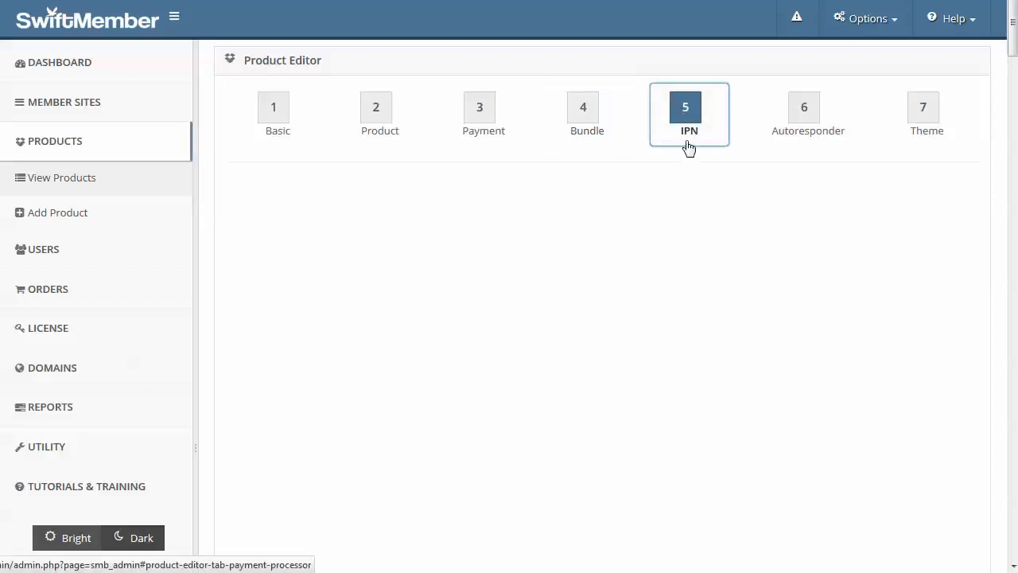
{"action": "left_click", "coordinate": [923, 70]}
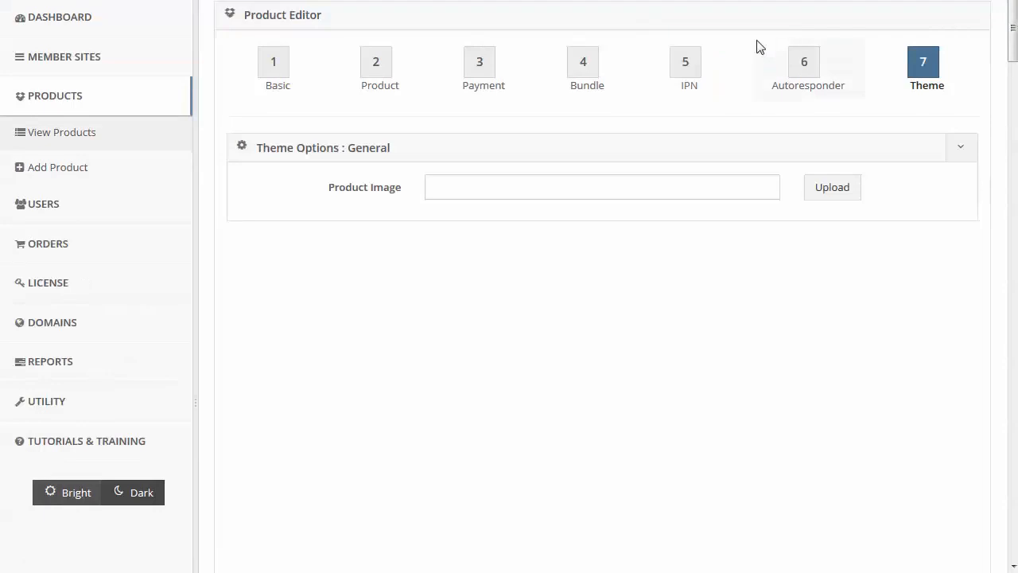
{"action": "mouse_move", "coordinate": [379, 72]}
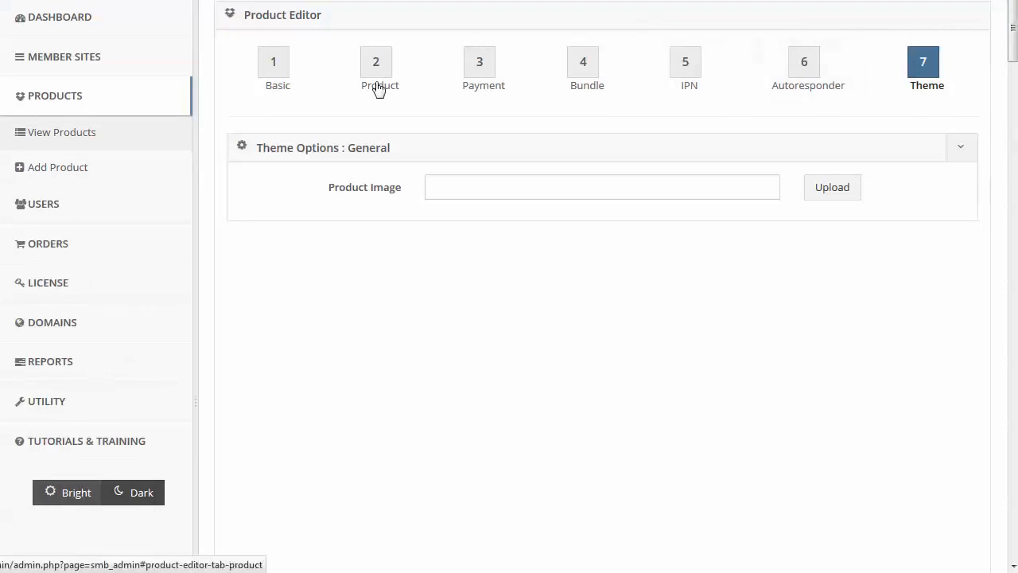
{"action": "mouse_move", "coordinate": [480, 217]}
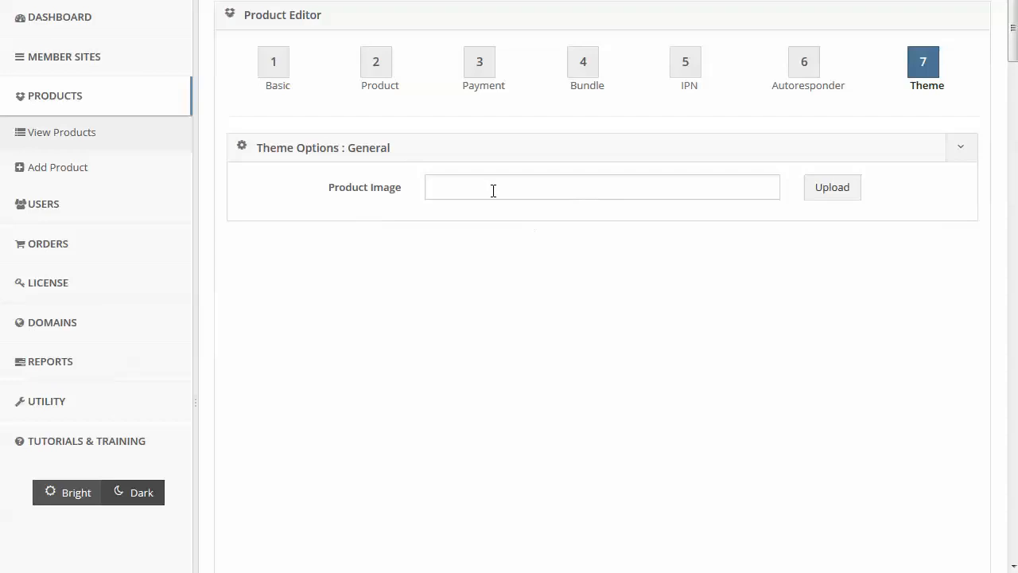
{"action": "mouse_move", "coordinate": [369, 169]}
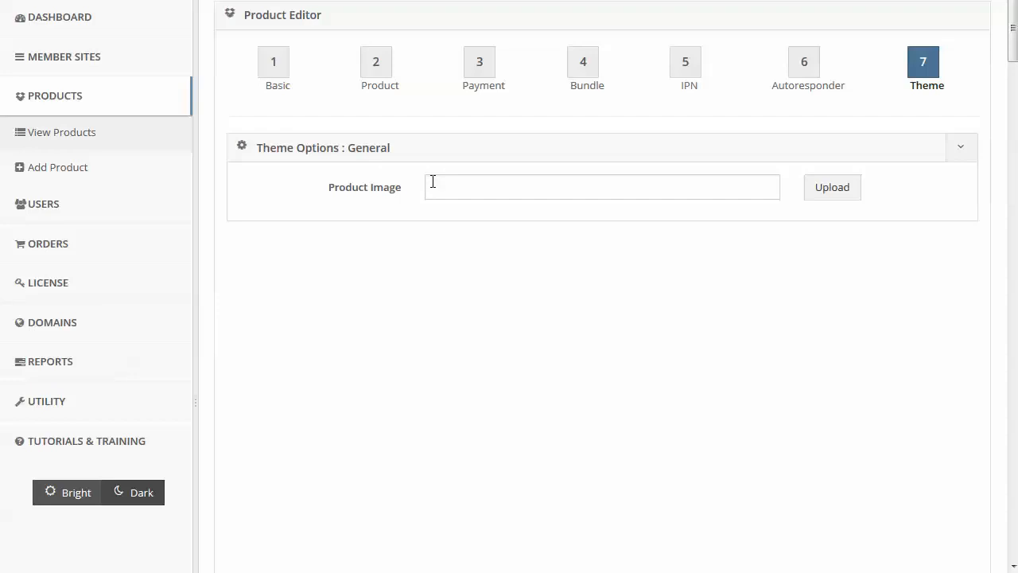
{"action": "mouse_move", "coordinate": [252, 221]}
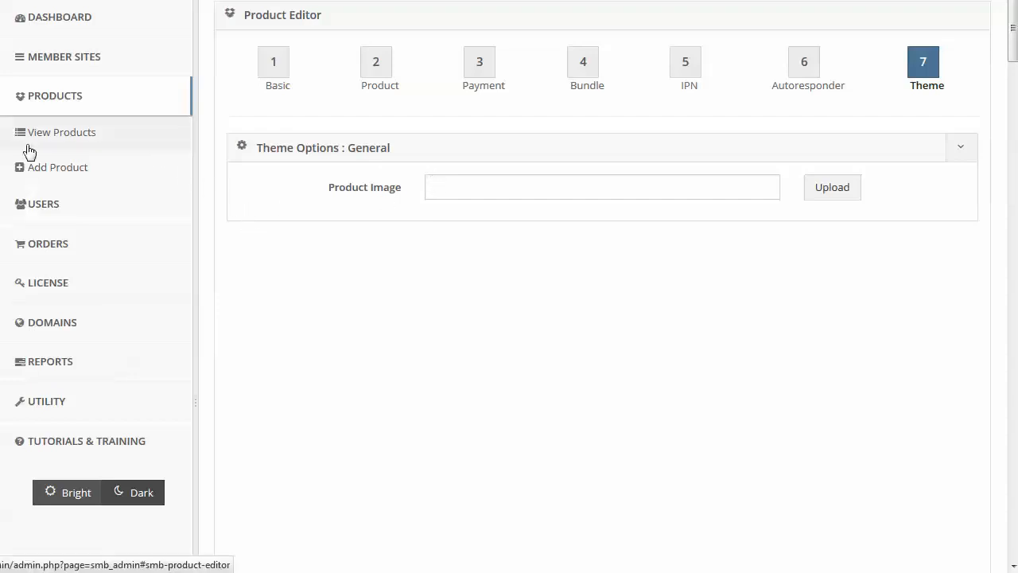
{"action": "mouse_move", "coordinate": [23, 177]}
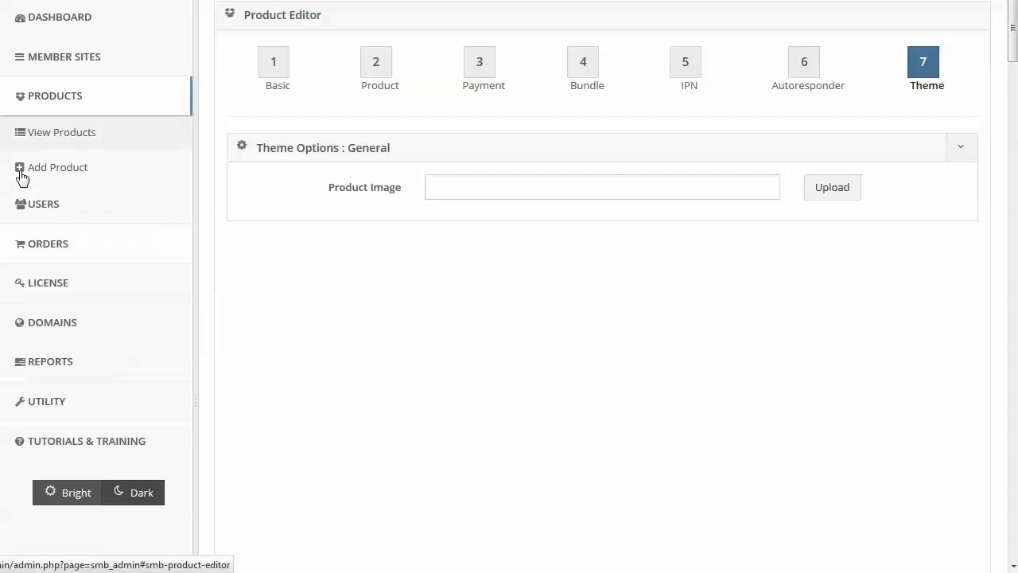
{"action": "mouse_move", "coordinate": [143, 73]}
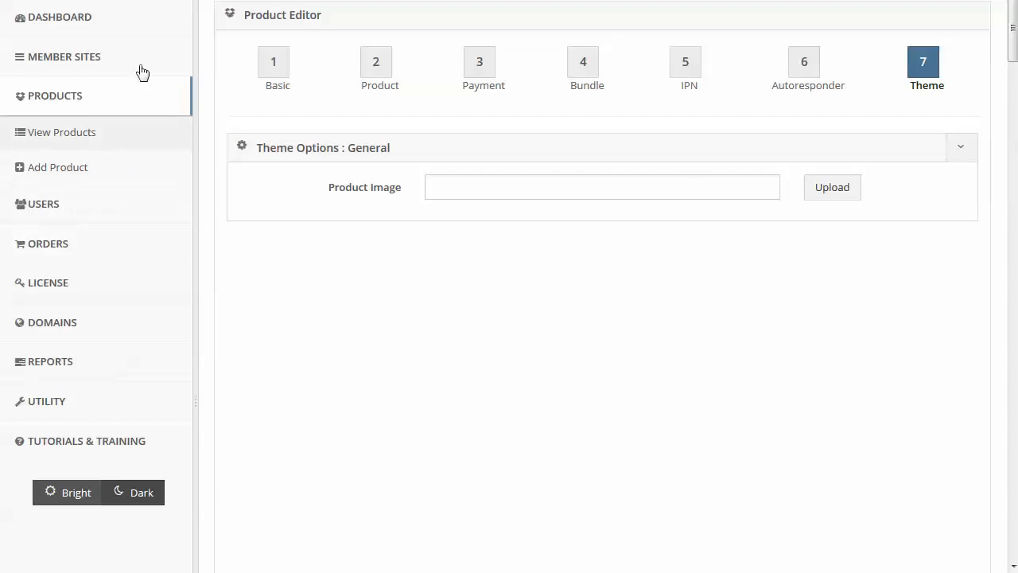
{"action": "mouse_move", "coordinate": [126, 200]}
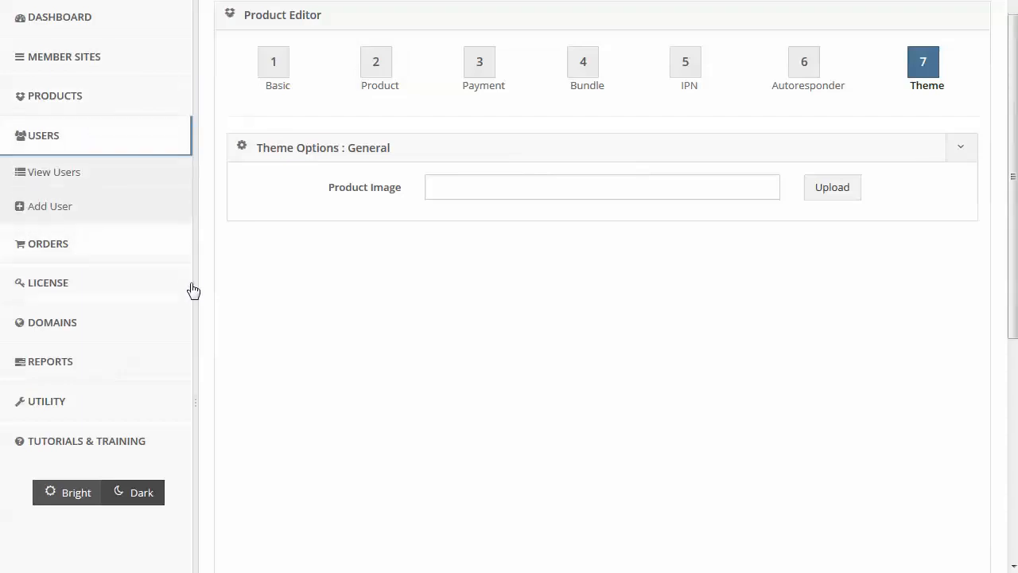
Step: Start a new user assigned to Test Membership and look down the form with all three products set to No
{"action": "left_click", "coordinate": [49, 207]}
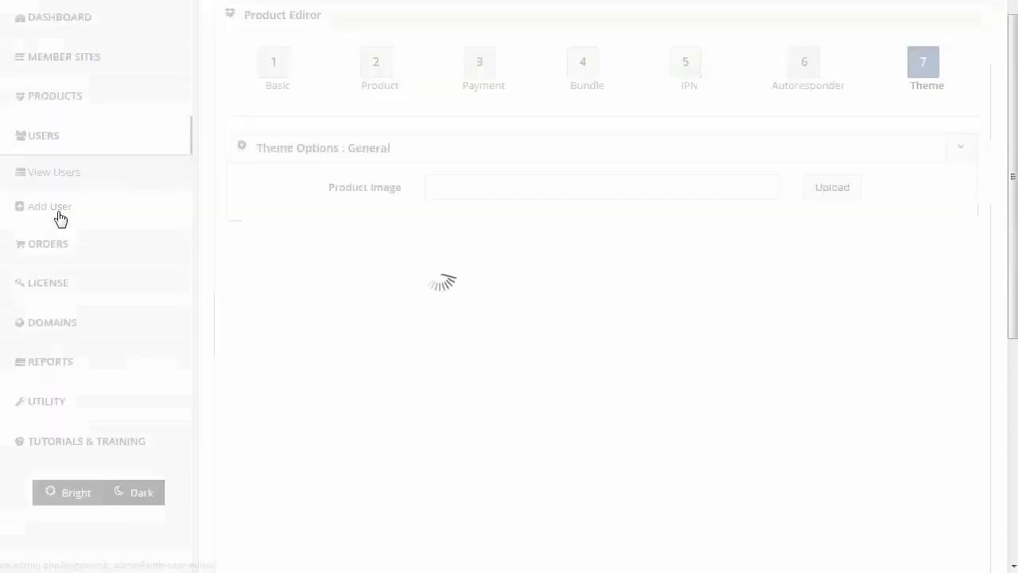
{"action": "left_click", "coordinate": [49, 207]}
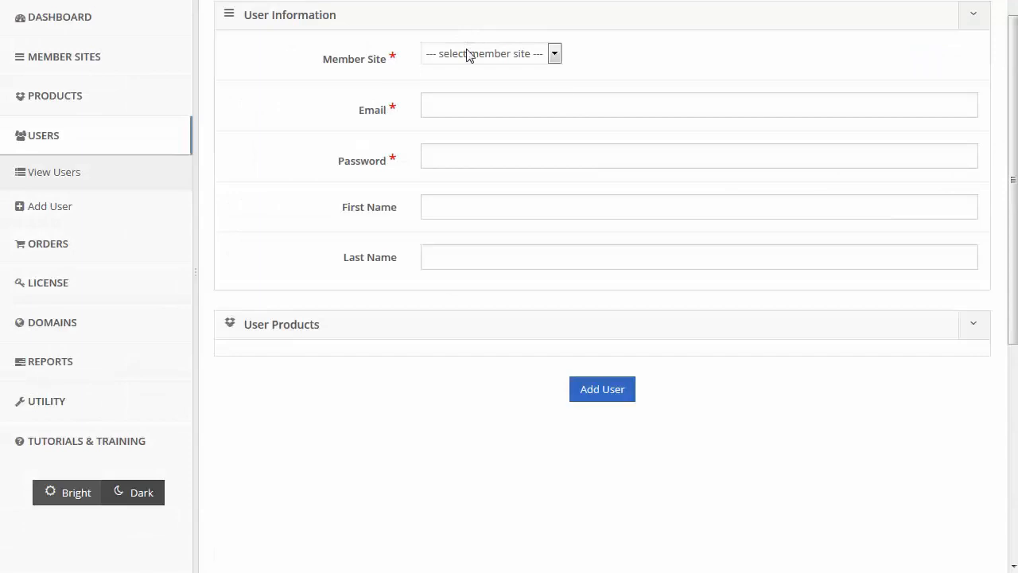
{"action": "left_click", "coordinate": [490, 54]}
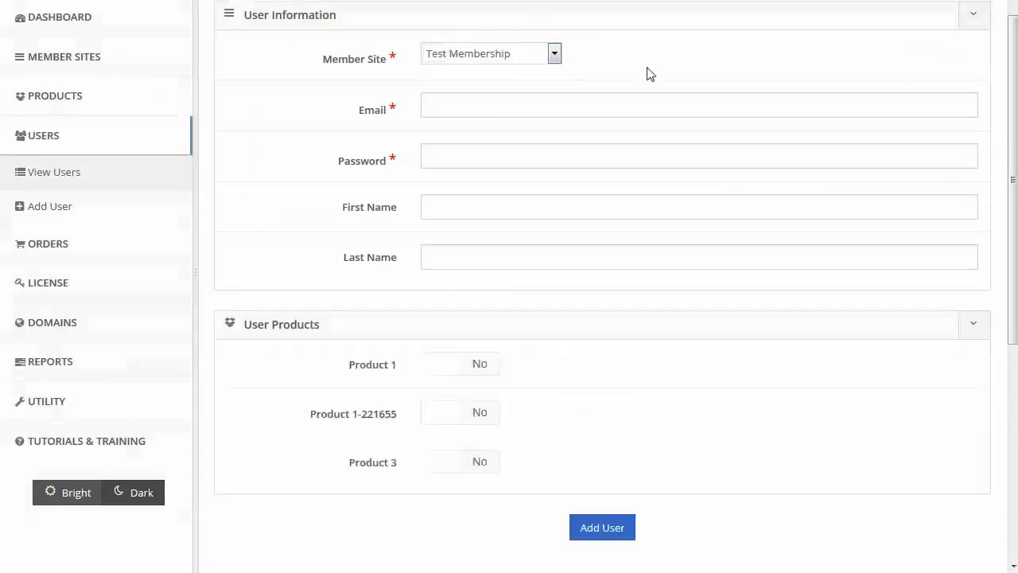
{"action": "mouse_move", "coordinate": [446, 133]}
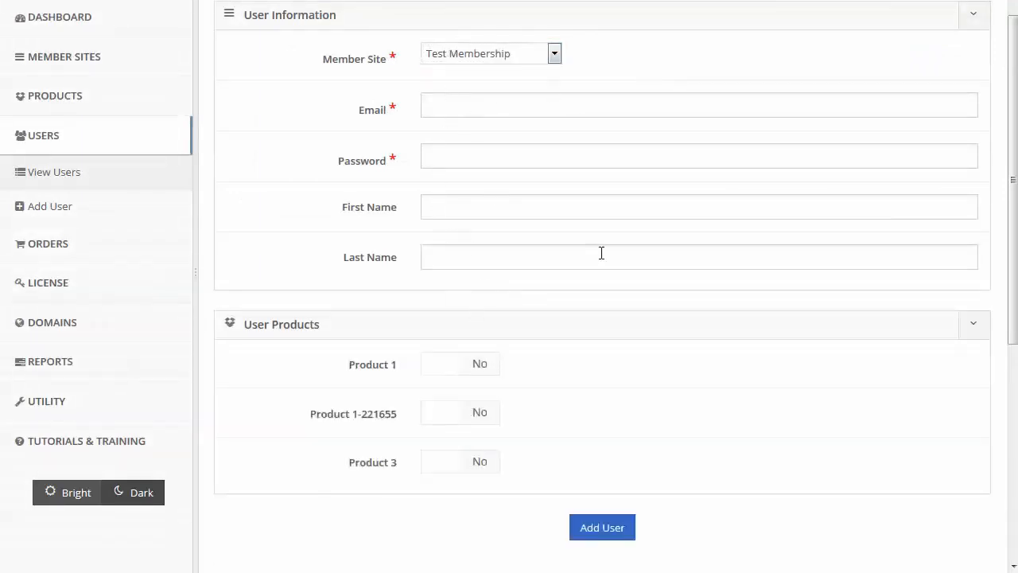
{"action": "scroll", "scroll_direction": "down", "scroll_amount": 3}
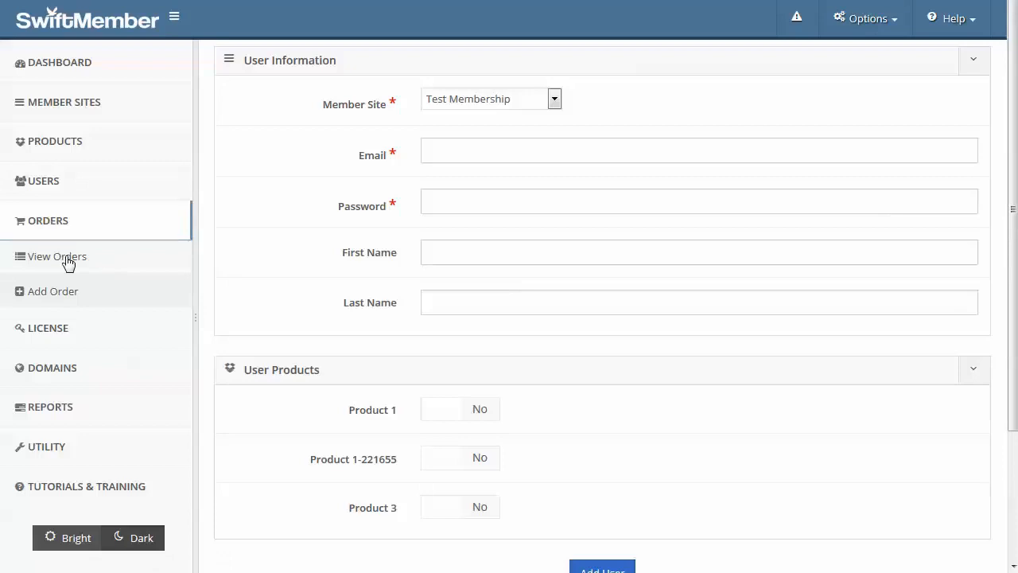
Step: Show the Orders list, which contains no orders yet
{"action": "left_click", "coordinate": [57, 257]}
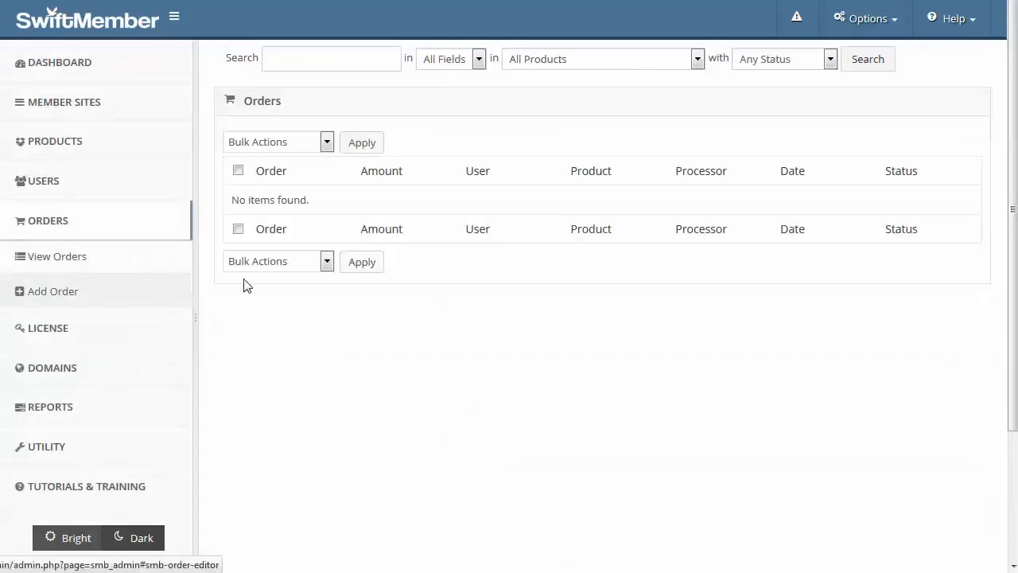
{"action": "mouse_move", "coordinate": [52, 291]}
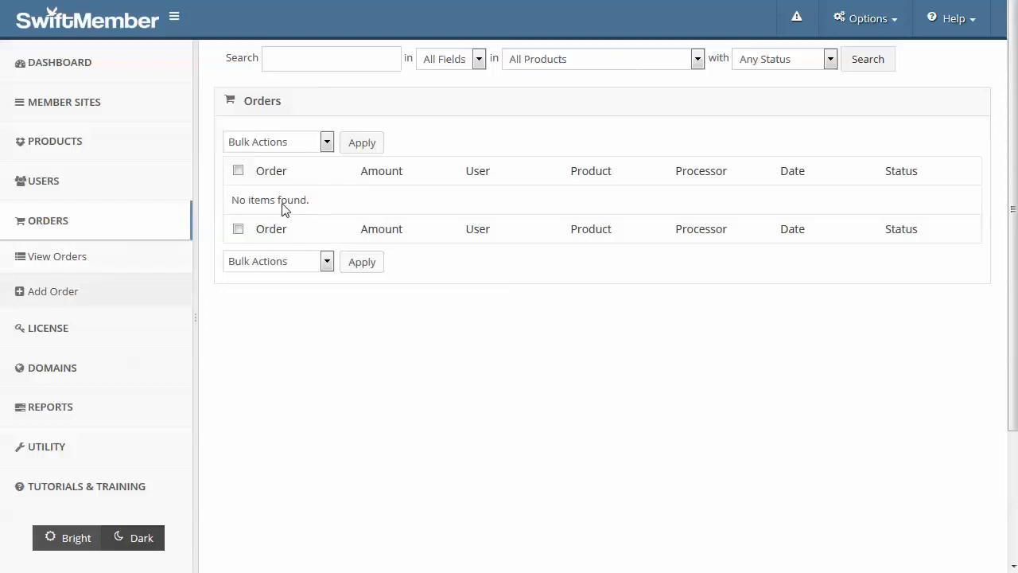
{"action": "mouse_move", "coordinate": [391, 179]}
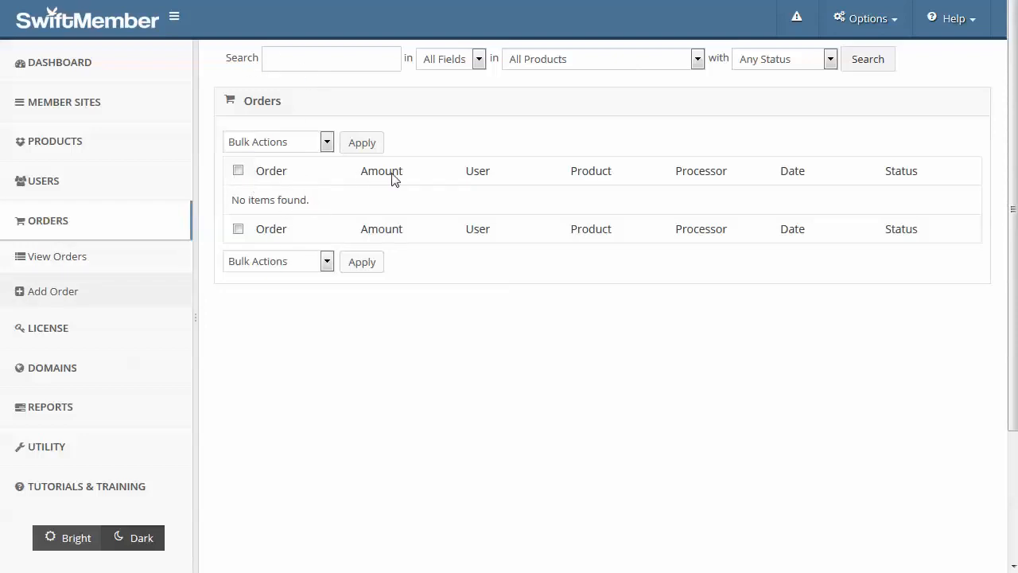
{"action": "mouse_move", "coordinate": [264, 183]}
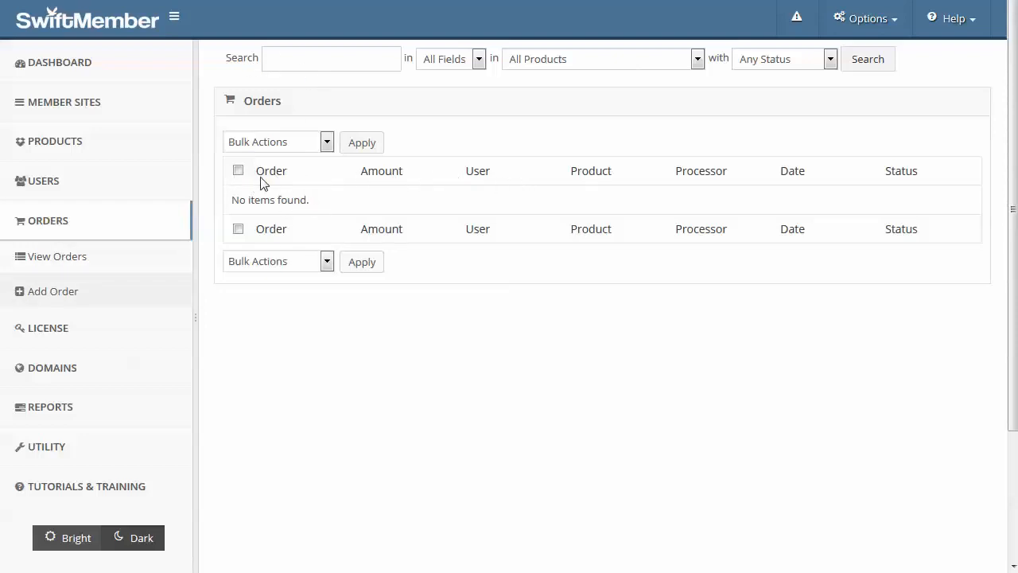
{"action": "mouse_move", "coordinate": [266, 163]}
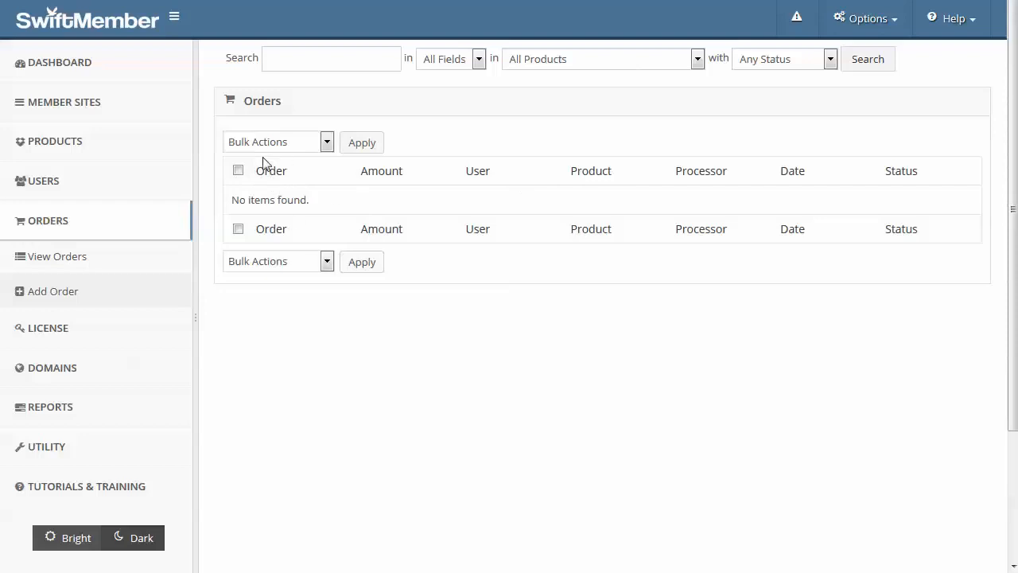
{"action": "mouse_move", "coordinate": [385, 218]}
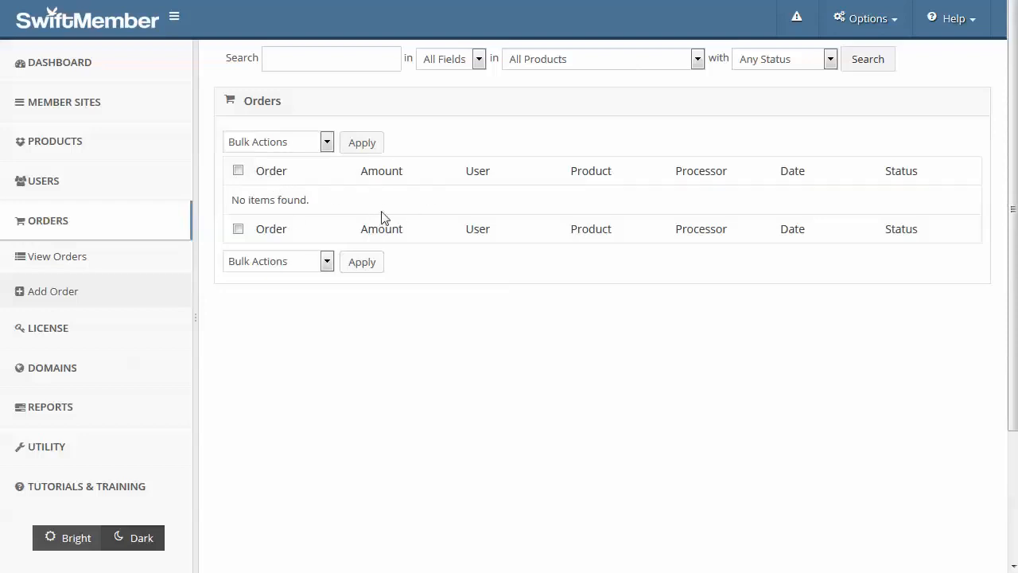
{"action": "mouse_move", "coordinate": [627, 200]}
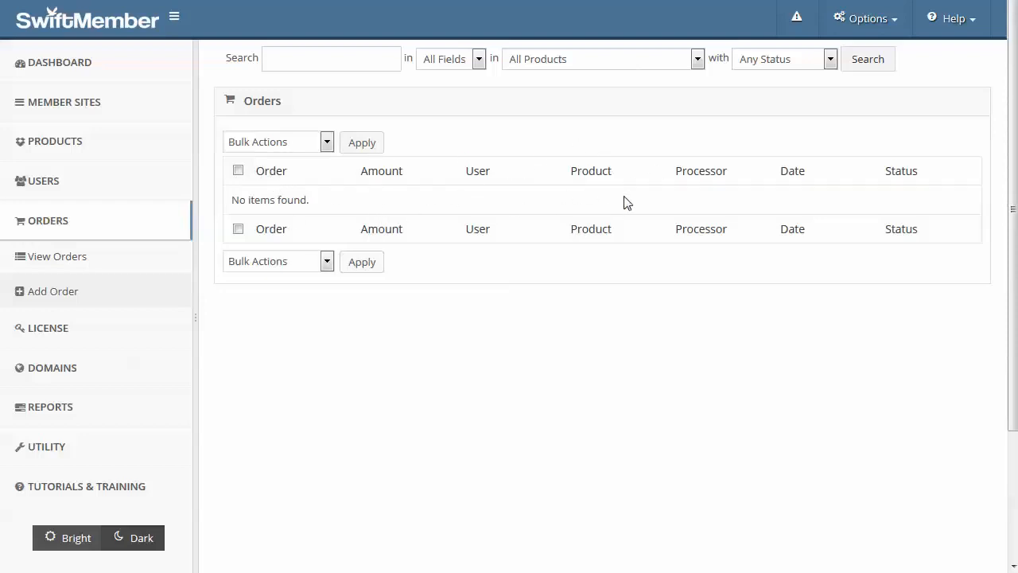
{"action": "mouse_move", "coordinate": [740, 119]}
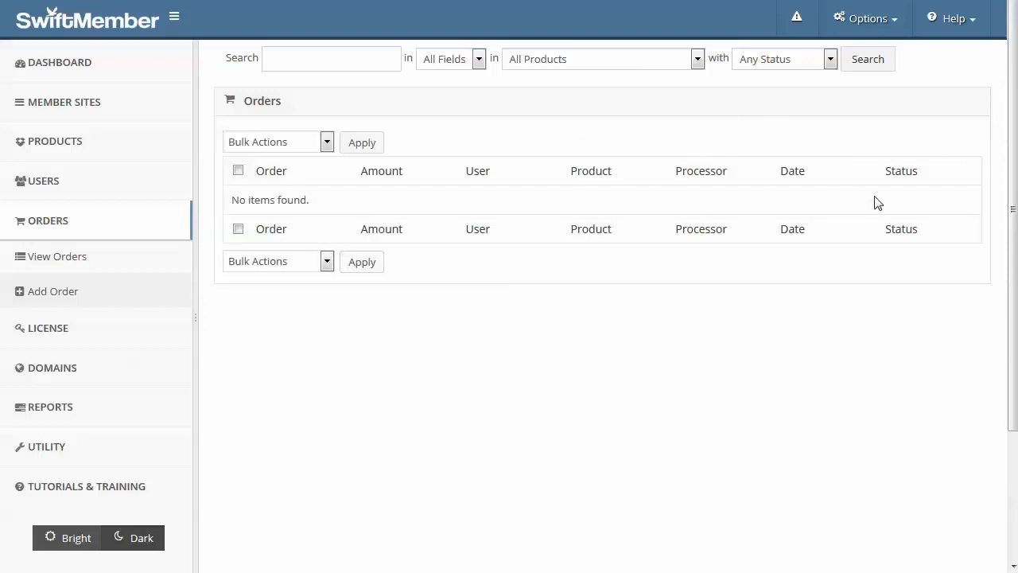
{"action": "mouse_move", "coordinate": [917, 188]}
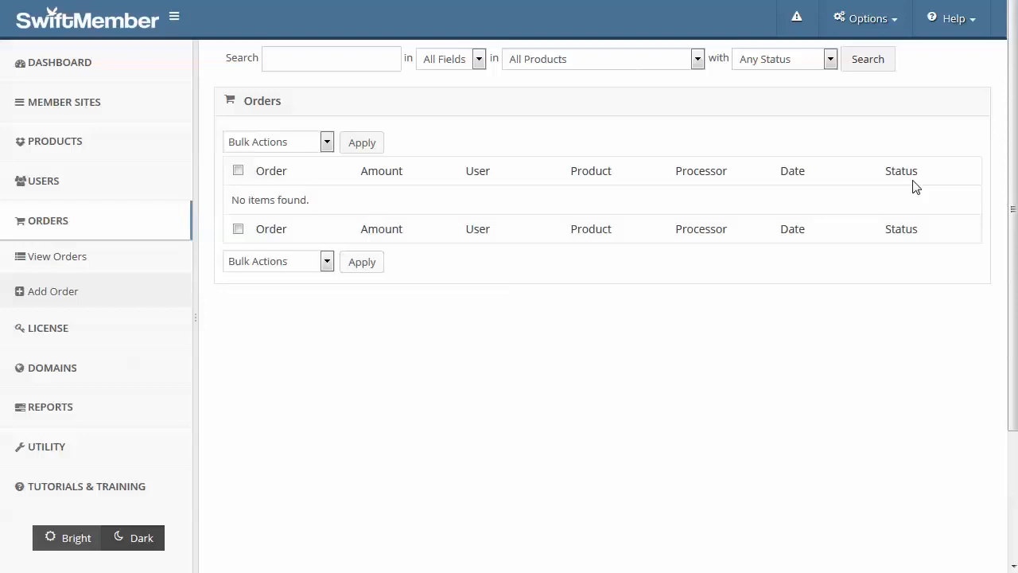
Step: Check the empty licenses list, then bring up a blank Add License form
{"action": "left_click", "coordinate": [53, 291]}
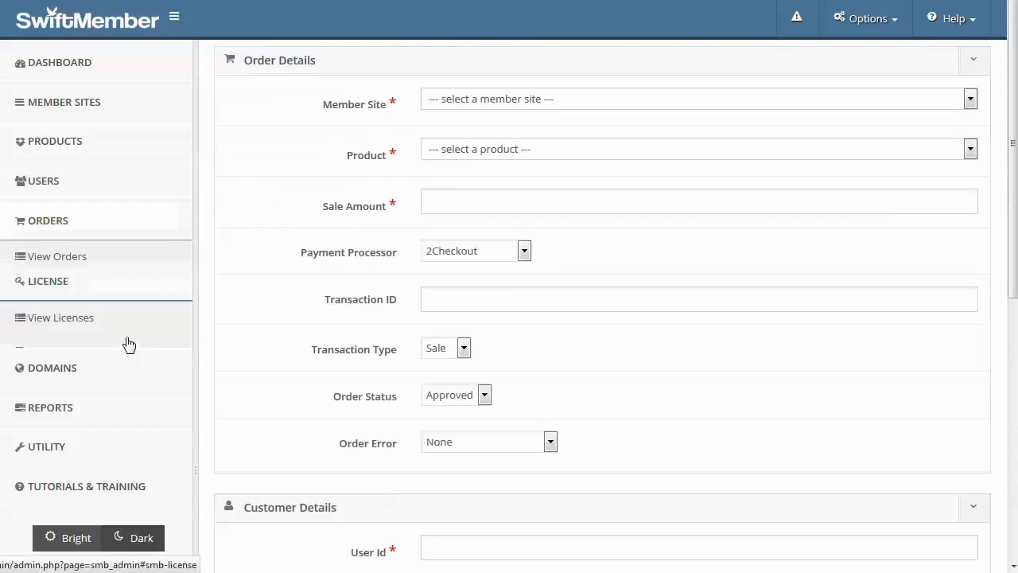
{"action": "left_click", "coordinate": [60, 318]}
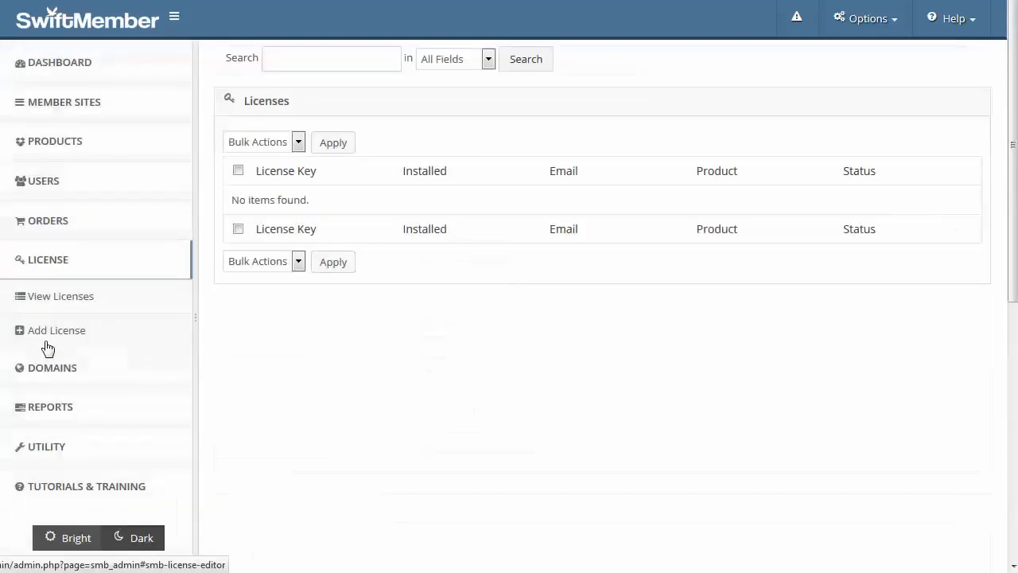
{"action": "left_click", "coordinate": [56, 329]}
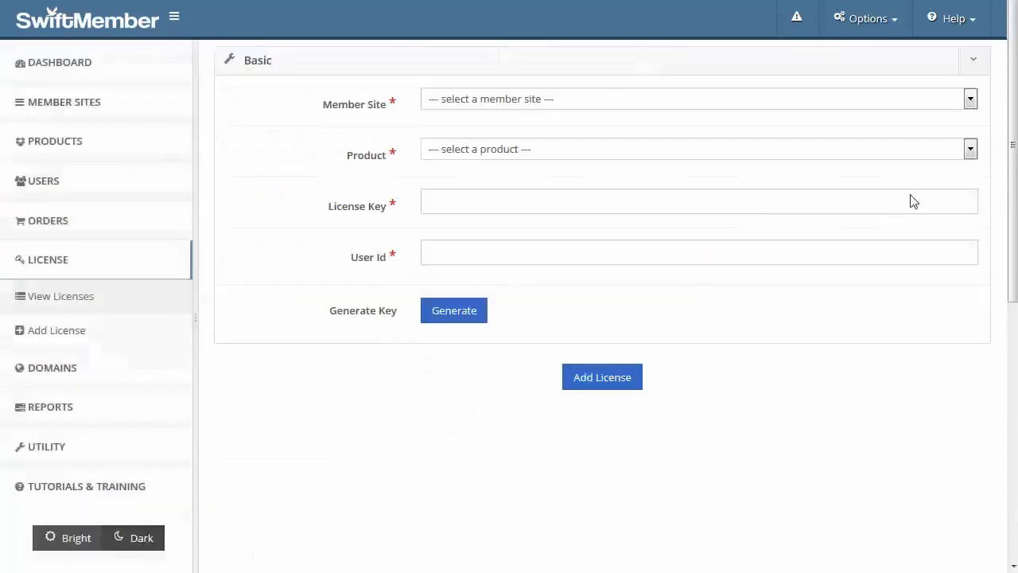
{"action": "mouse_move", "coordinate": [453, 310]}
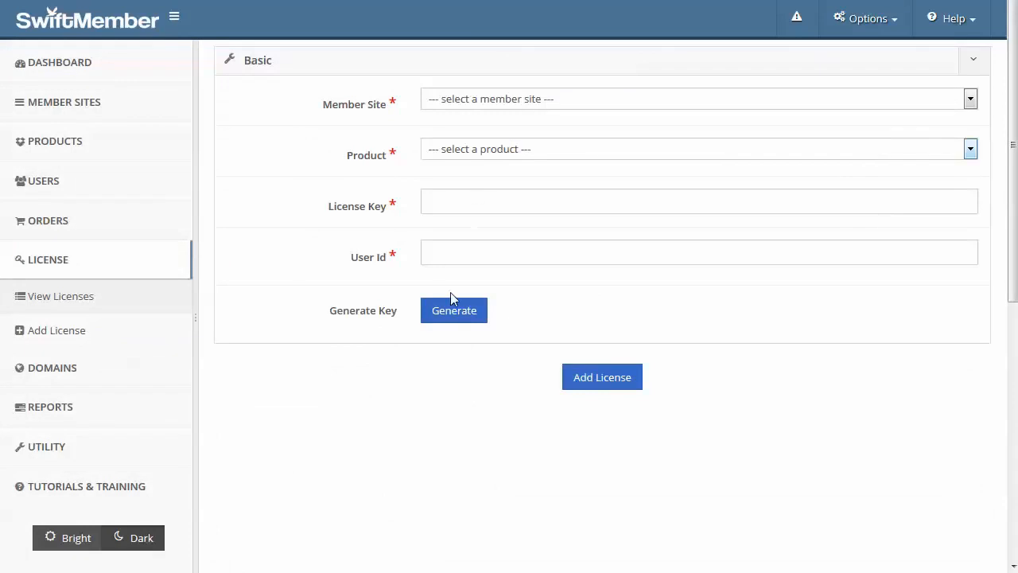
{"action": "mouse_move", "coordinate": [427, 175]}
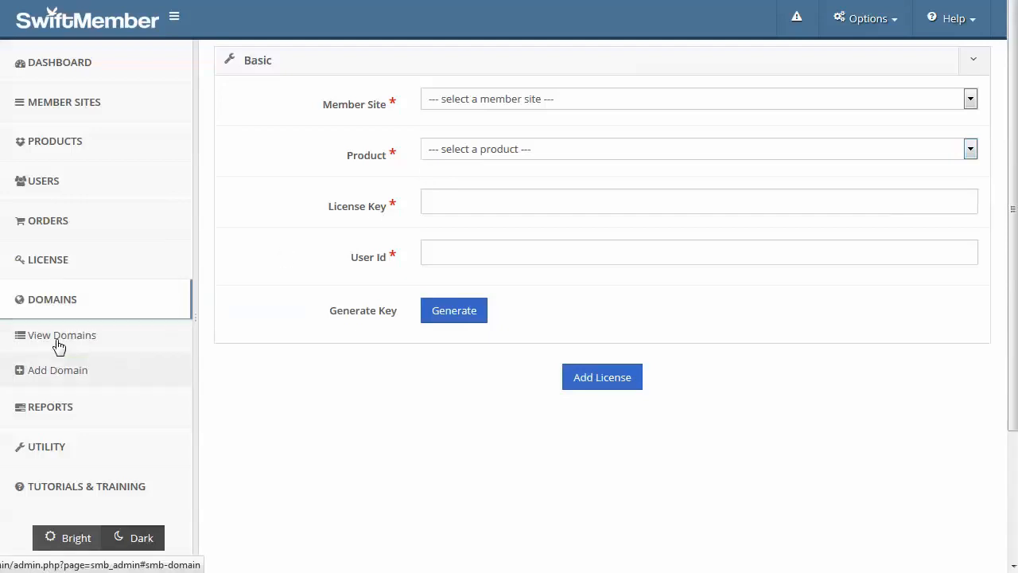
Step: Check the empty domains list, then bring up a blank Add Domain form with license ID and domain fields
{"action": "left_click", "coordinate": [61, 334]}
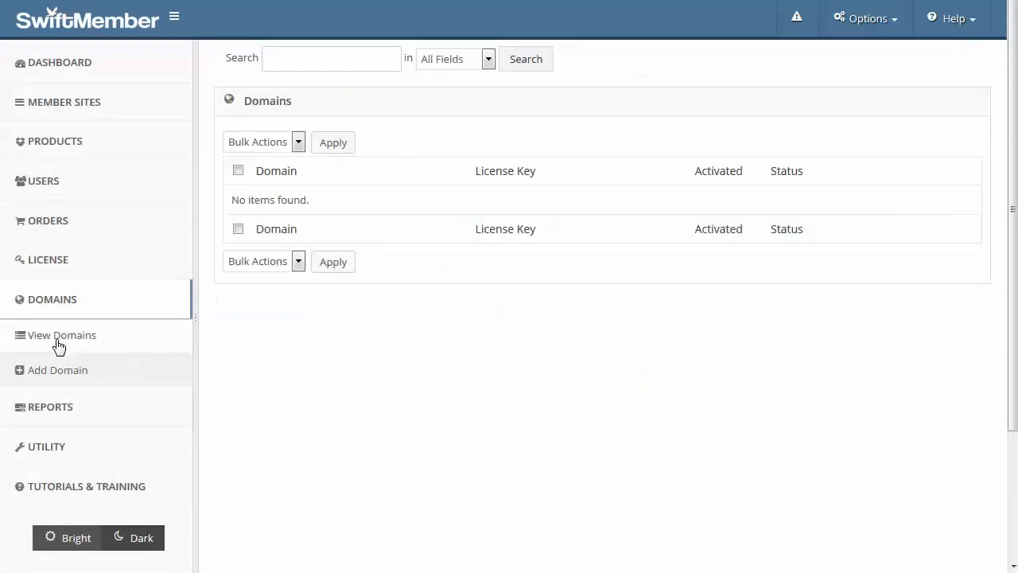
{"action": "mouse_move", "coordinate": [274, 188]}
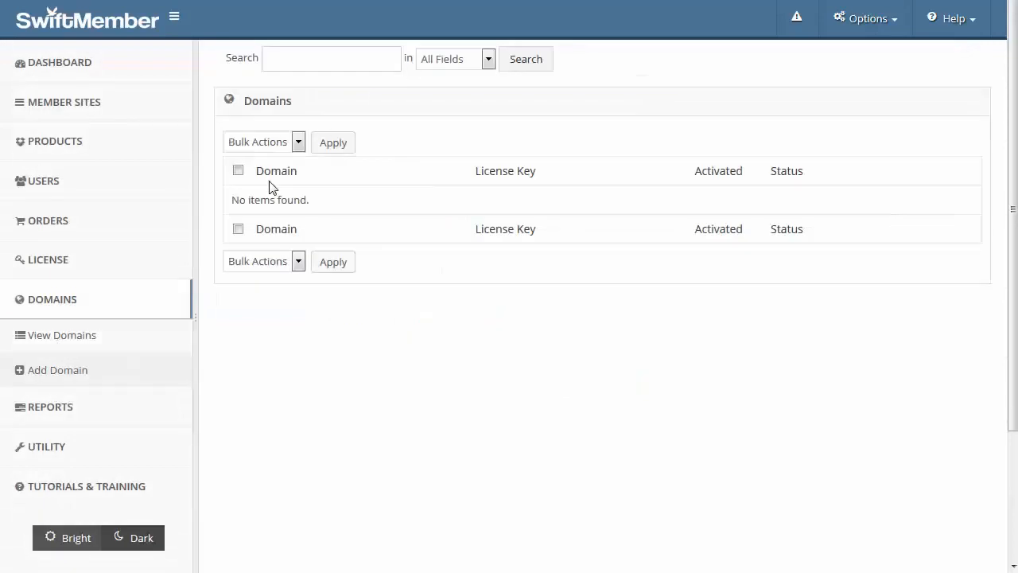
{"action": "mouse_move", "coordinate": [811, 184]}
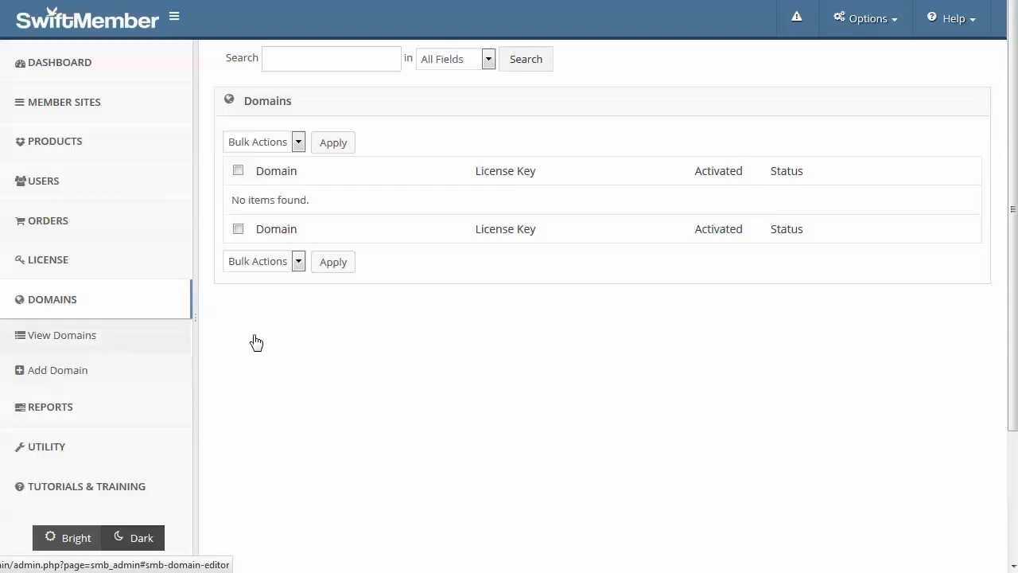
{"action": "left_click", "coordinate": [57, 370]}
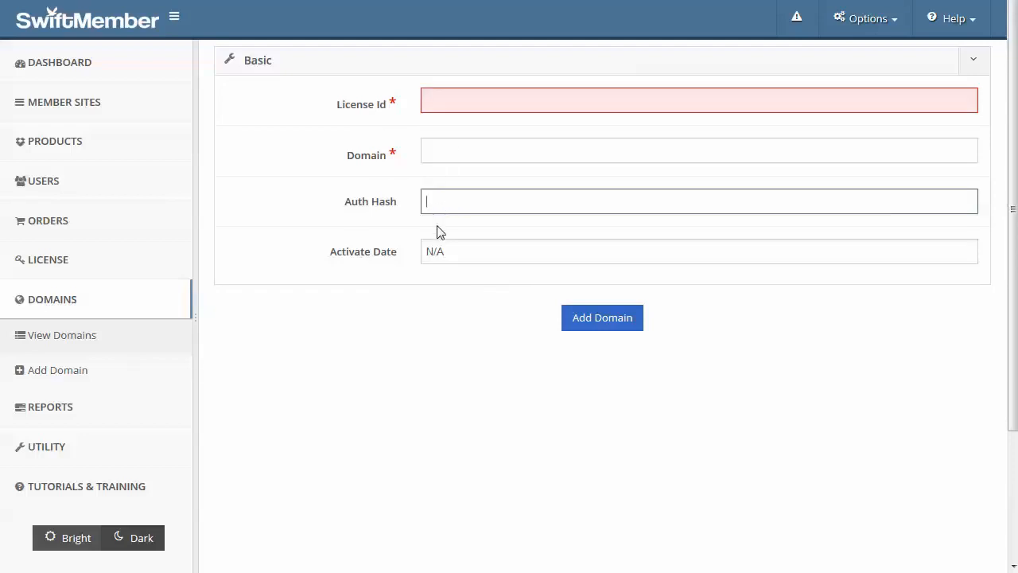
{"action": "mouse_move", "coordinate": [469, 222]}
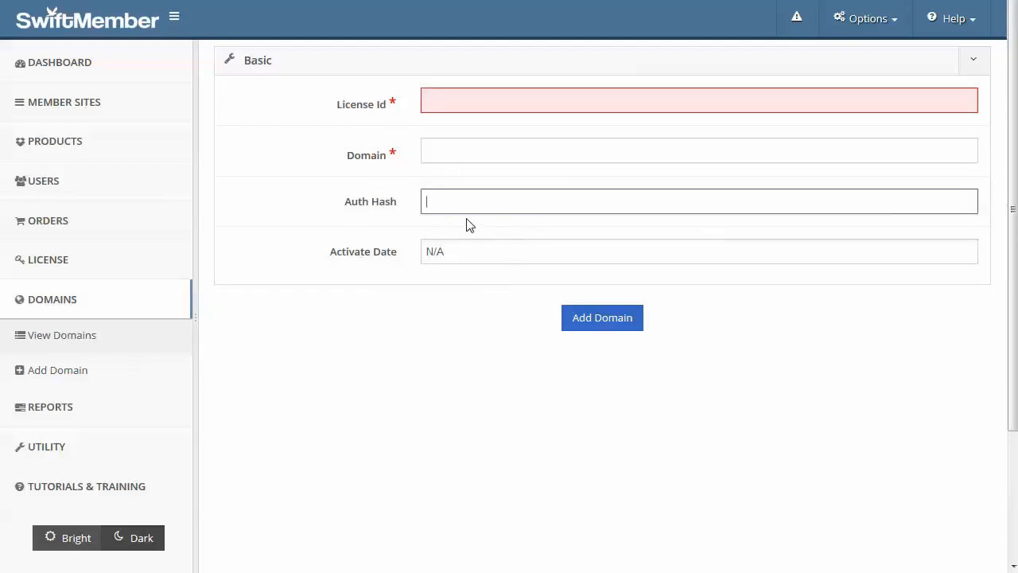
{"action": "mouse_move", "coordinate": [334, 229]}
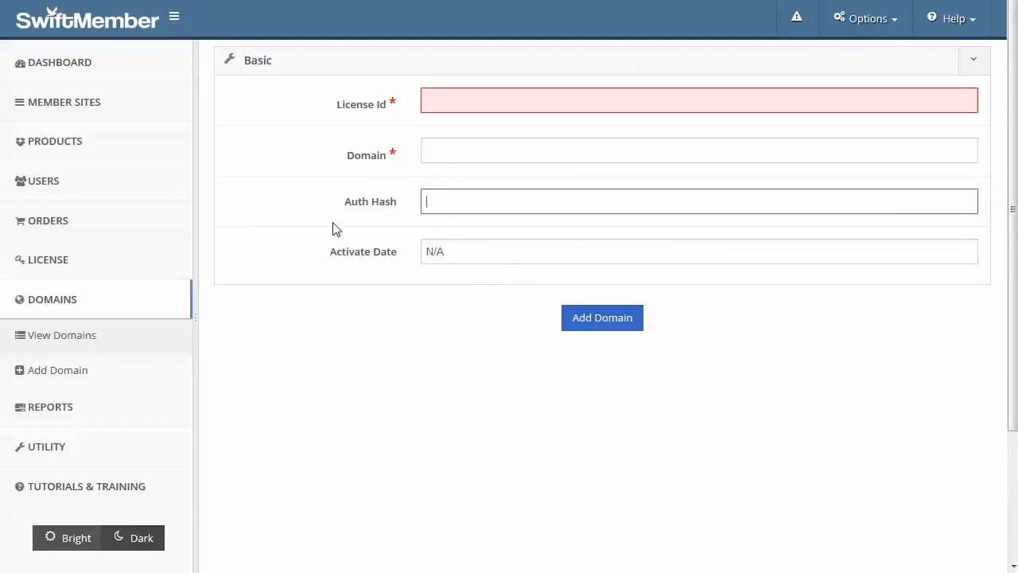
{"action": "mouse_move", "coordinate": [412, 171]}
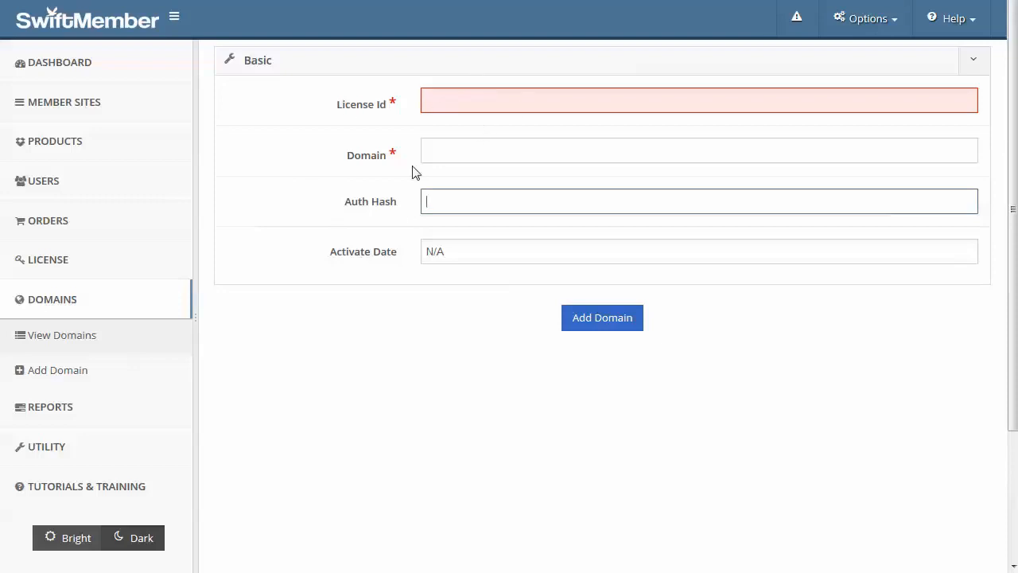
{"action": "mouse_move", "coordinate": [268, 118]}
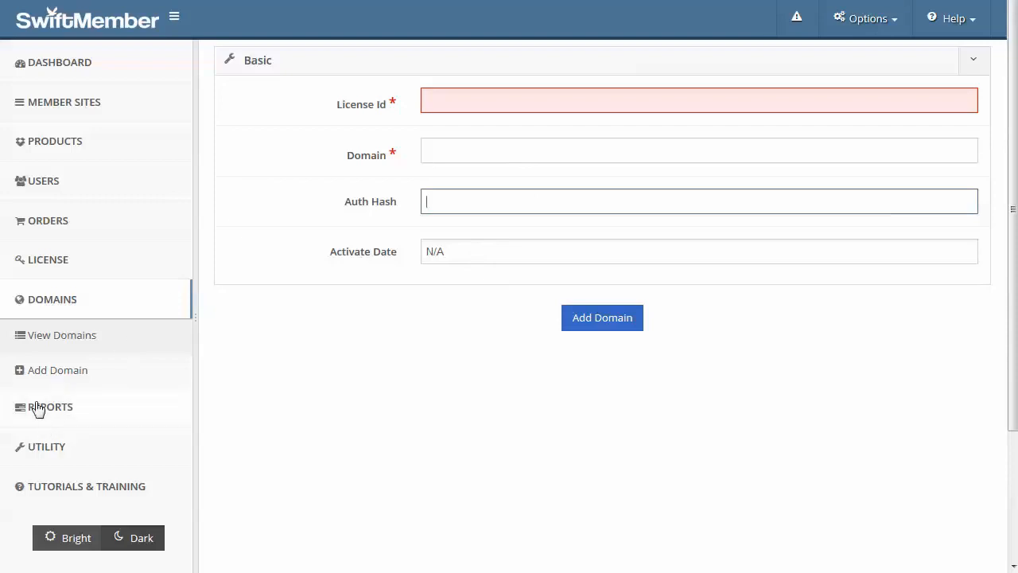
Step: Show the reports page for Test Membership : Product 1 with empty date range, then reveal the Utility tools
{"action": "left_click", "coordinate": [51, 407]}
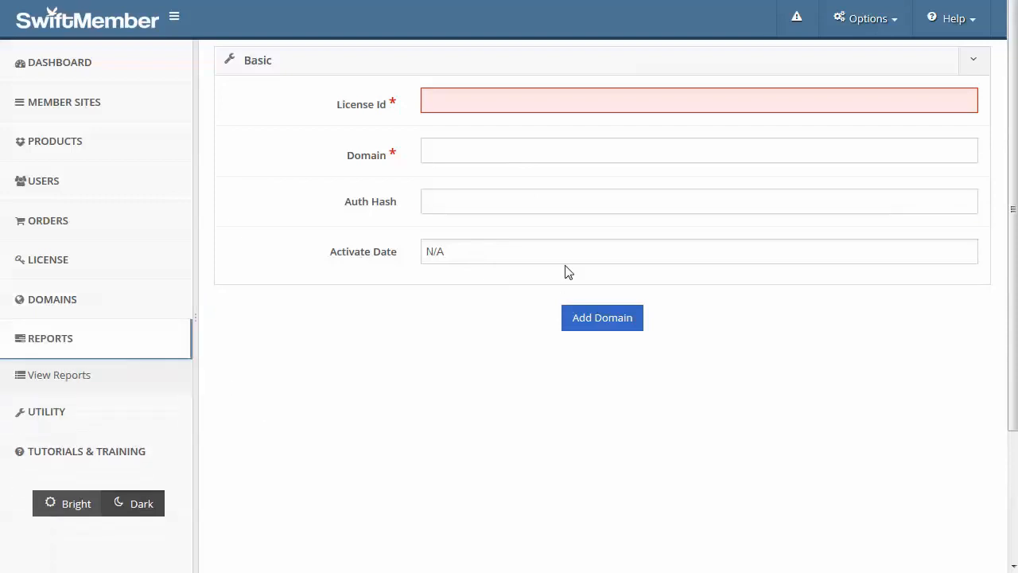
{"action": "left_click", "coordinate": [57, 375]}
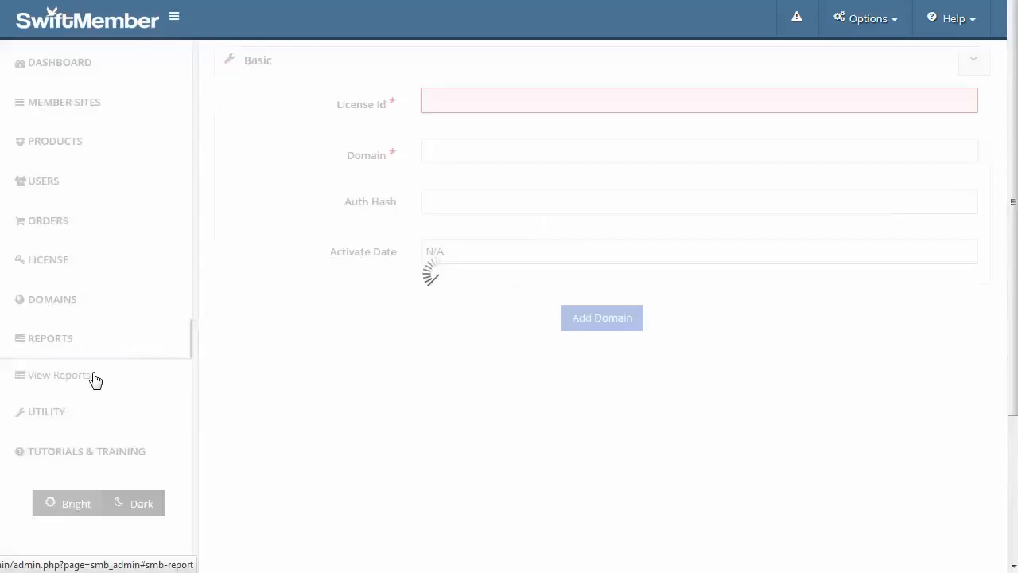
{"action": "left_click", "coordinate": [59, 376]}
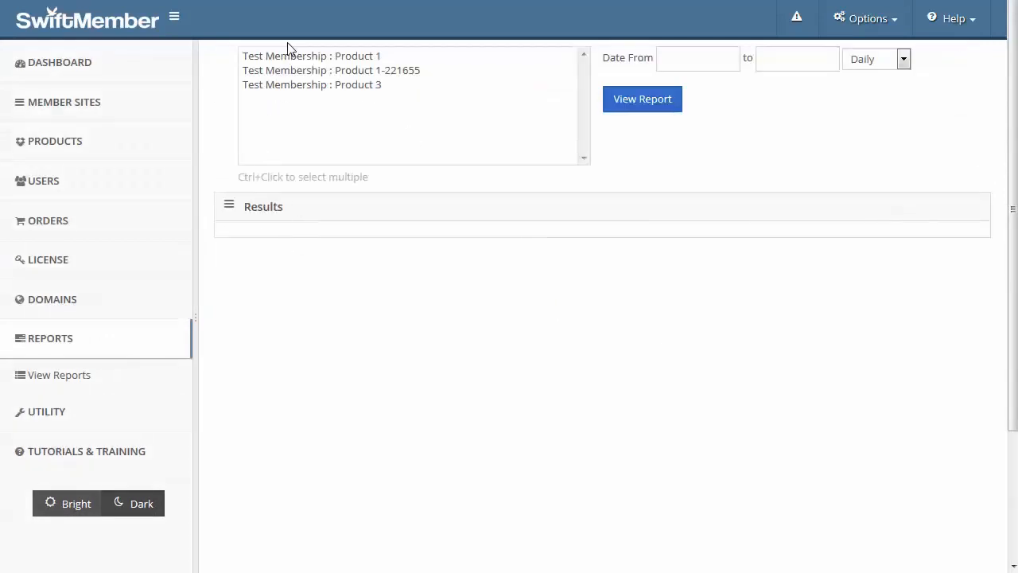
{"action": "left_click", "coordinate": [312, 56]}
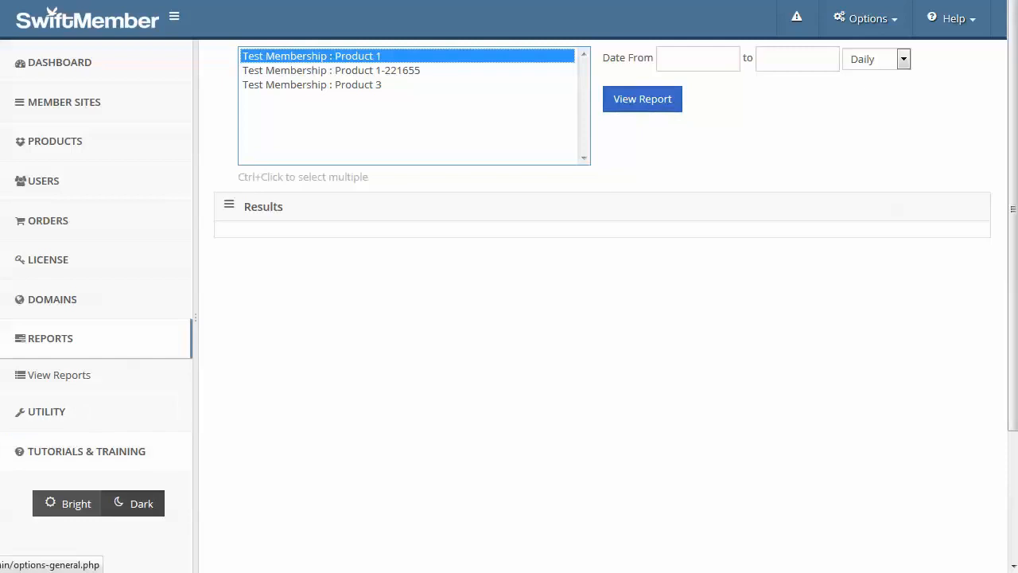
{"action": "left_click", "coordinate": [46, 378]}
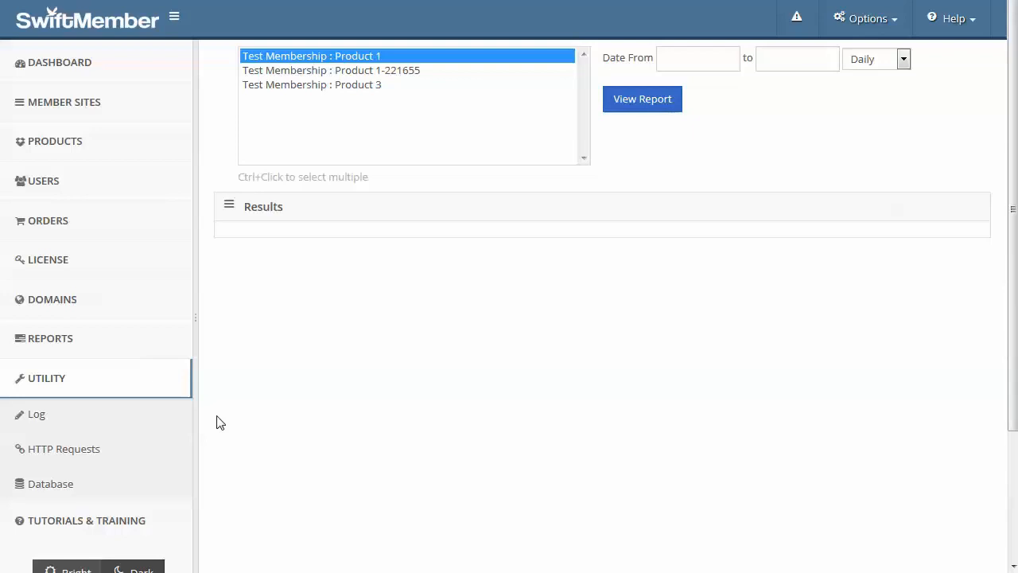
{"action": "mouse_move", "coordinate": [64, 449]}
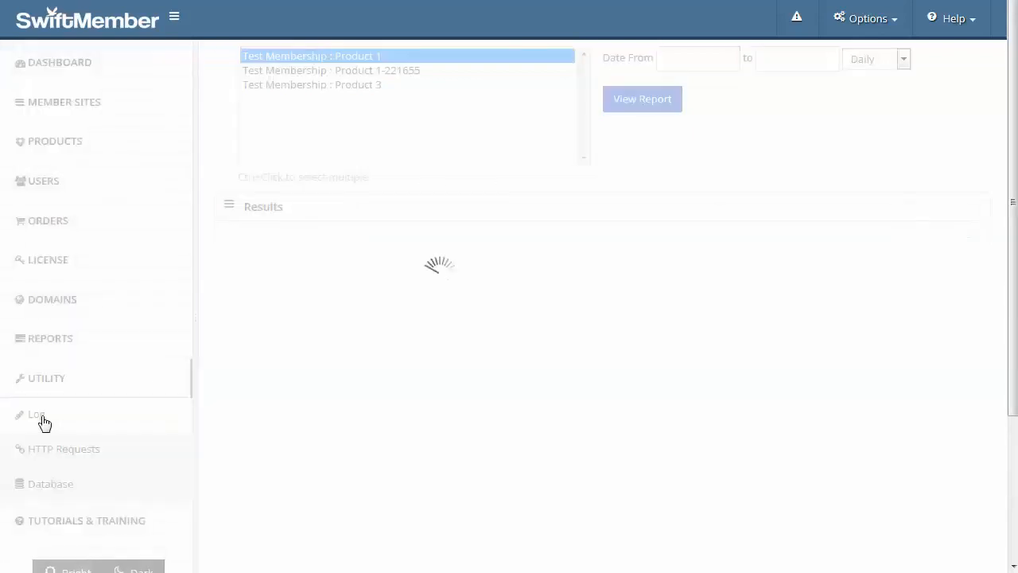
Step: View the empty plugin message log and the HTTP Requests log, which lists no requests
{"action": "left_click", "coordinate": [35, 413]}
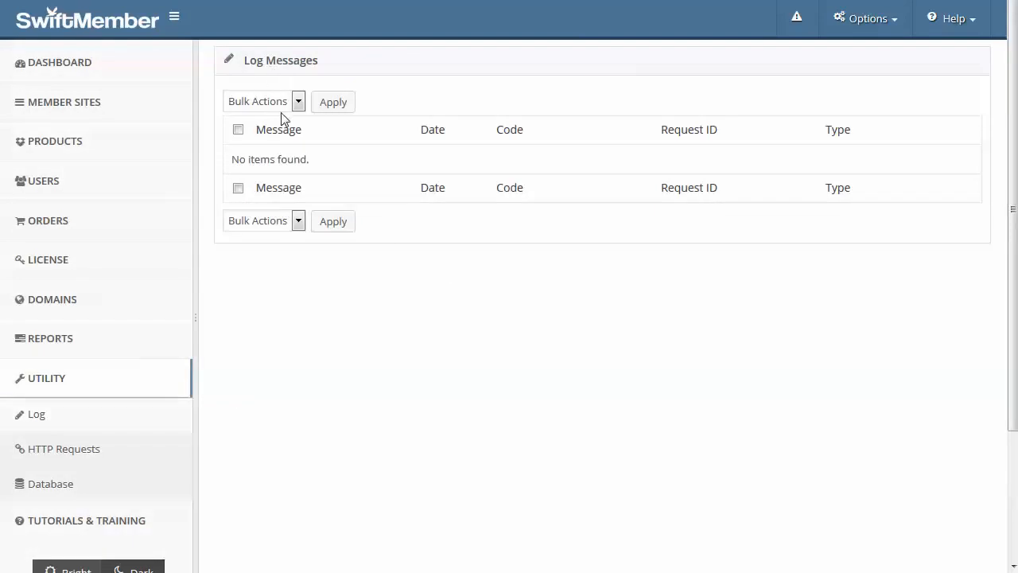
{"action": "mouse_move", "coordinate": [309, 164]}
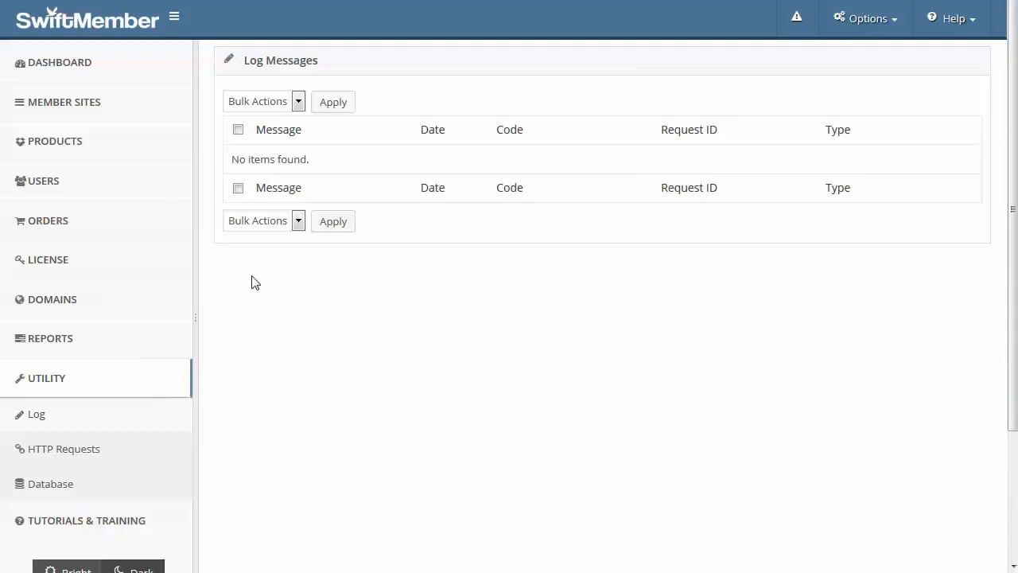
{"action": "mouse_move", "coordinate": [503, 264]}
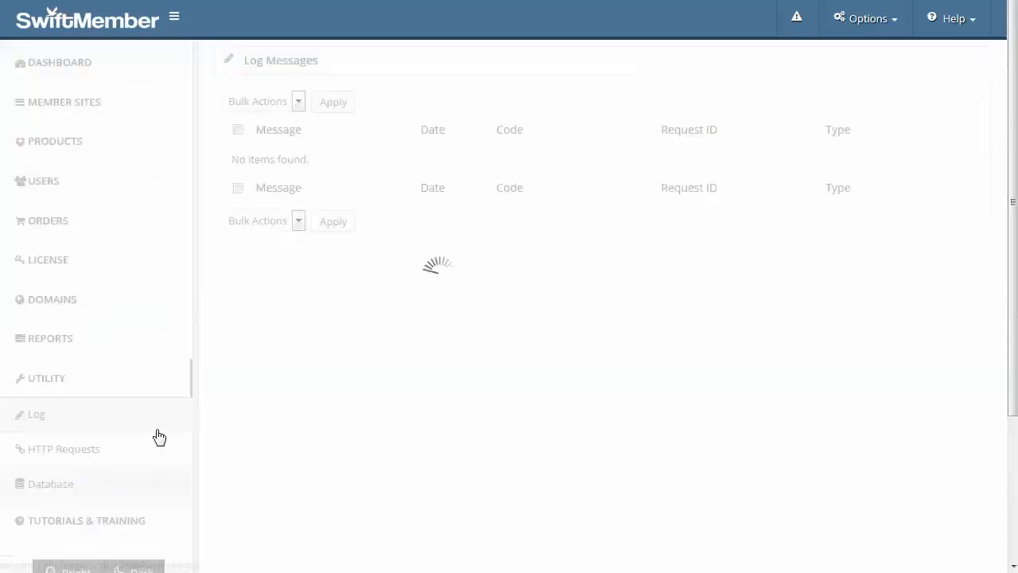
{"action": "left_click", "coordinate": [64, 449]}
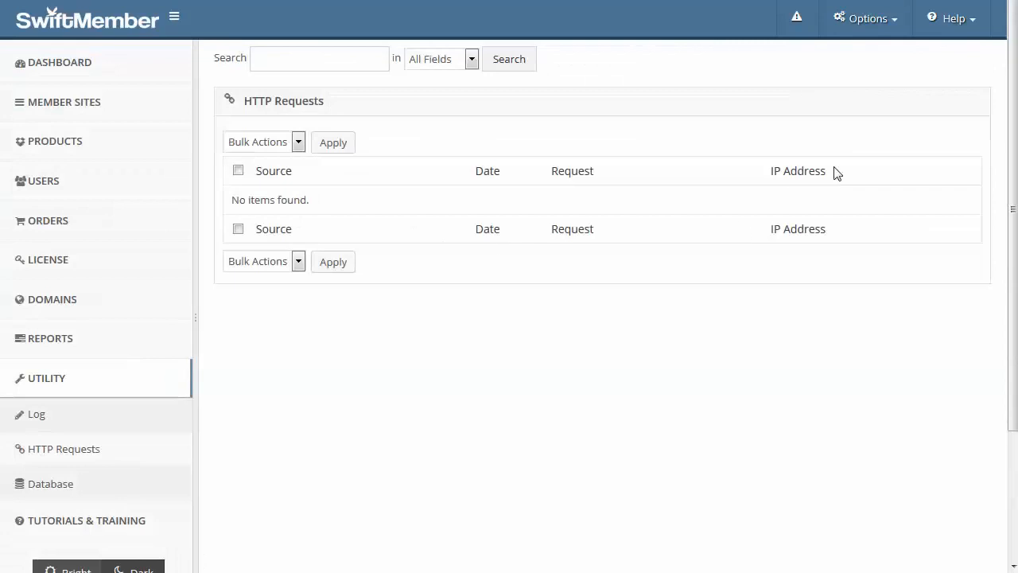
{"action": "mouse_move", "coordinate": [747, 207]}
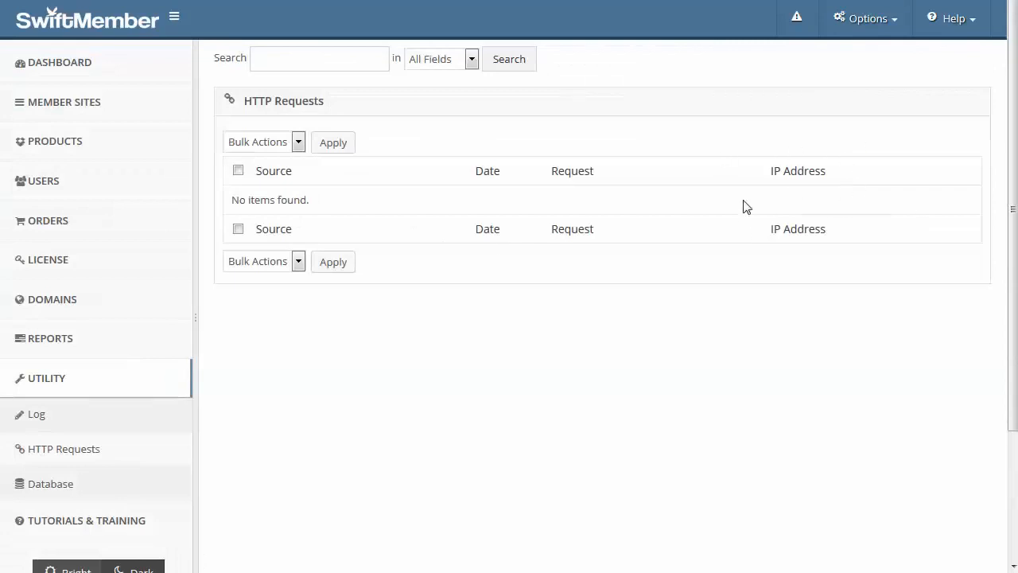
{"action": "mouse_move", "coordinate": [754, 200]}
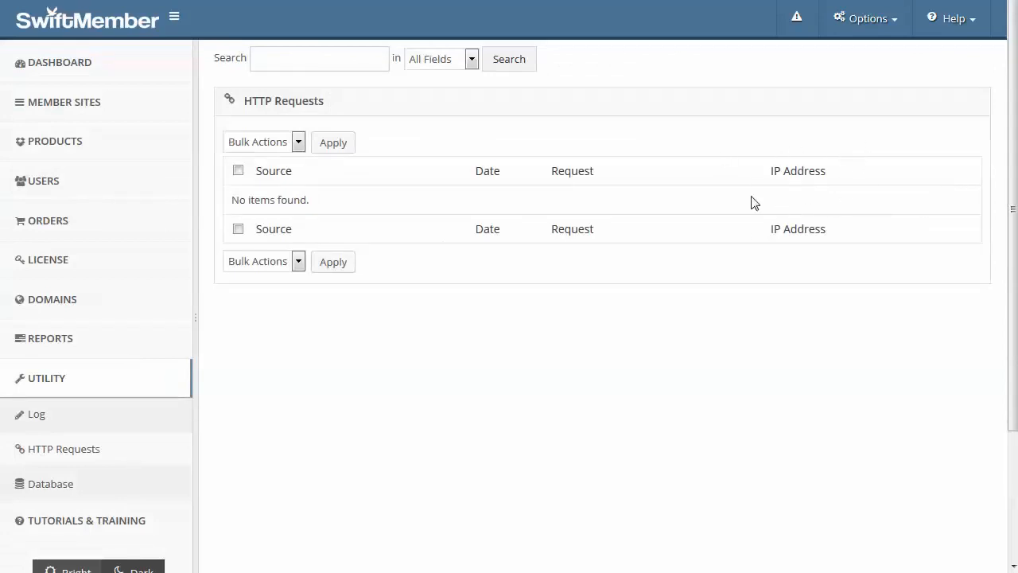
{"action": "mouse_move", "coordinate": [843, 202]}
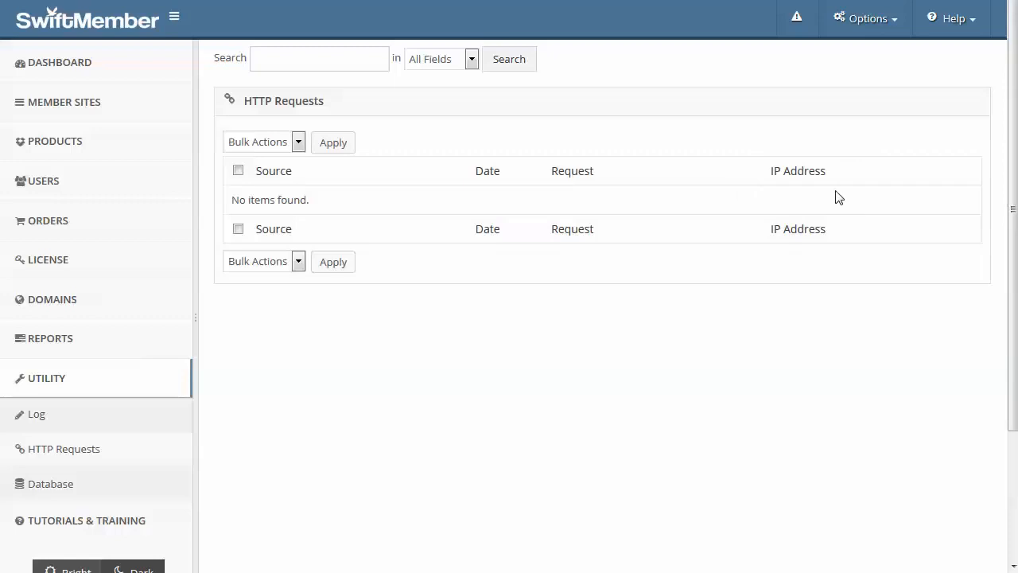
{"action": "mouse_move", "coordinate": [210, 171]}
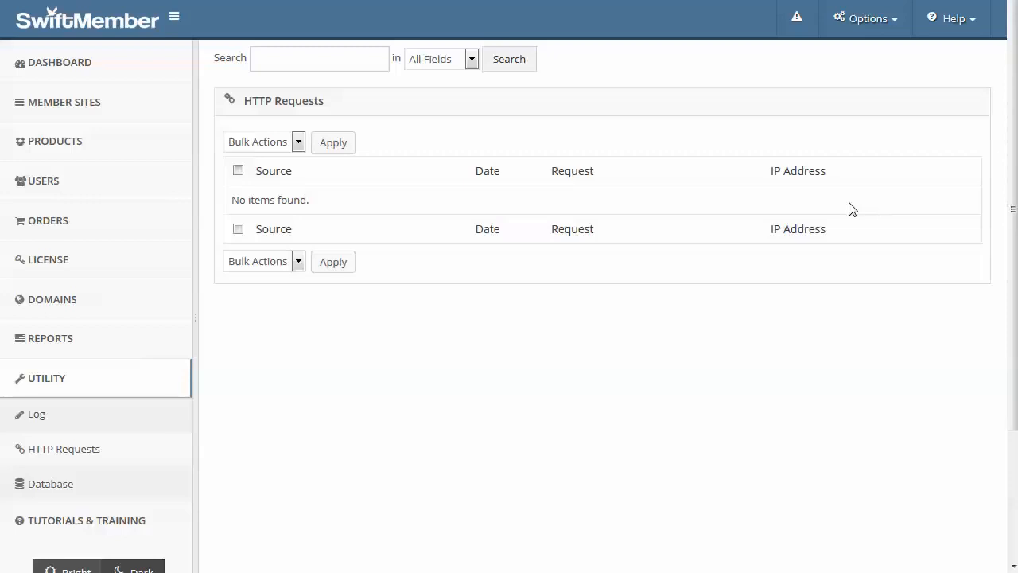
{"action": "mouse_move", "coordinate": [881, 189]}
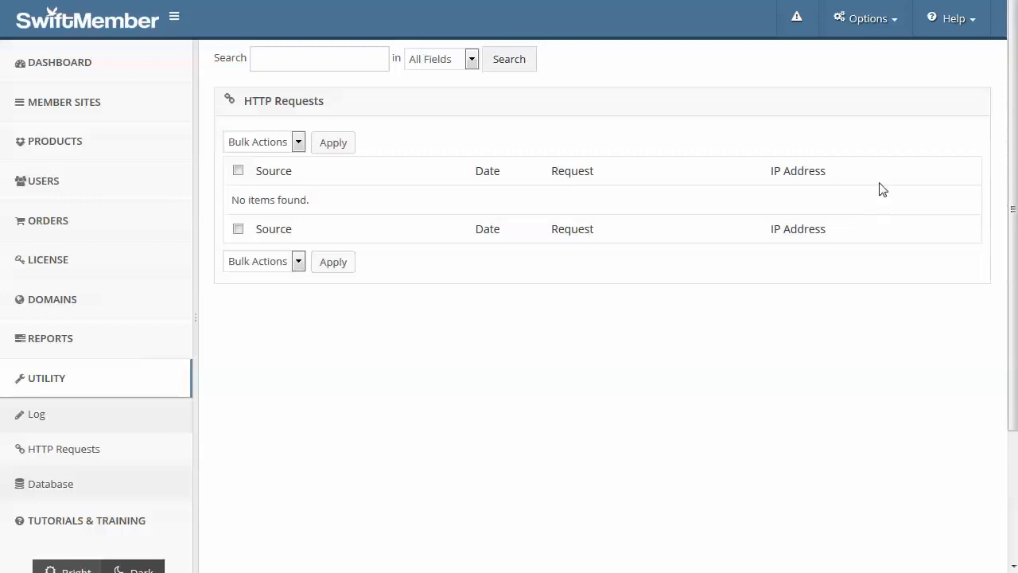
{"action": "mouse_move", "coordinate": [732, 179]}
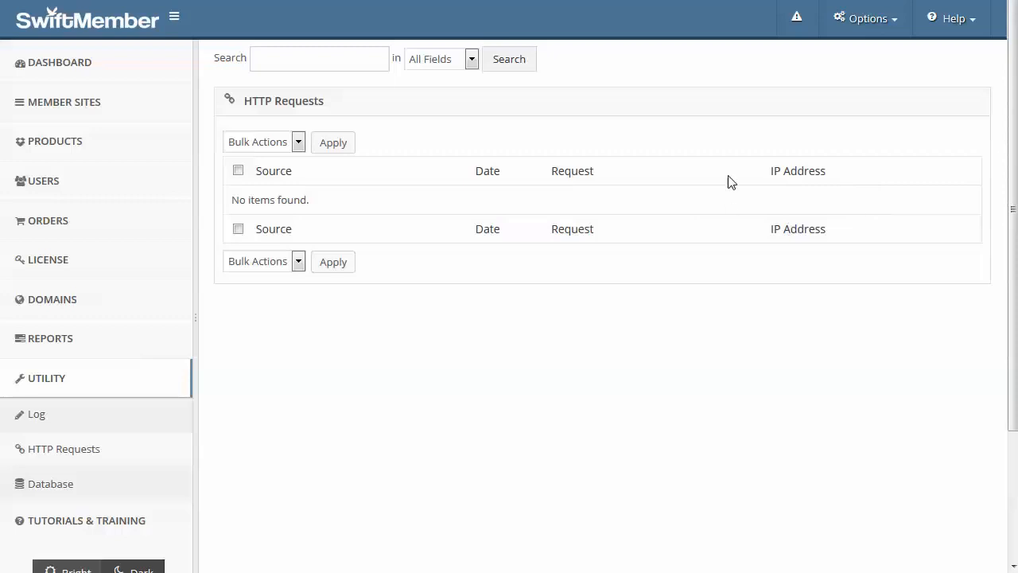
{"action": "mouse_move", "coordinate": [858, 231]}
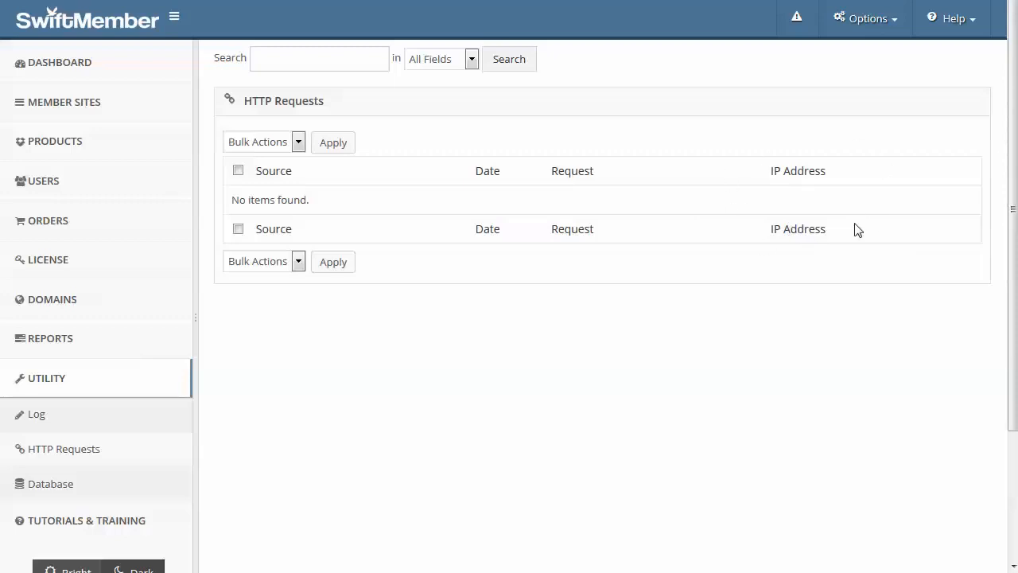
Step: Show the Database management page with clean, reset, export and import database options
{"action": "left_click", "coordinate": [51, 484]}
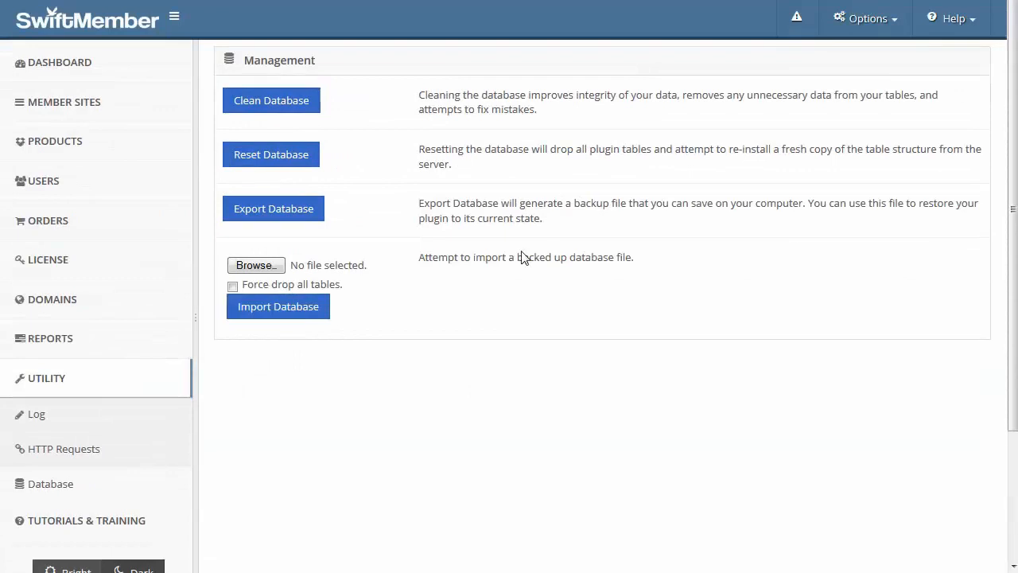
{"action": "mouse_move", "coordinate": [20, 538]}
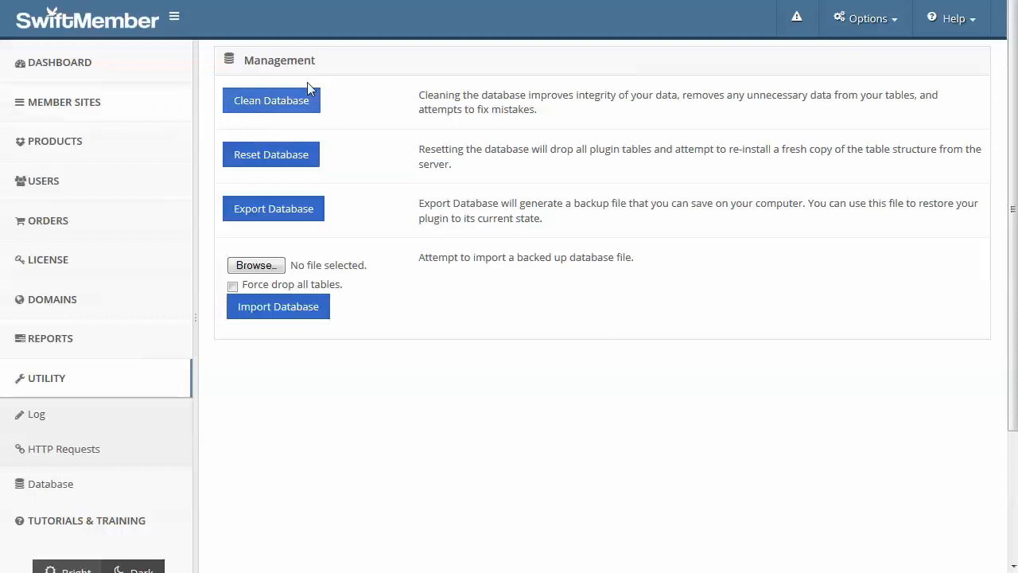
{"action": "mouse_move", "coordinate": [280, 126]}
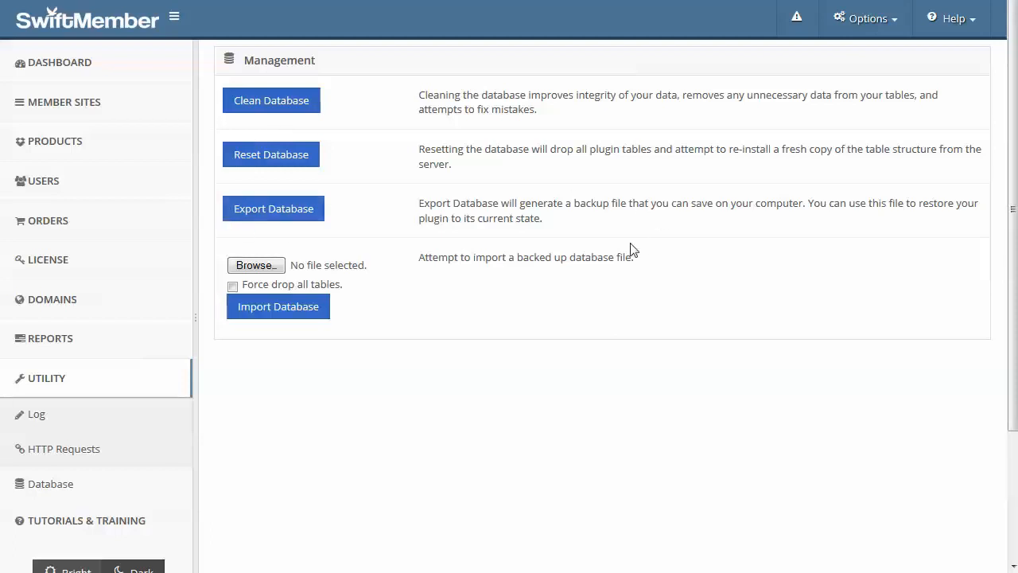
{"action": "mouse_move", "coordinate": [362, 257]}
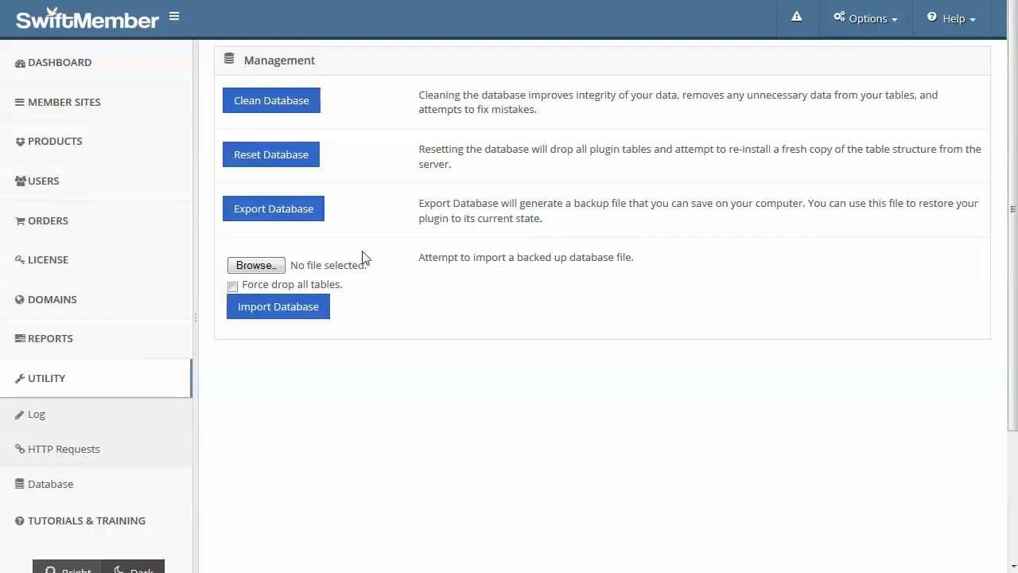
{"action": "mouse_move", "coordinate": [329, 270]}
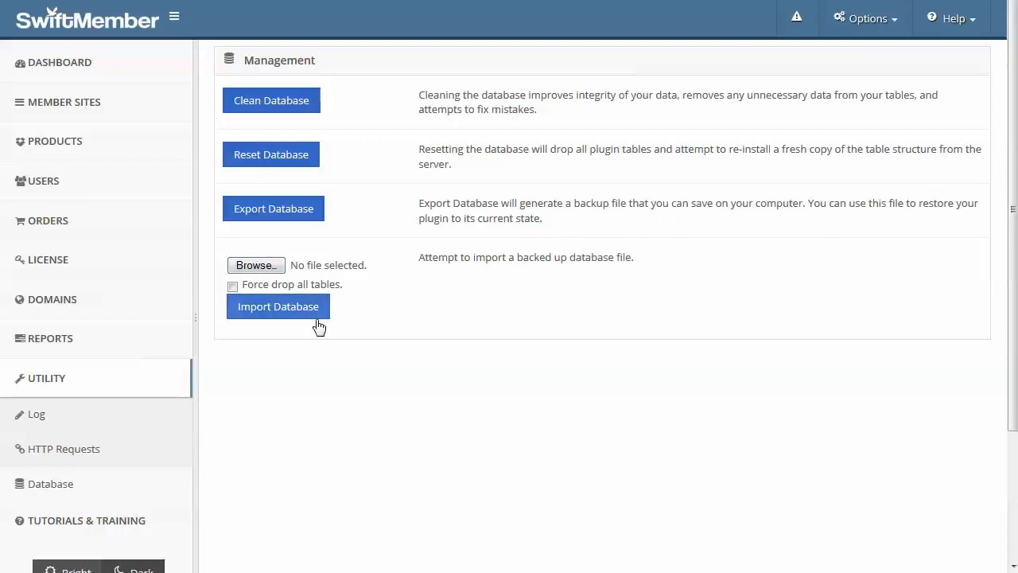
{"action": "mouse_move", "coordinate": [449, 401]}
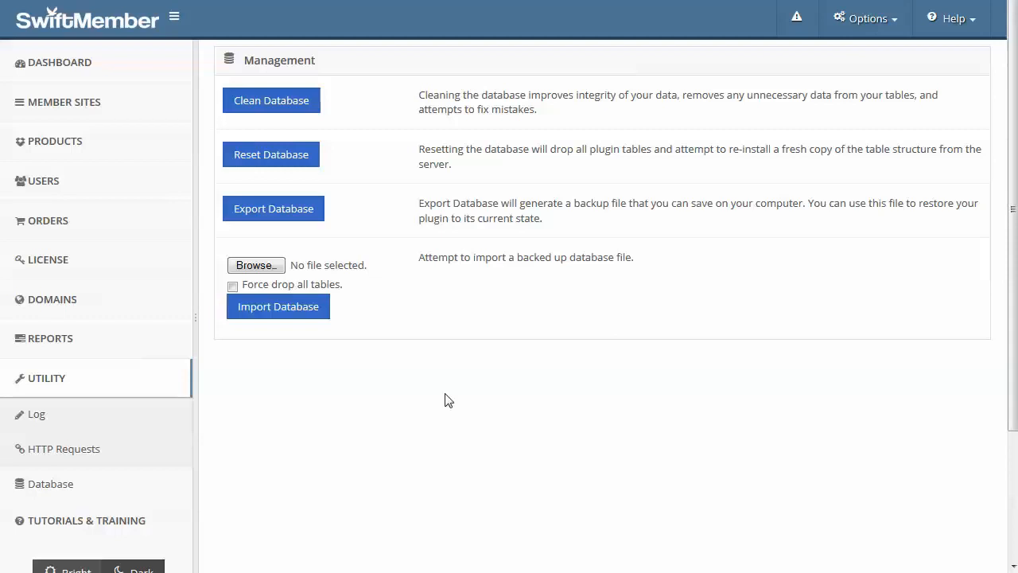
Step: Scroll down through the embedded training videos to the Utility and Miscellaneous walkthrough
{"action": "scroll", "scroll_direction": "down", "scroll_amount": 3}
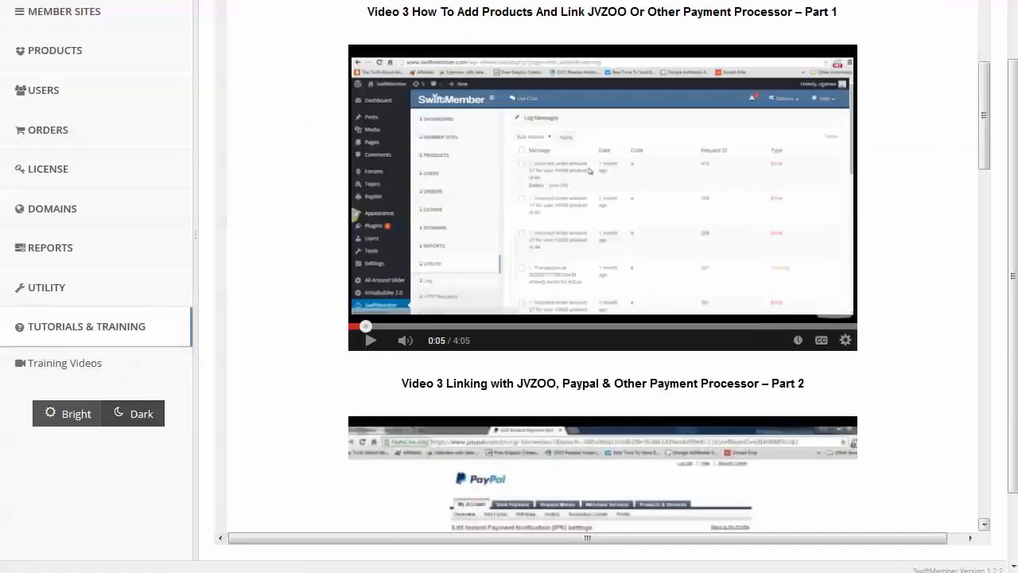
{"action": "scroll", "scroll_direction": "down", "scroll_amount": 3}
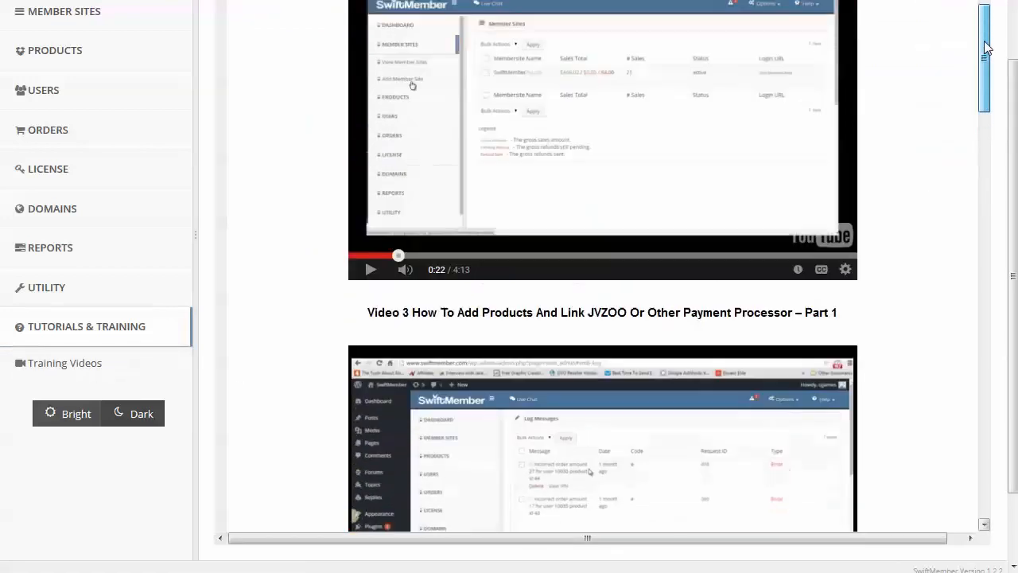
{"action": "scroll", "scroll_direction": "down", "scroll_amount": 3}
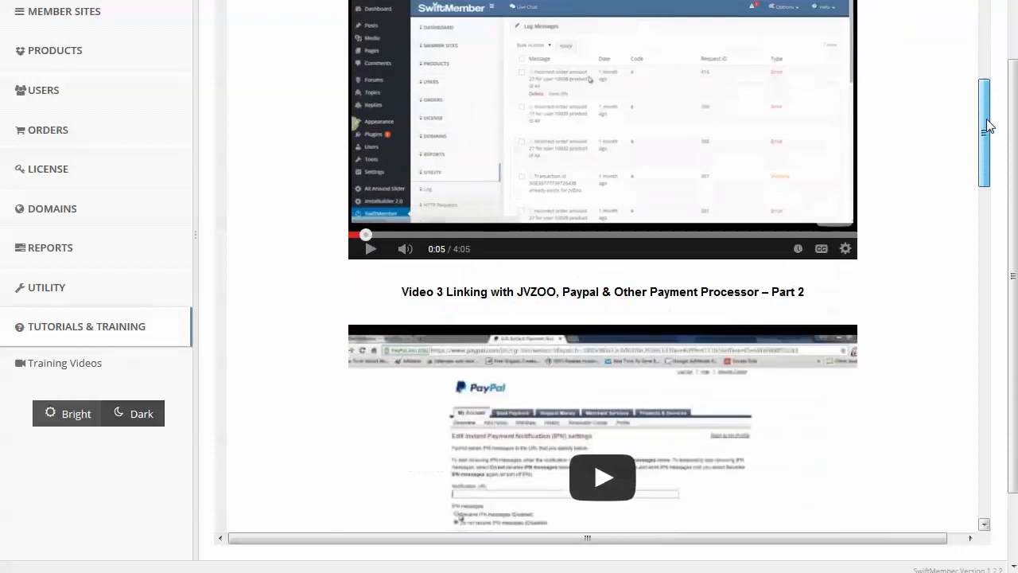
{"action": "scroll", "scroll_direction": "down", "scroll_amount": 3}
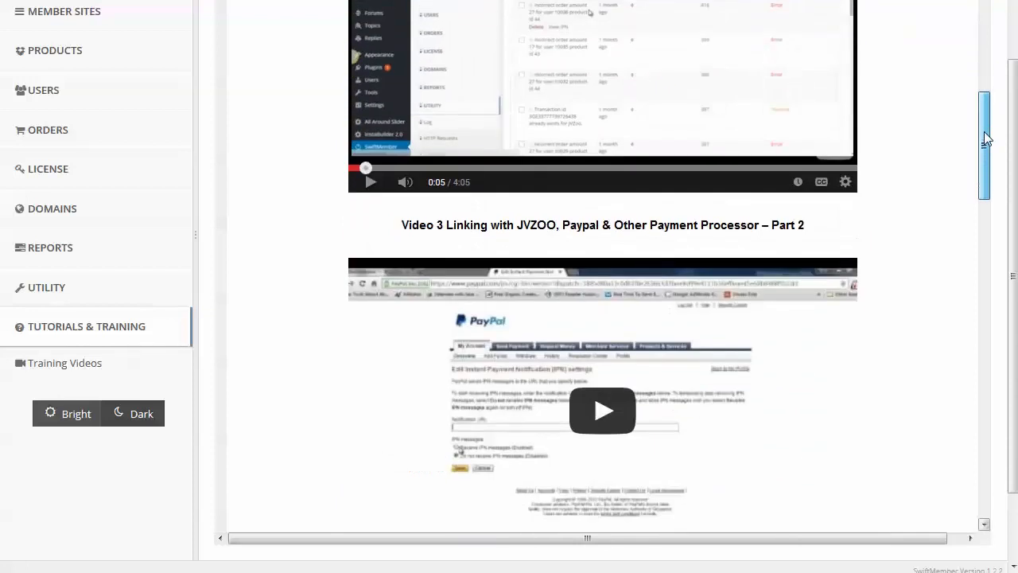
{"action": "scroll", "scroll_direction": "down", "scroll_amount": 3}
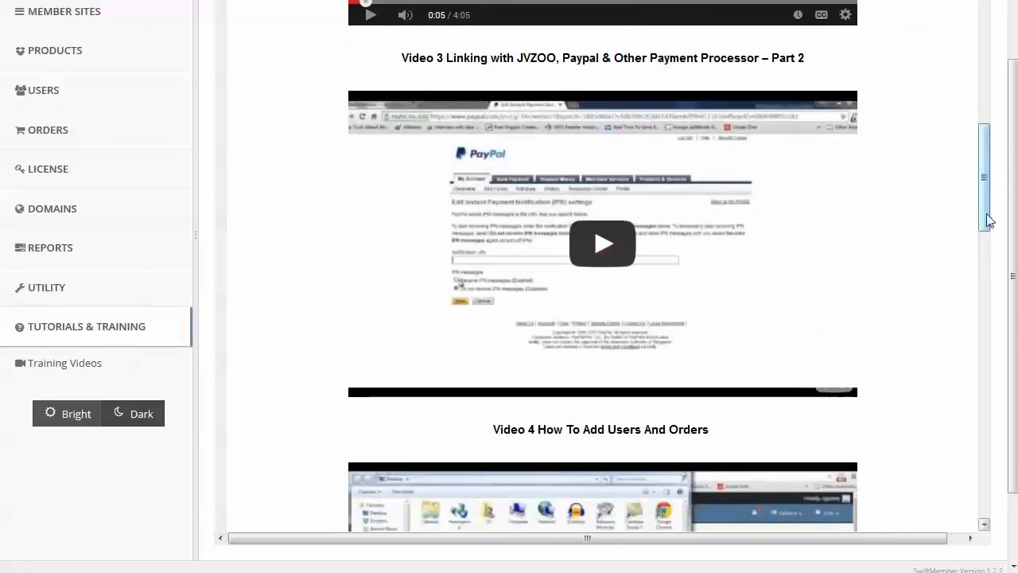
{"action": "scroll", "scroll_direction": "down", "scroll_amount": 3}
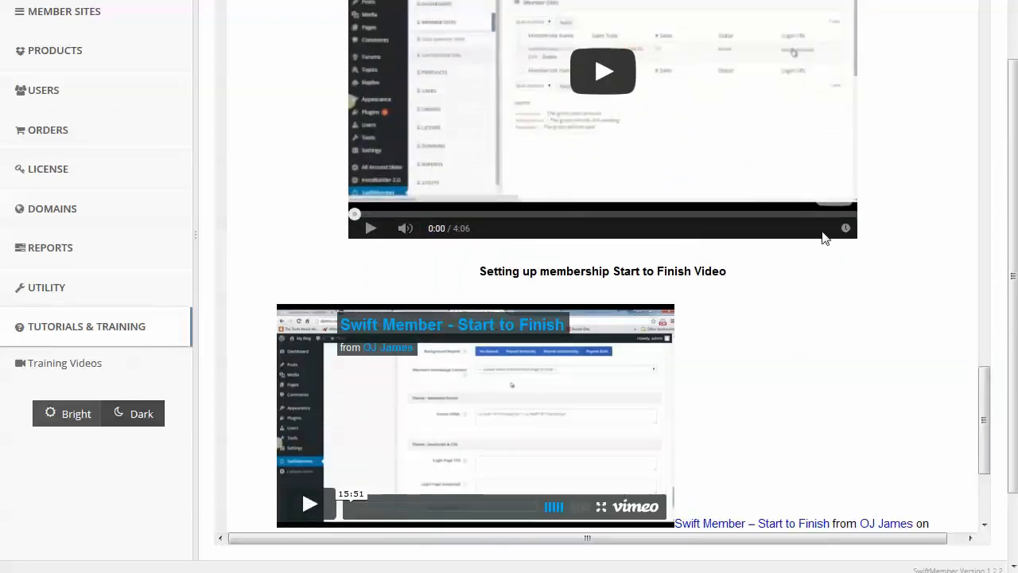
{"action": "mouse_move", "coordinate": [814, 236]}
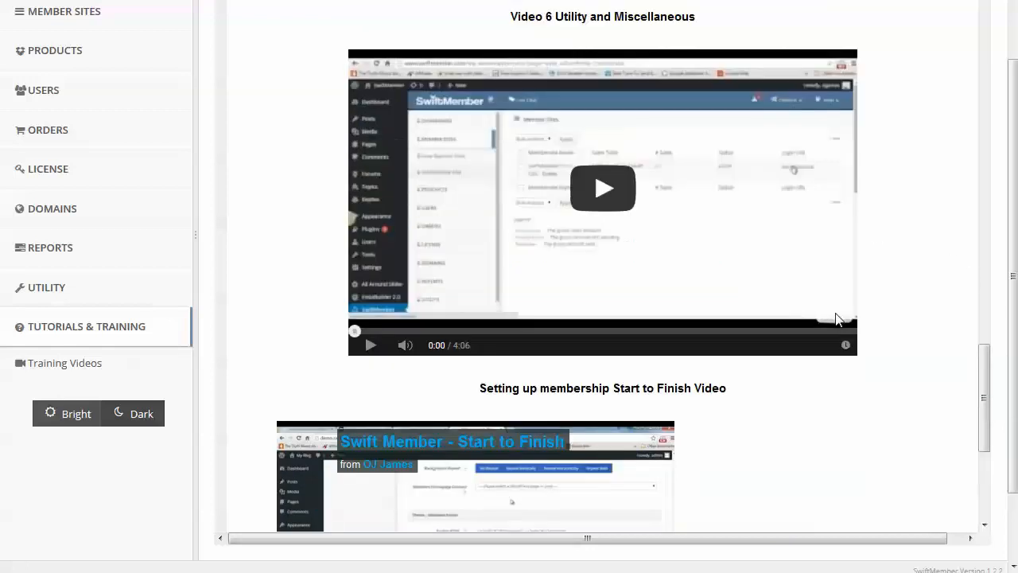
{"action": "mouse_move", "coordinate": [847, 318]}
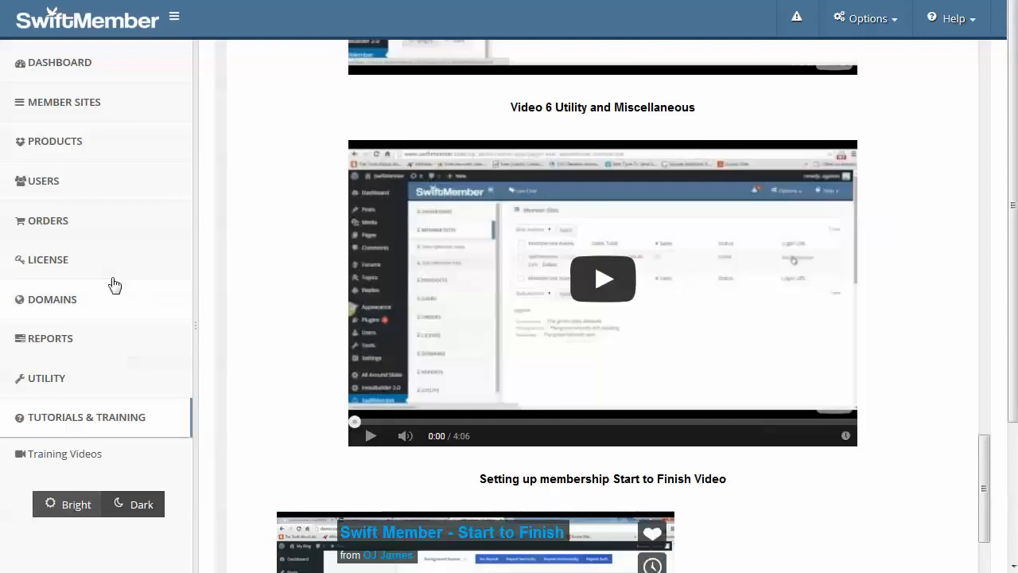
Step: Show the products list with the three inactive Test Membership products
{"action": "left_click", "coordinate": [54, 140]}
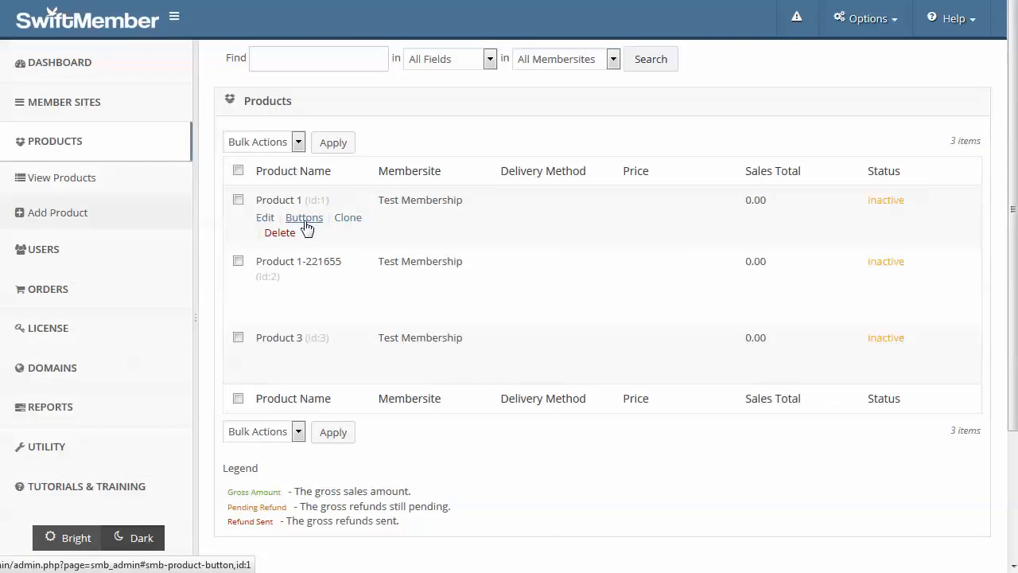
{"action": "mouse_move", "coordinate": [347, 217]}
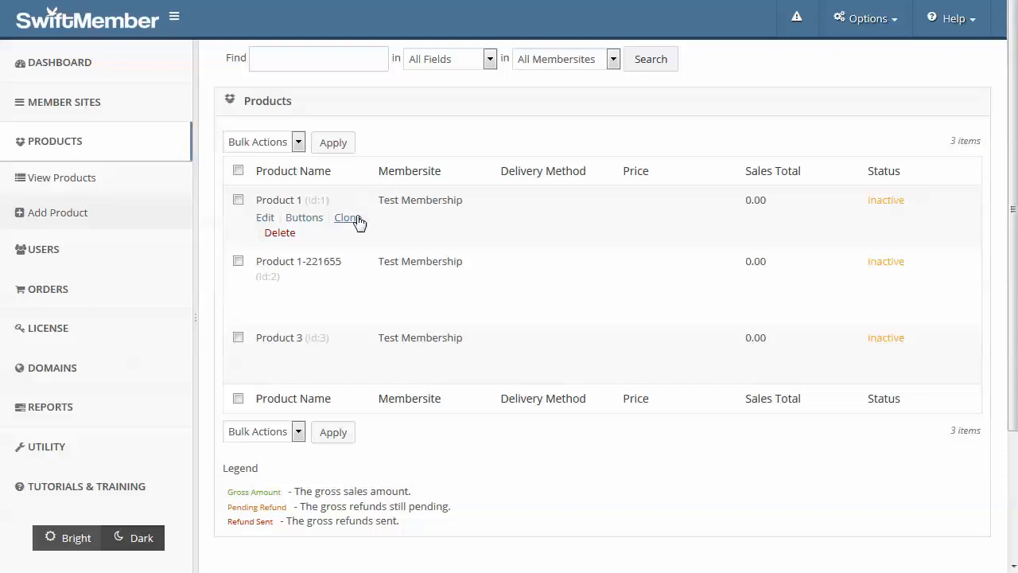
{"action": "mouse_move", "coordinate": [347, 222]}
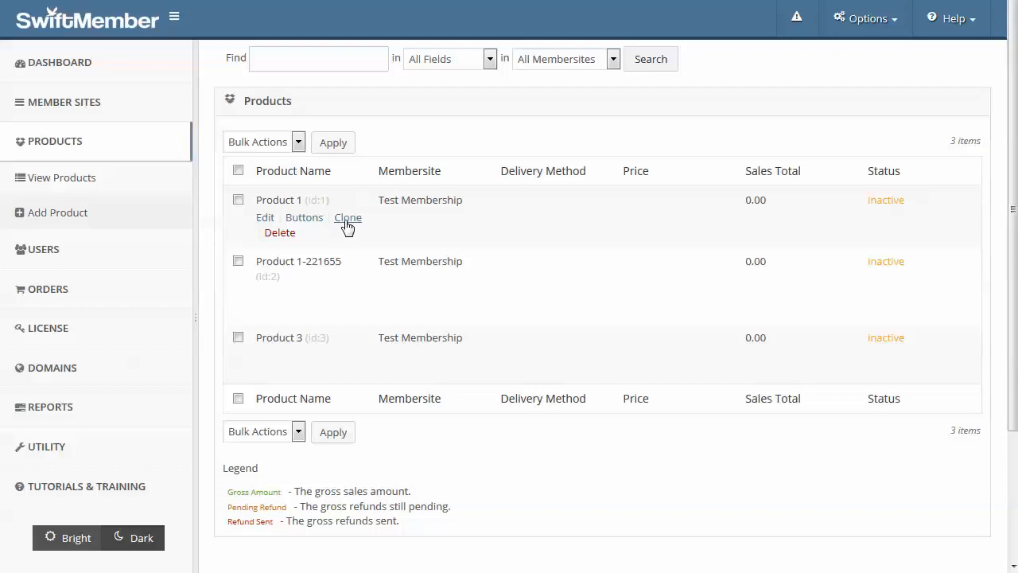
{"action": "mouse_move", "coordinate": [331, 232]}
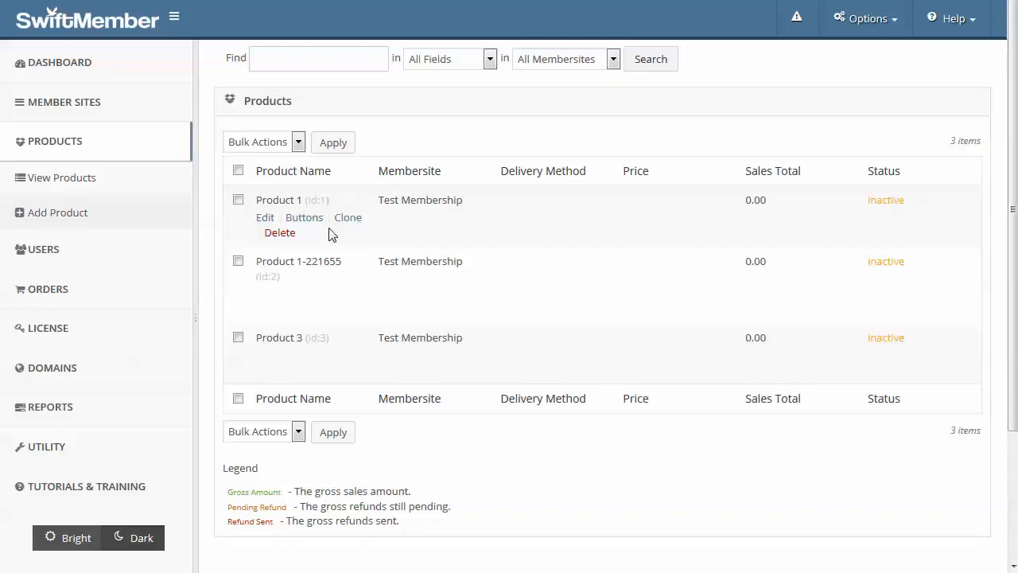